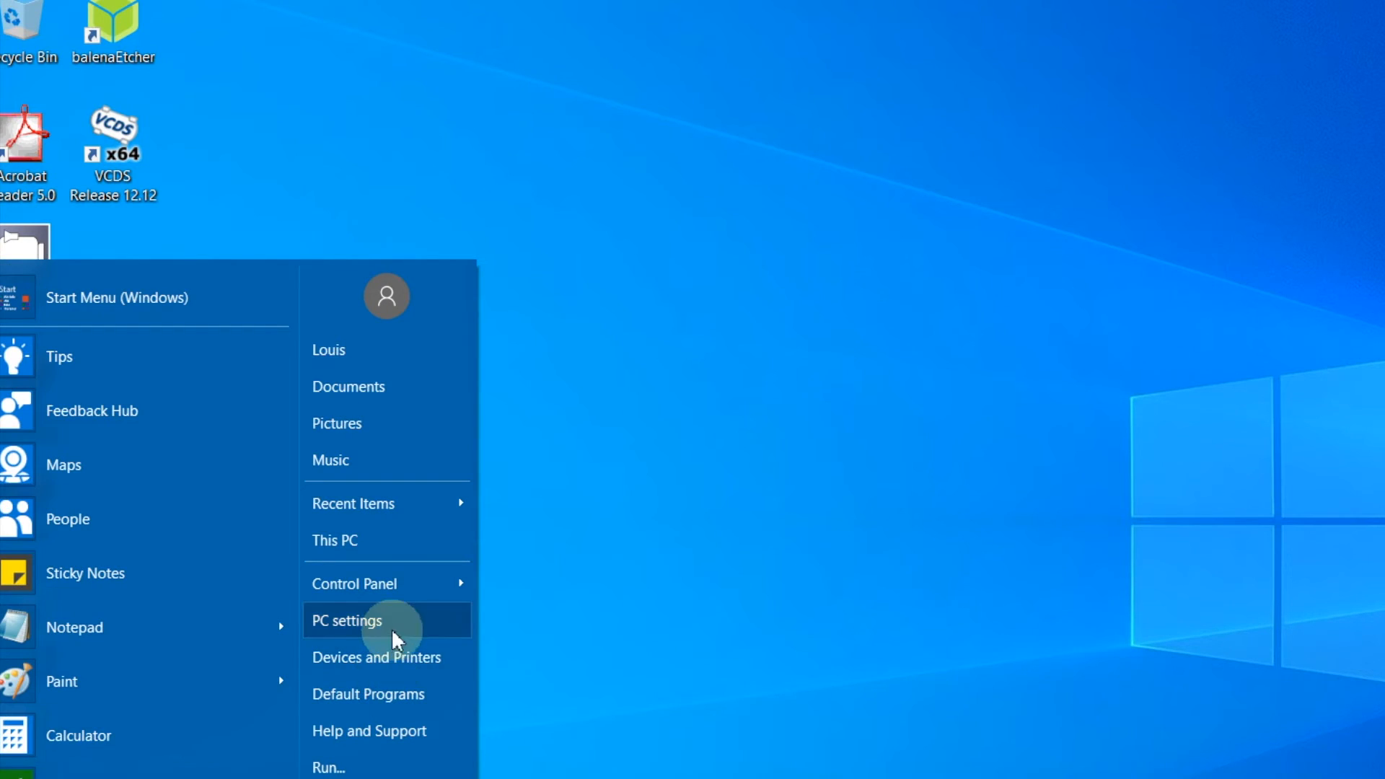
pyautogui.moveTo(355, 583)
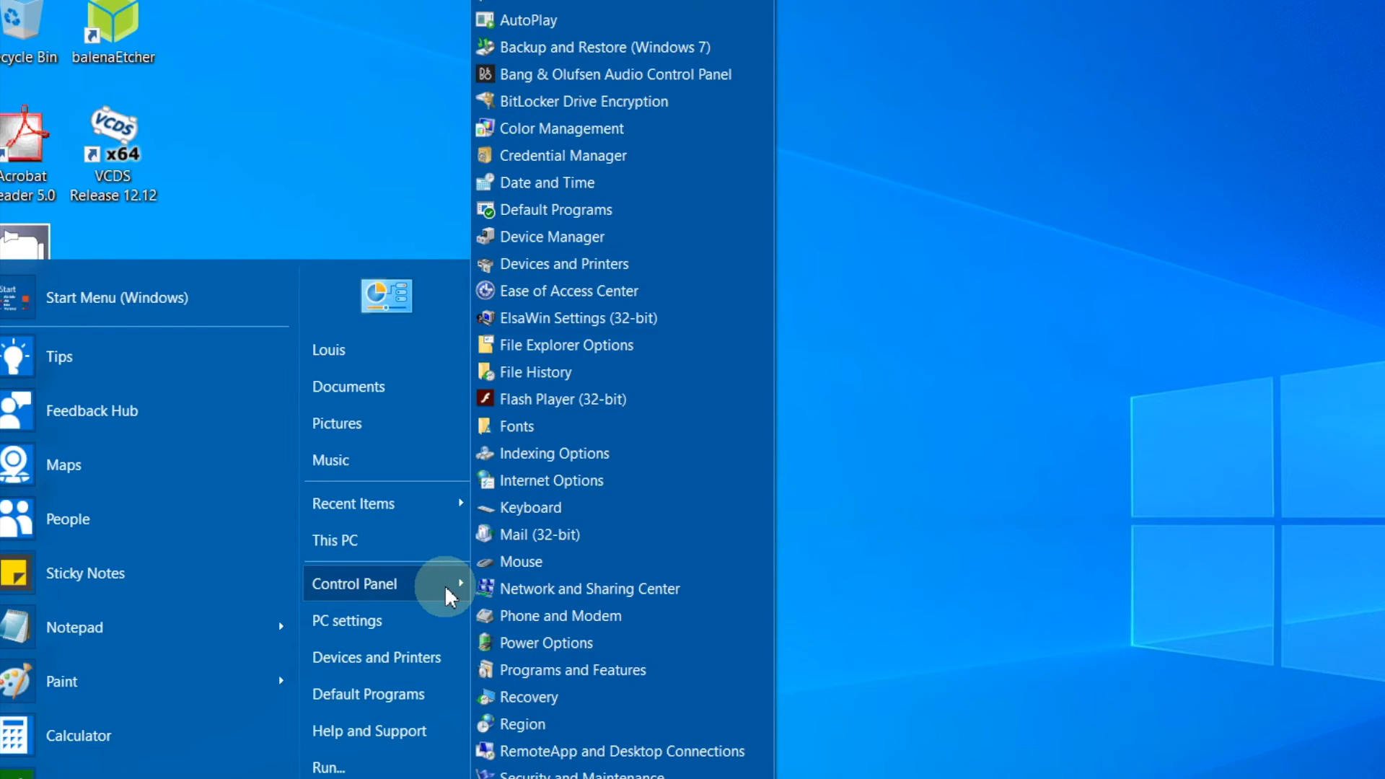
pyautogui.moveTo(671, 101)
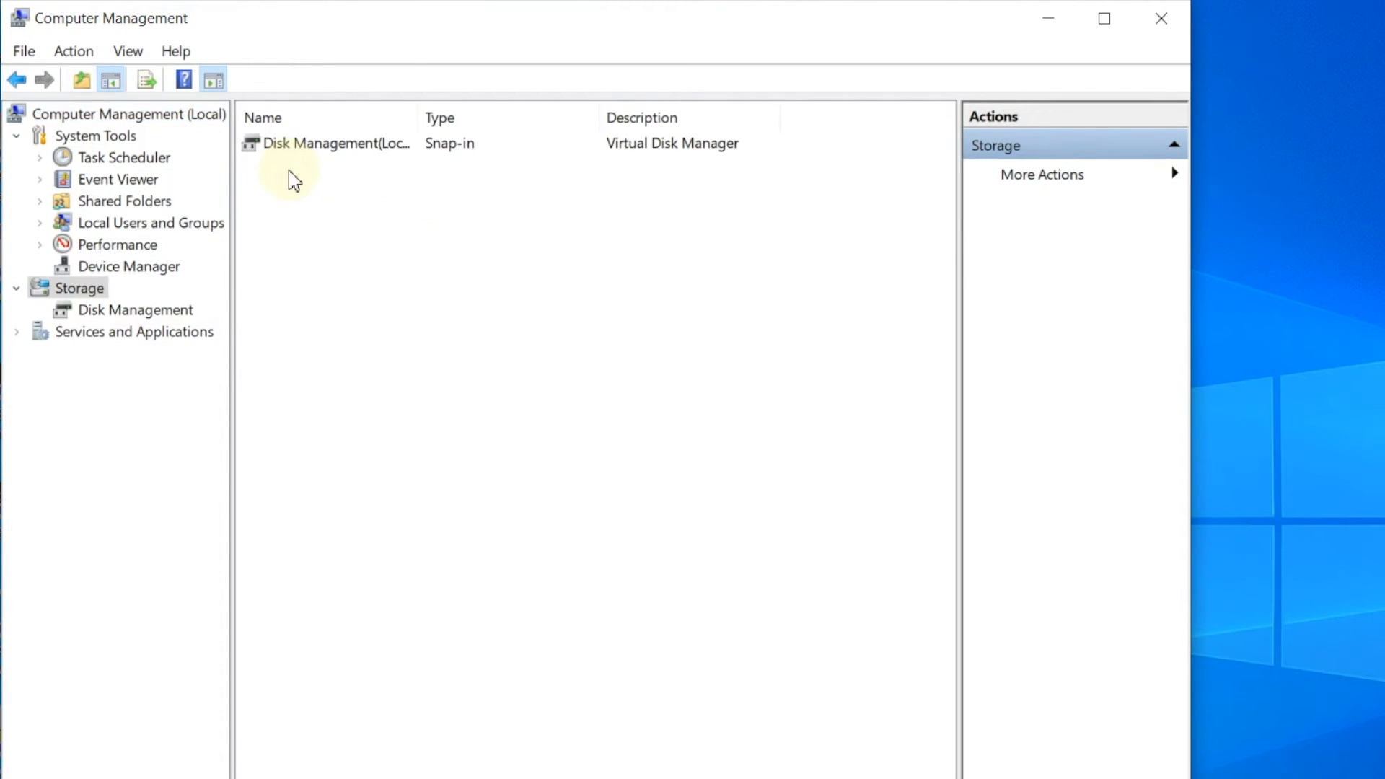
# - Show Disk Management listing Disk 0 and Disk 1 with its D:, E: and recovery partitions
pyautogui.doubleClick(336, 143)
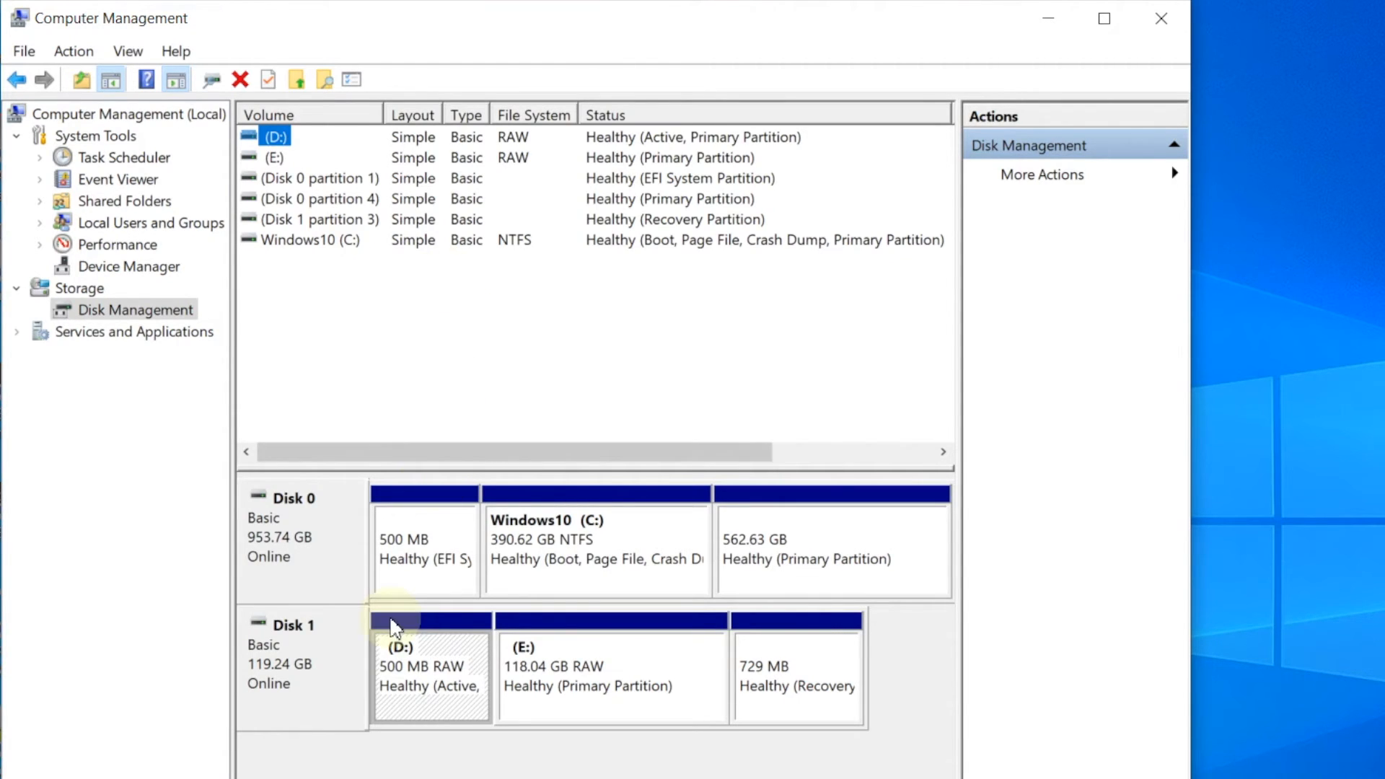
pyautogui.moveTo(459, 705)
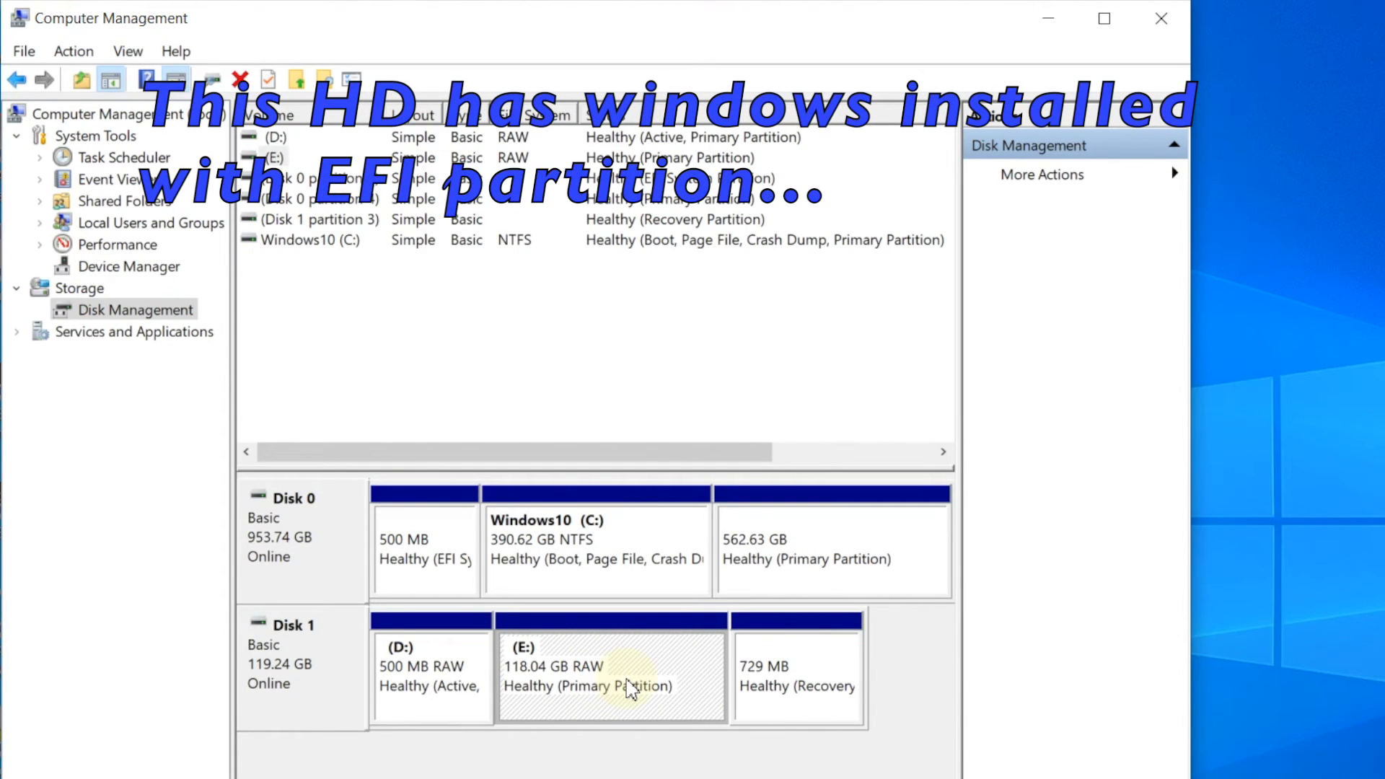
# - Delete the 118.04 GB E: and 500 MB D: volumes on Disk 1, leaving 118.53 GB unallocated
pyautogui.rightClick(611, 675)
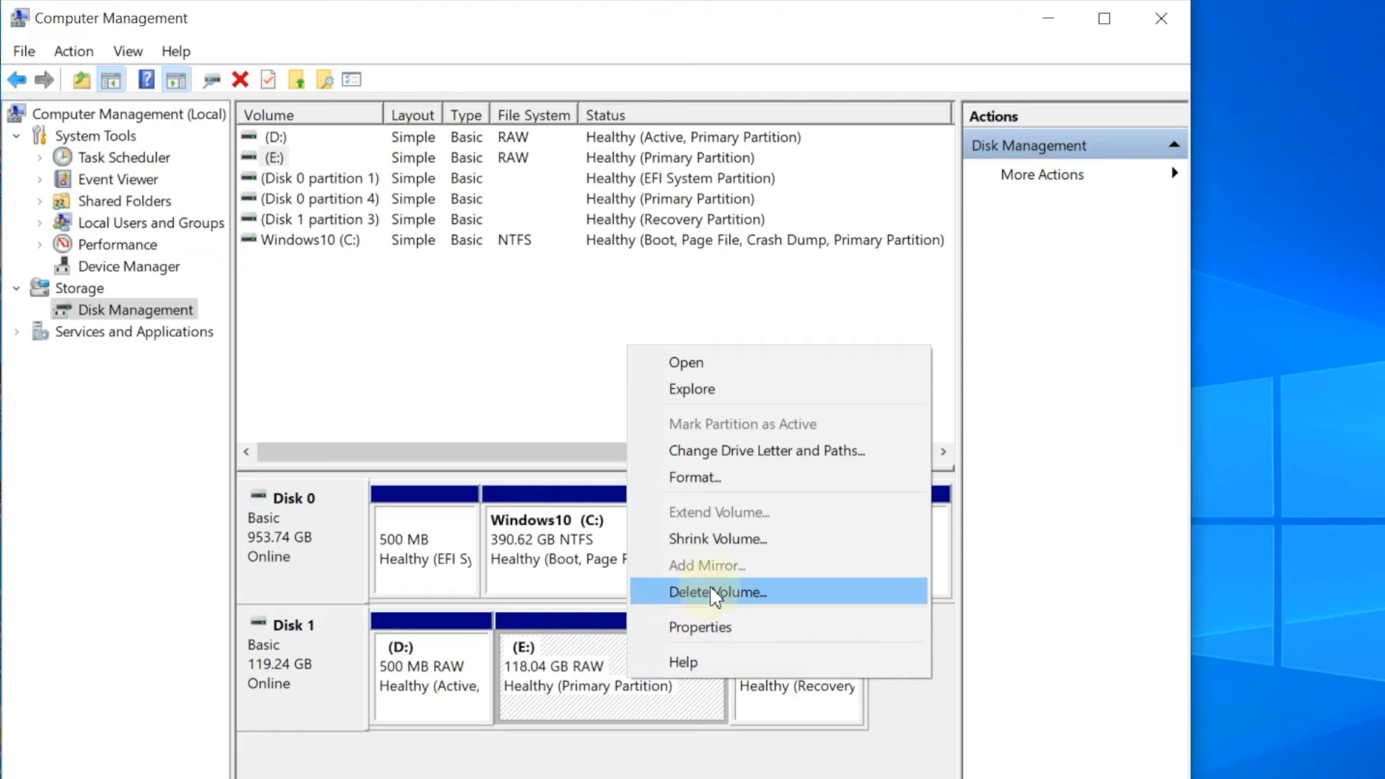
pyautogui.click(716, 592)
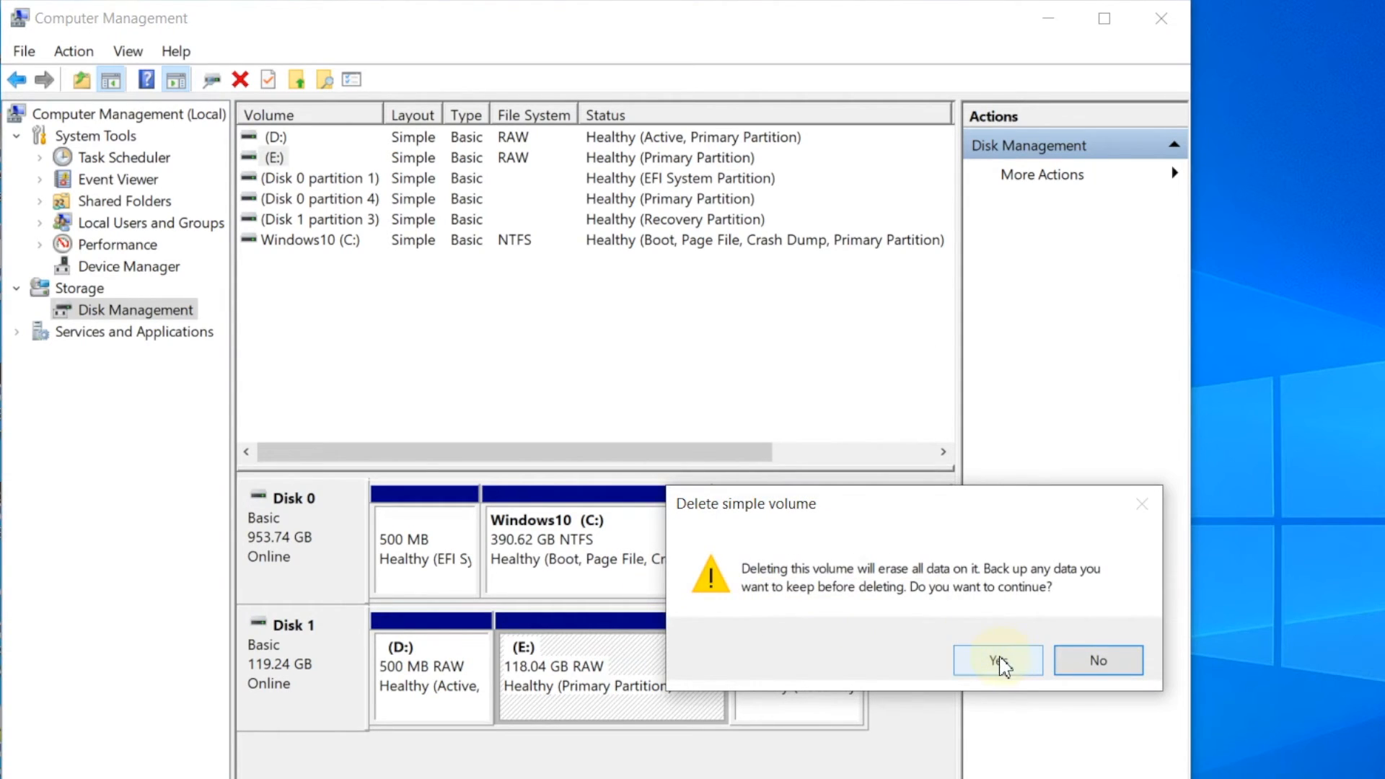
pyautogui.click(997, 660)
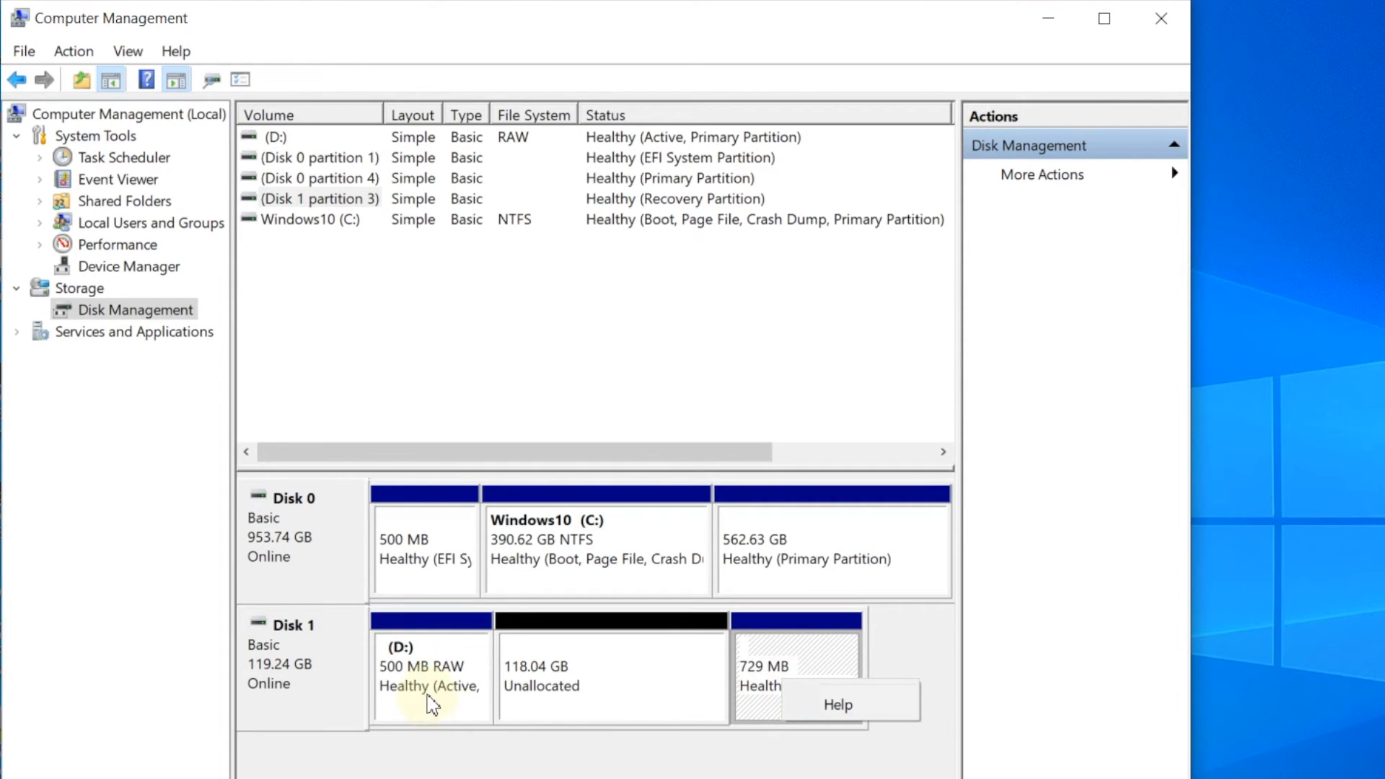
pyautogui.rightClick(430, 667)
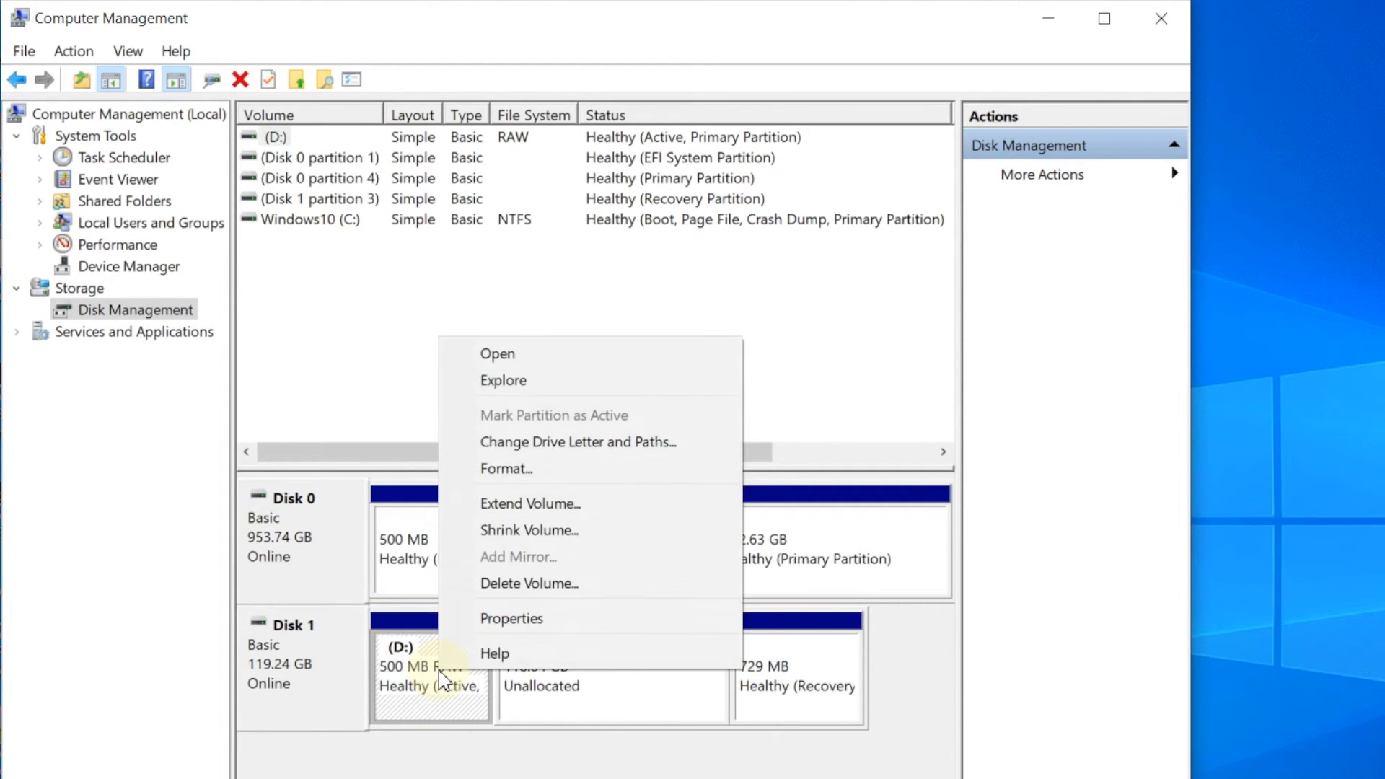
pyautogui.moveTo(510, 619)
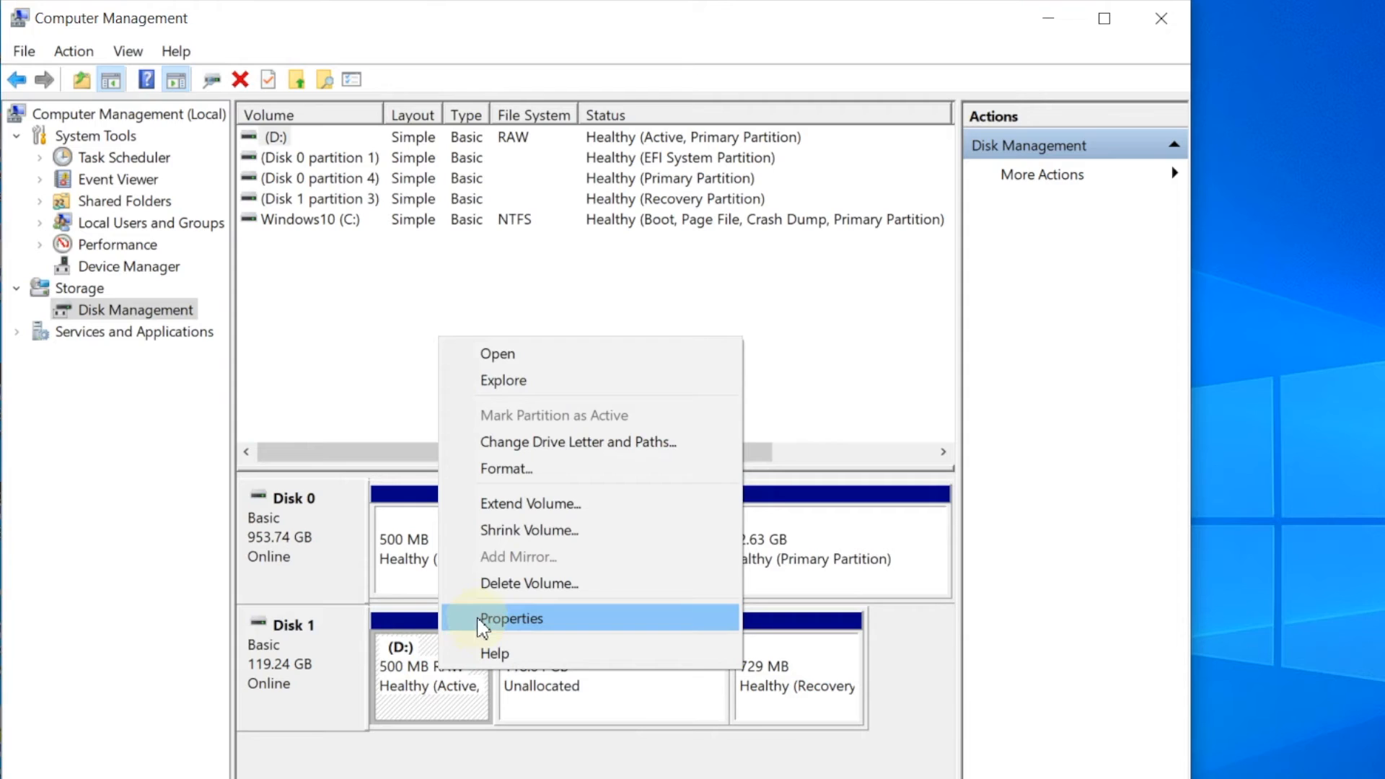
pyautogui.click(528, 583)
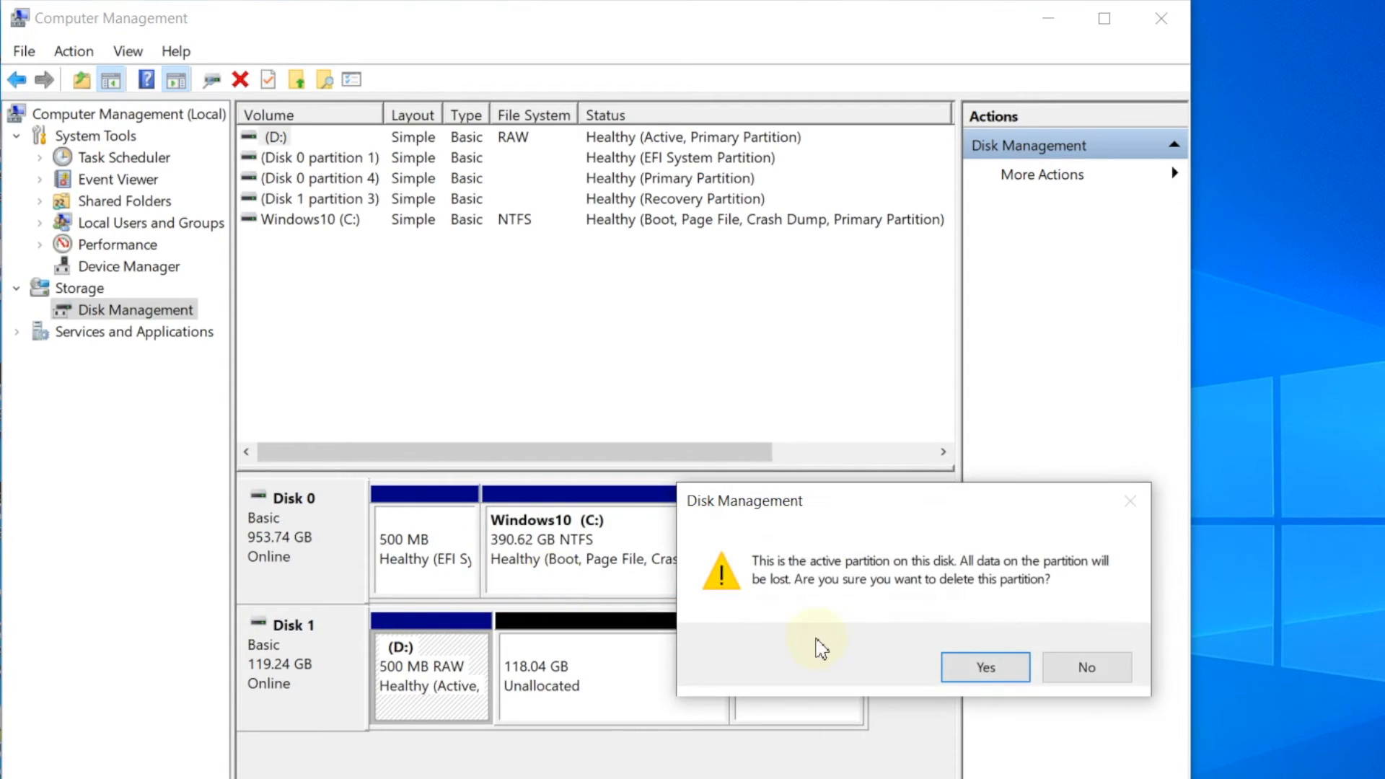
pyautogui.click(984, 666)
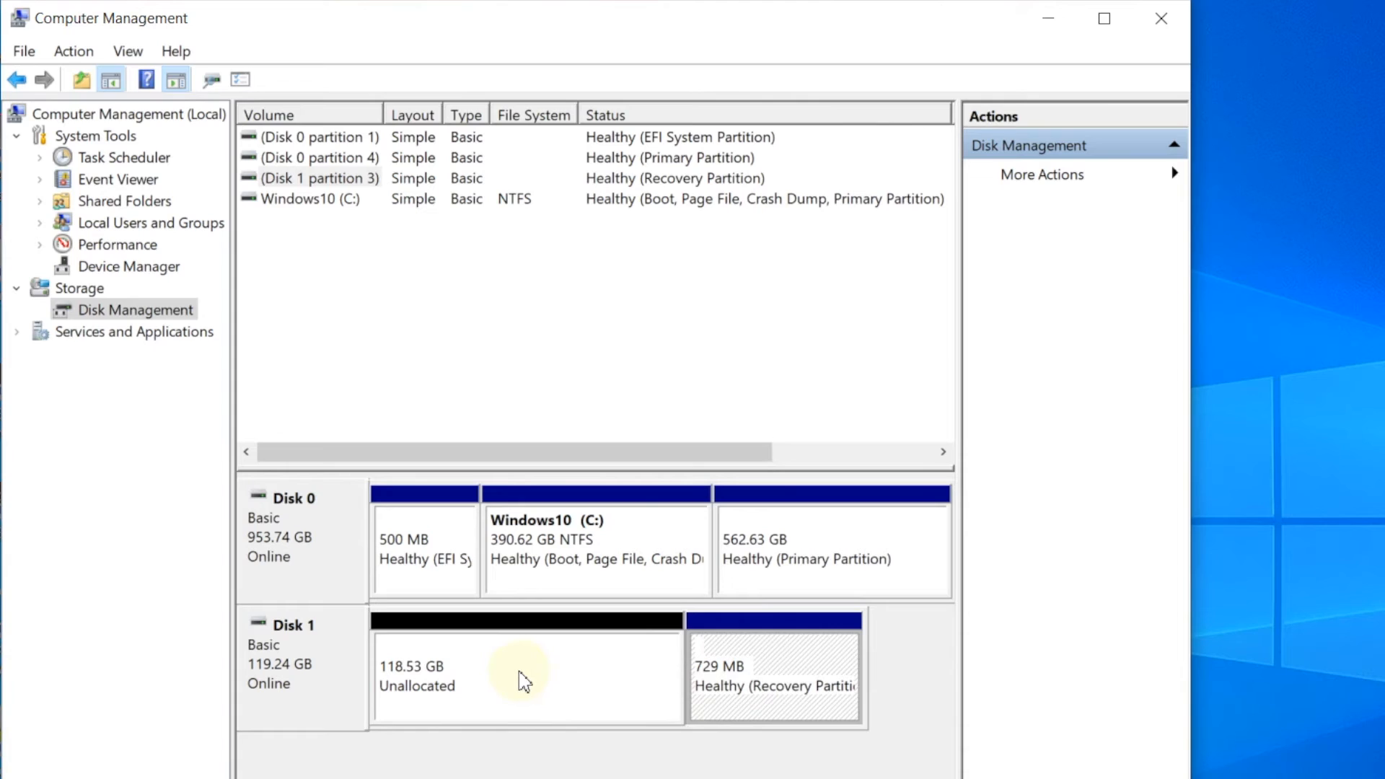
pyautogui.click(521, 675)
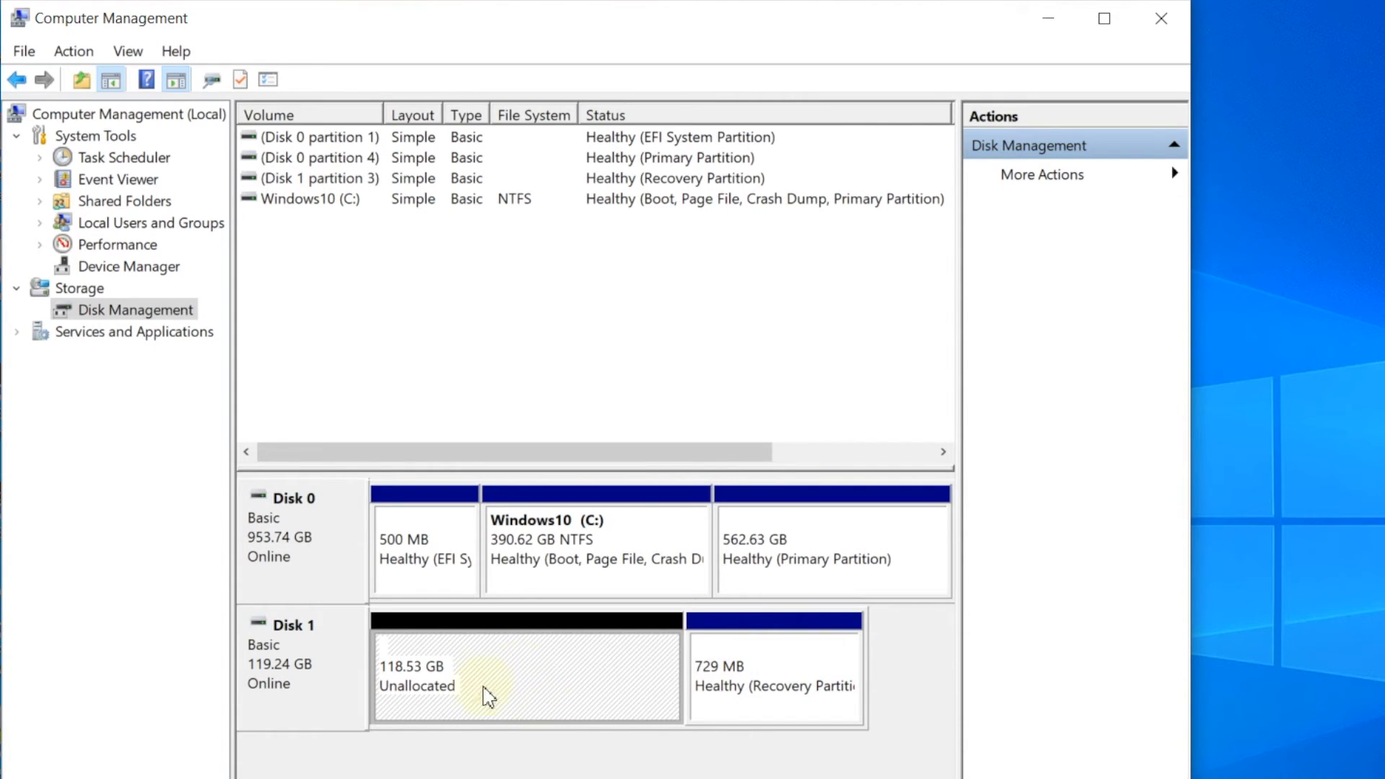
pyautogui.moveTo(899, 304)
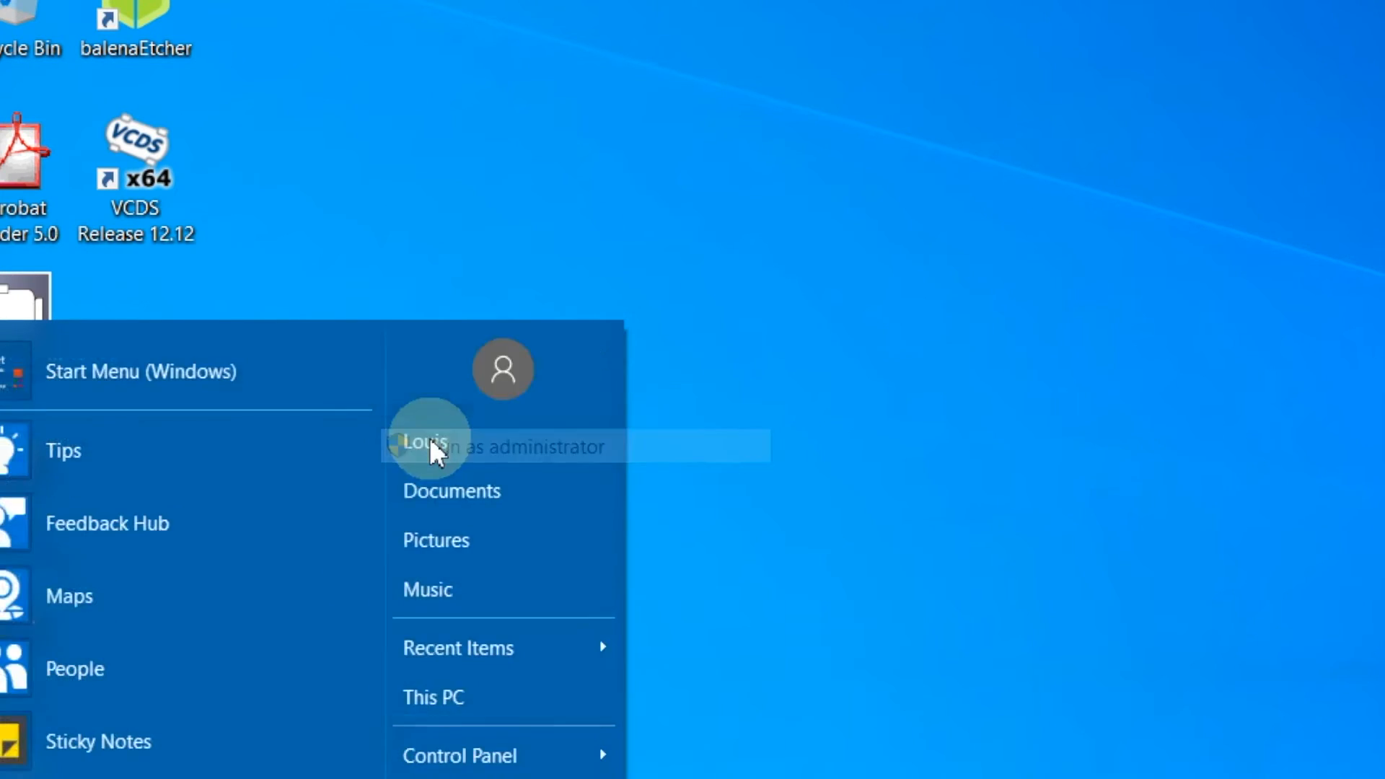
# - Run diskpart as administrator, list the disks, select the 119 GB Disk 1 and clean it
pyautogui.click(499, 446)
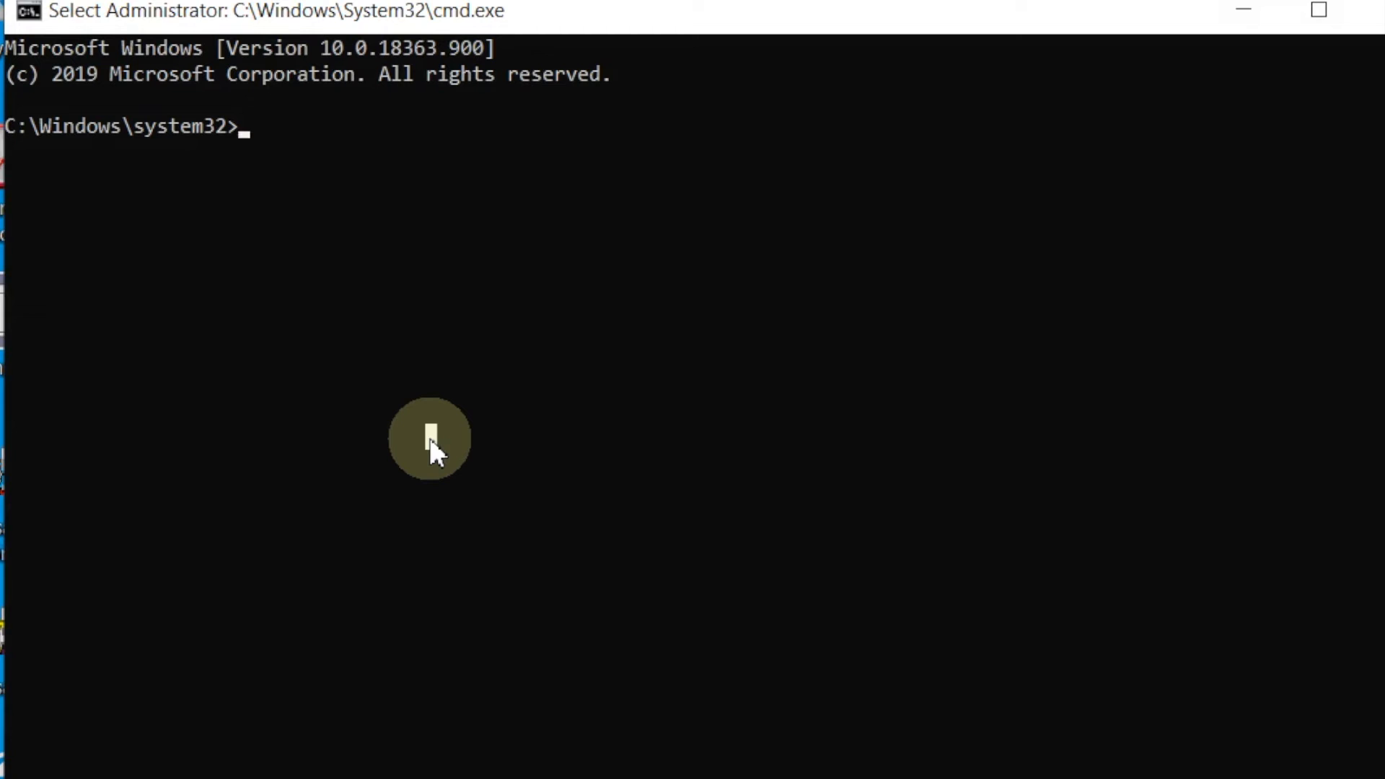
pyautogui.write('di')
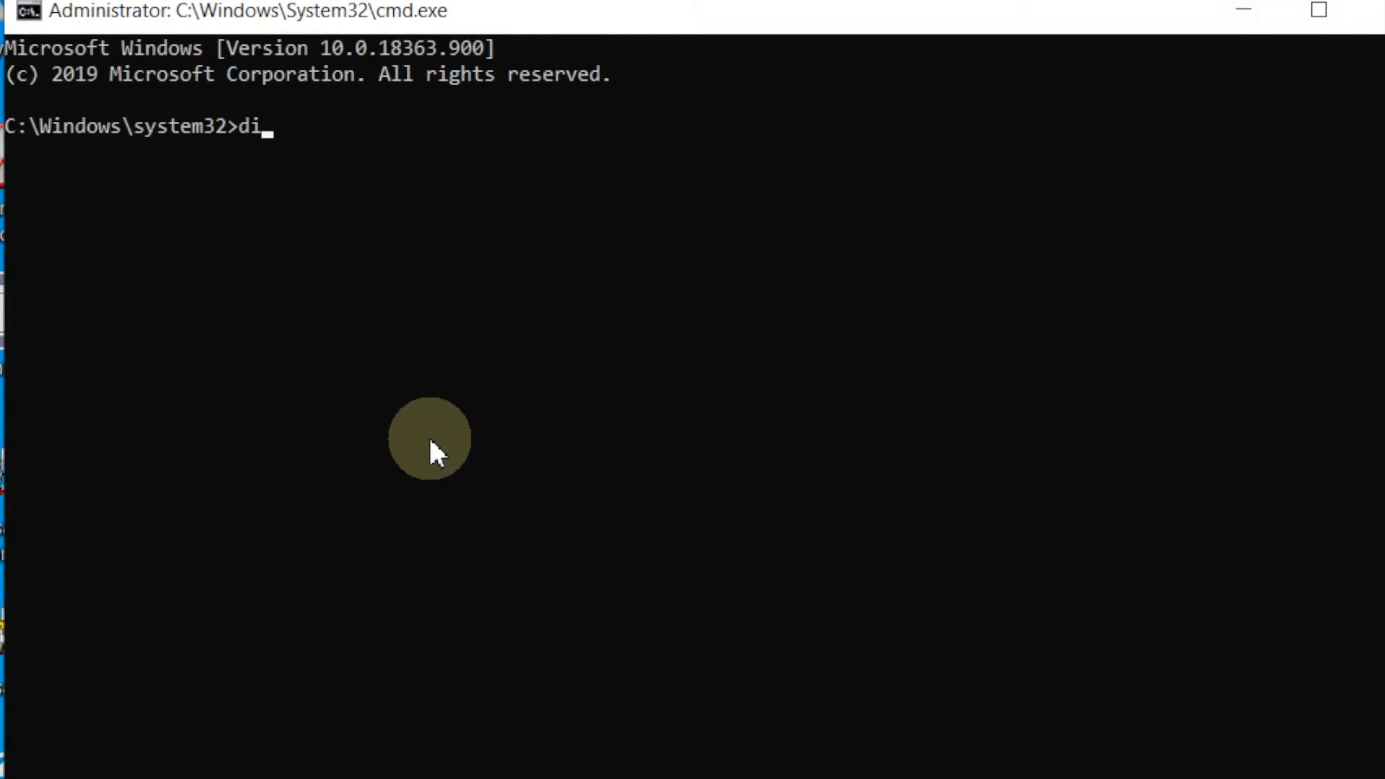
pyautogui.write('skpart')
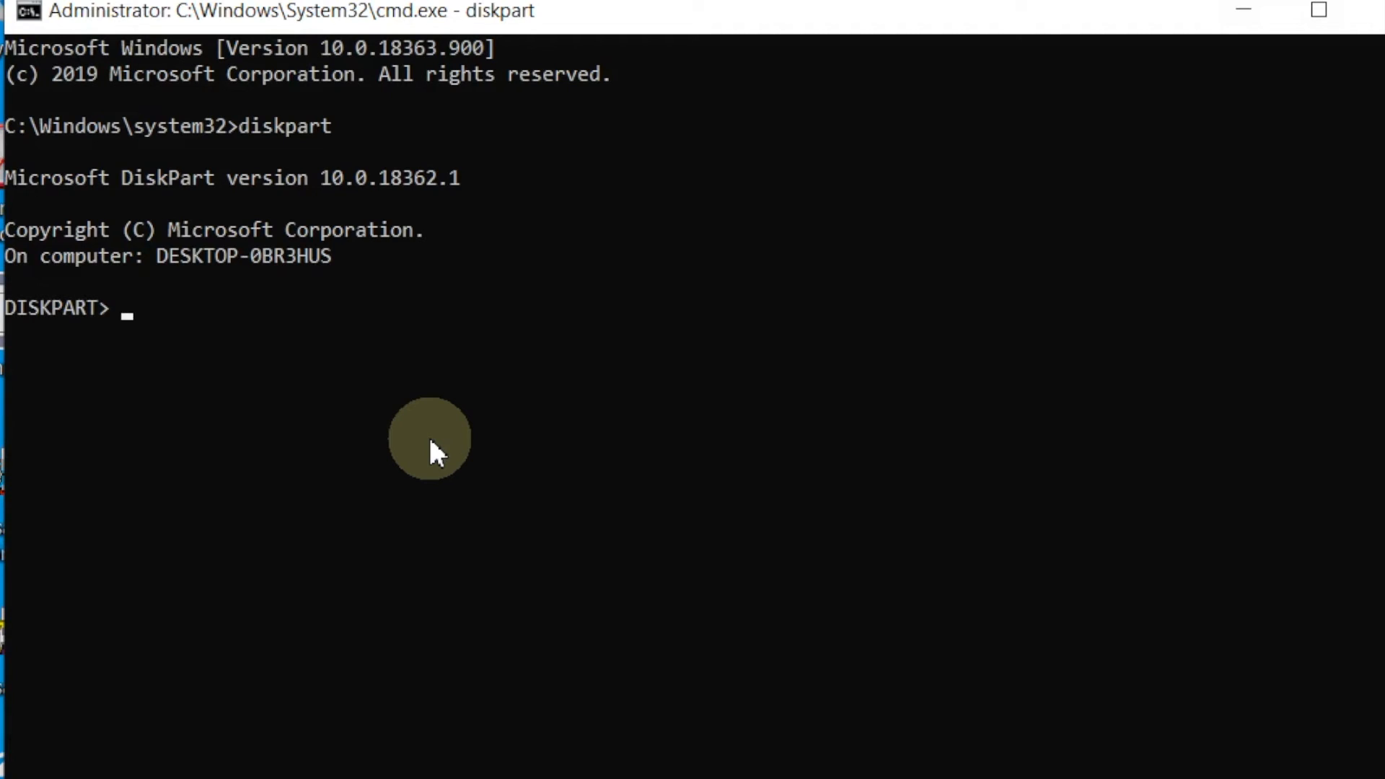
pyautogui.write('list disk')
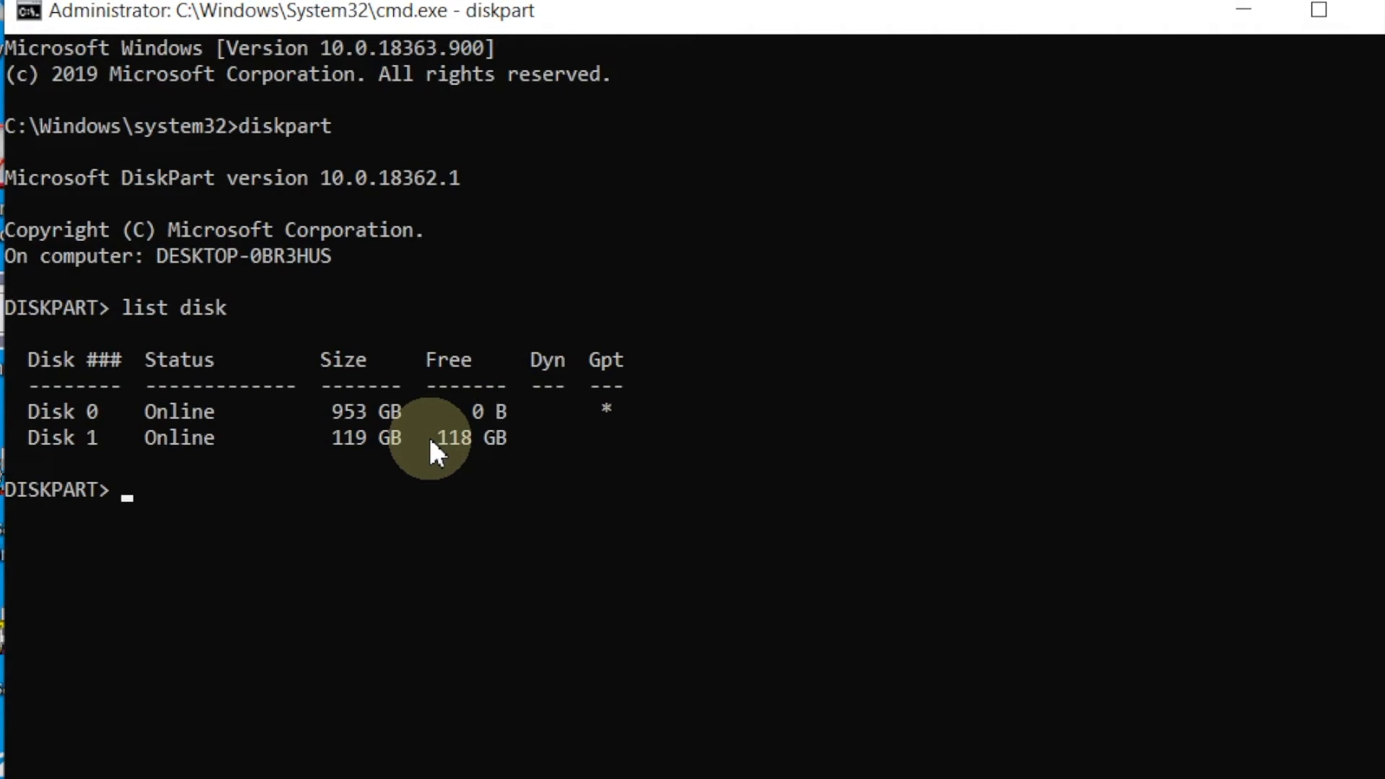
pyautogui.write('sele')
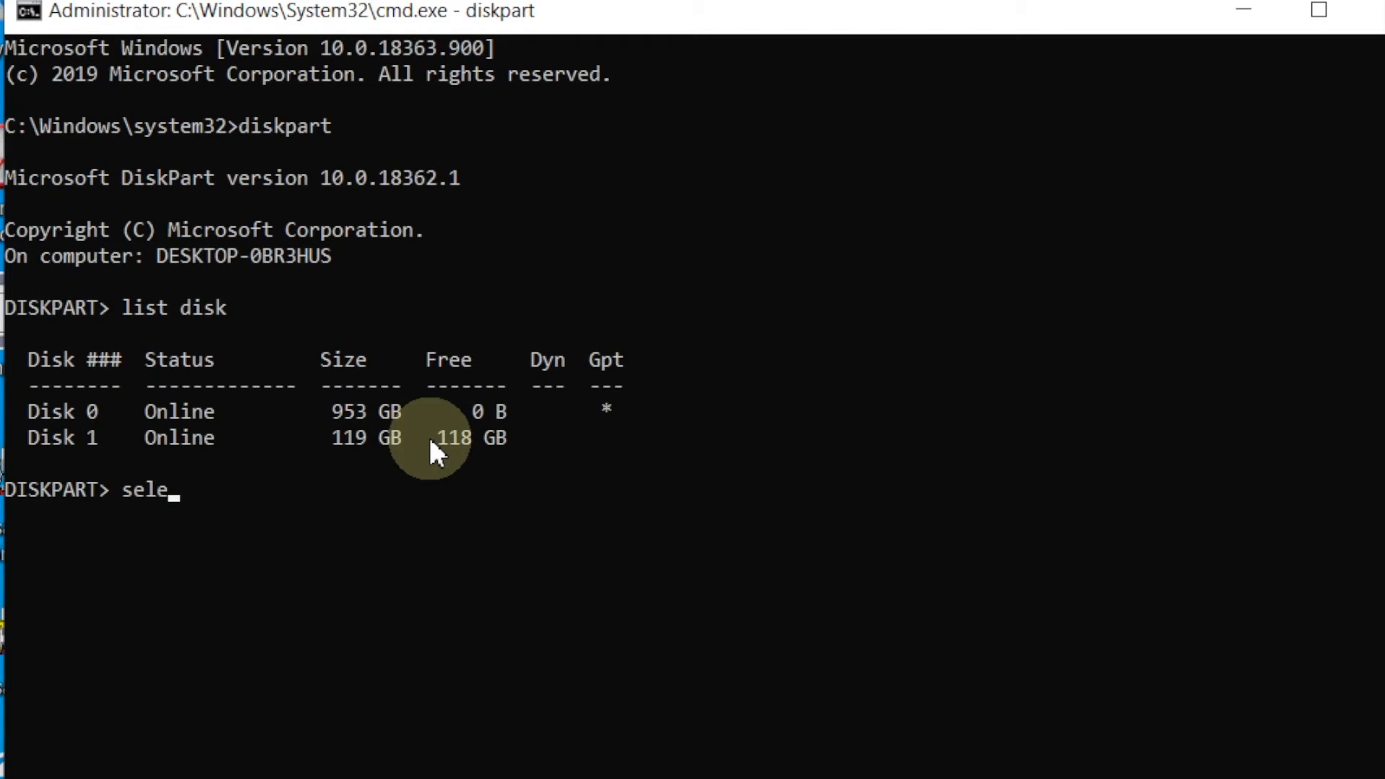
pyautogui.write('ct disk')
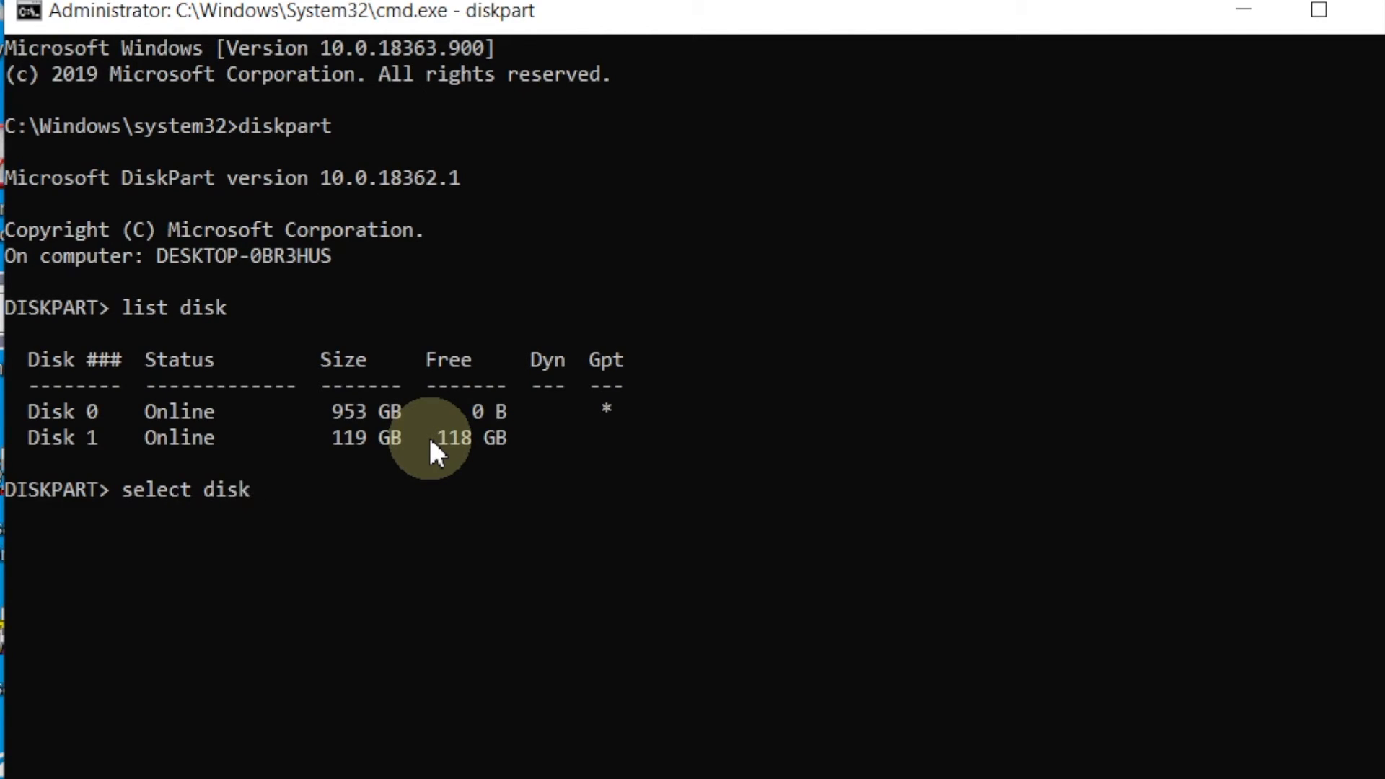
pyautogui.write('1')
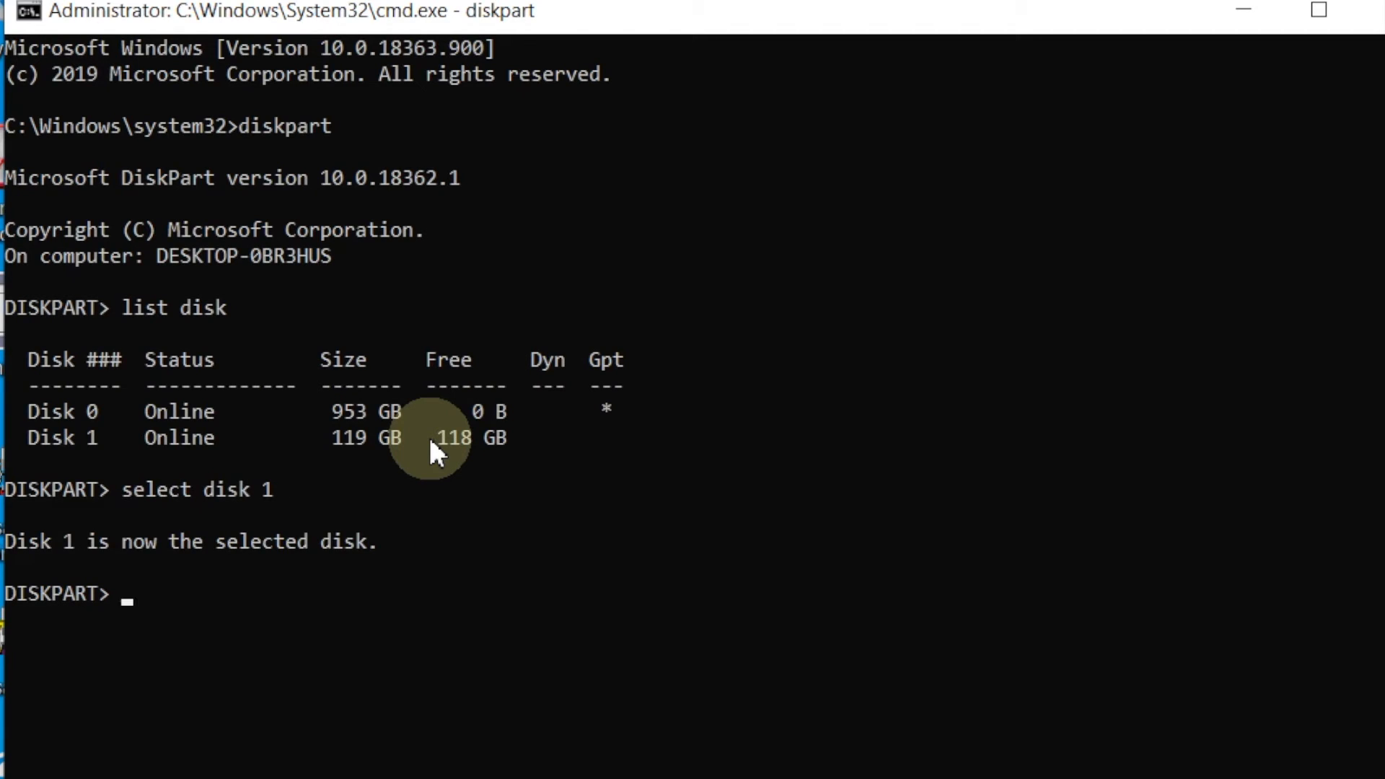
pyautogui.write('clean')
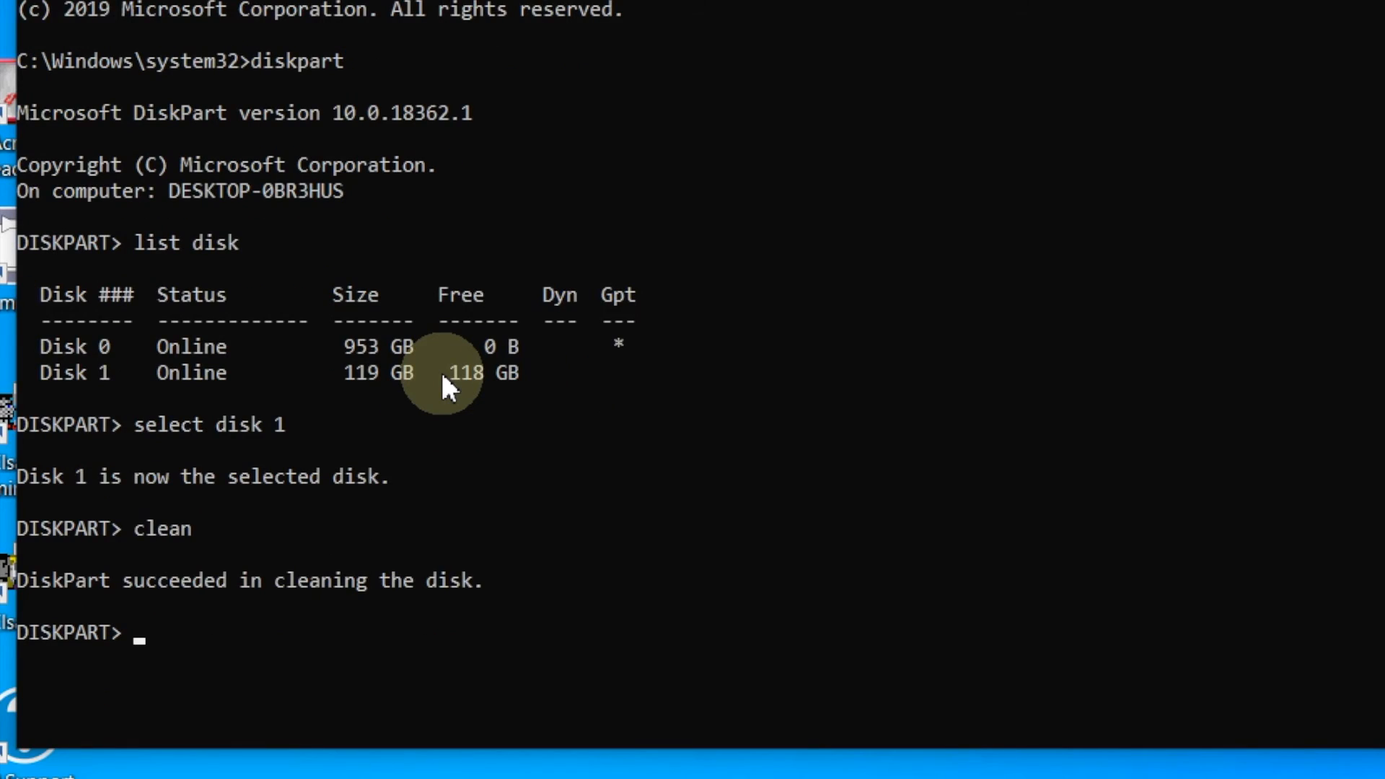
# - Convert Disk 1 to GPT and create an EFI partition of size=500 MB
pyautogui.write('convert')
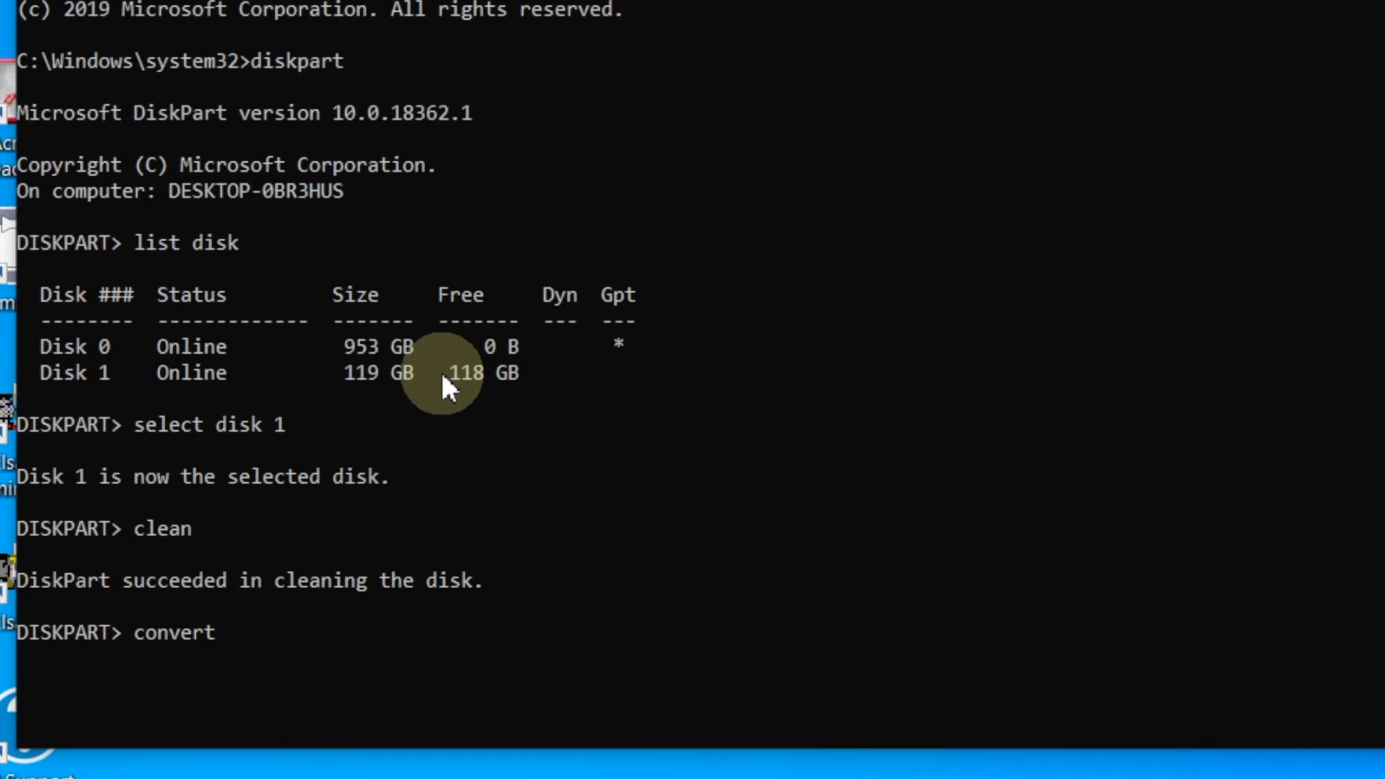
pyautogui.write('gpt')
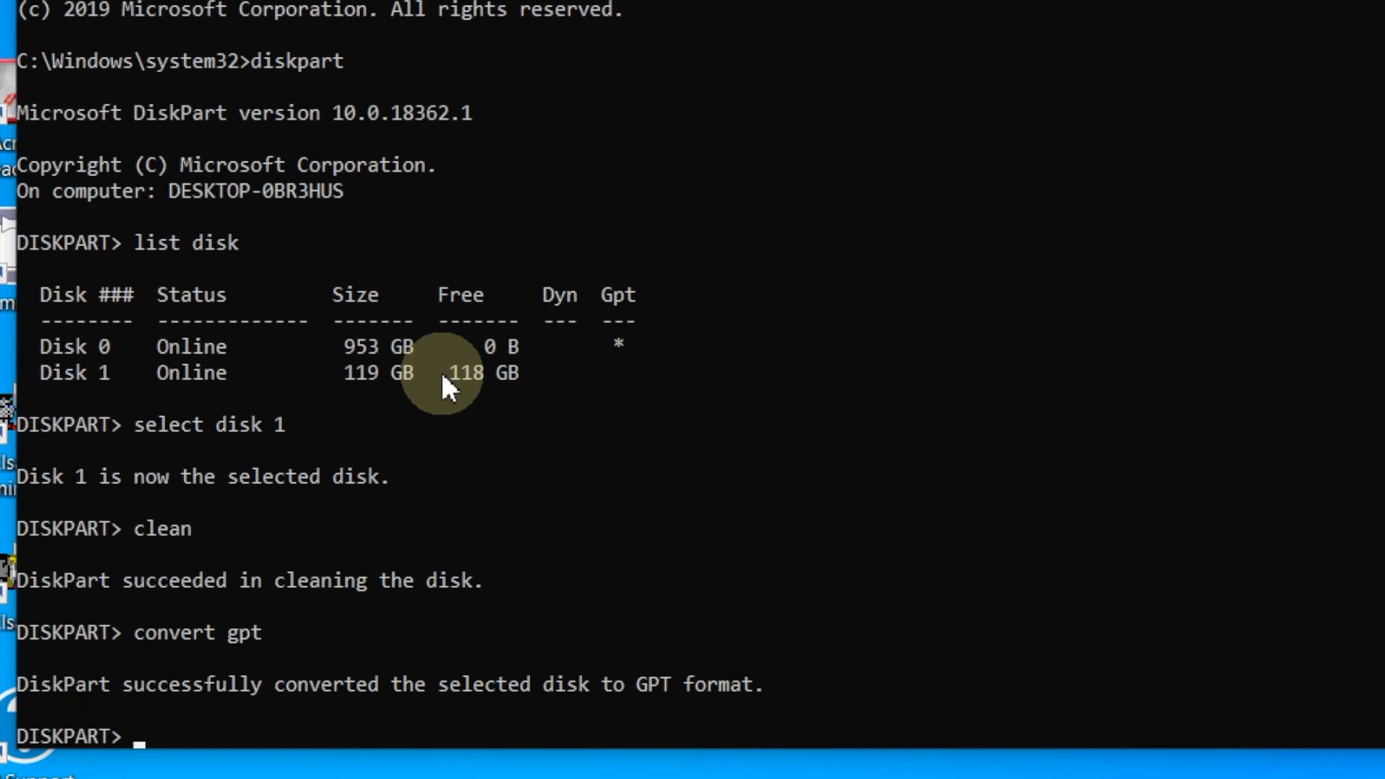
pyautogui.write('create')
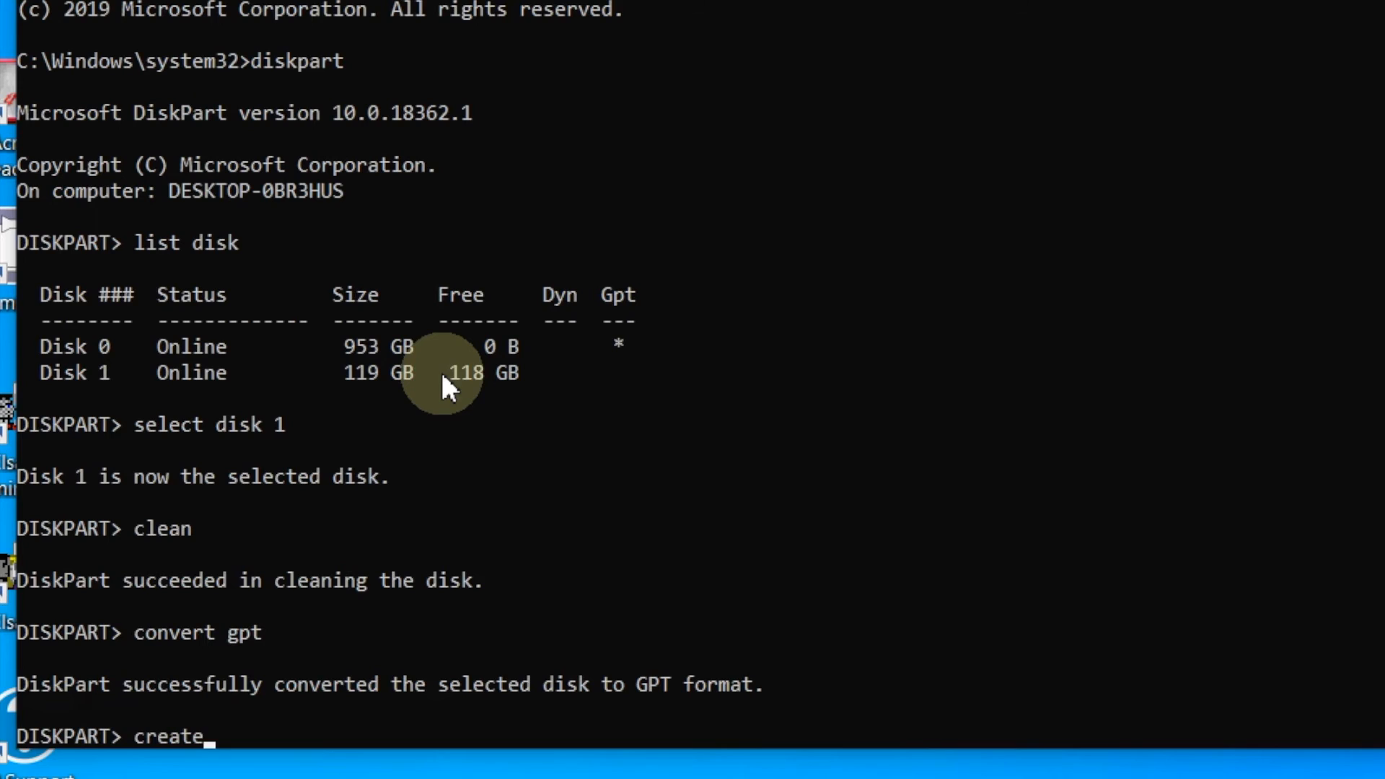
pyautogui.write('partition E')
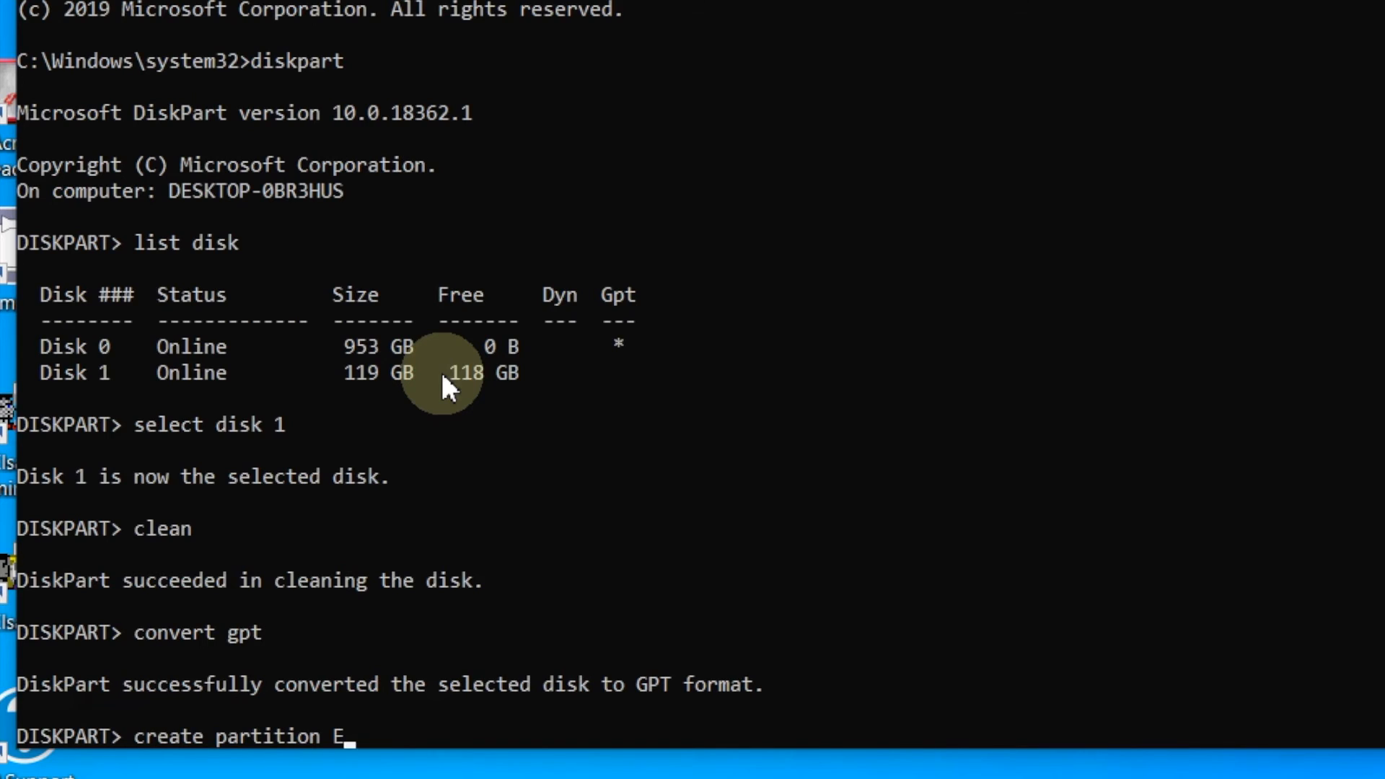
pyautogui.write('FI')
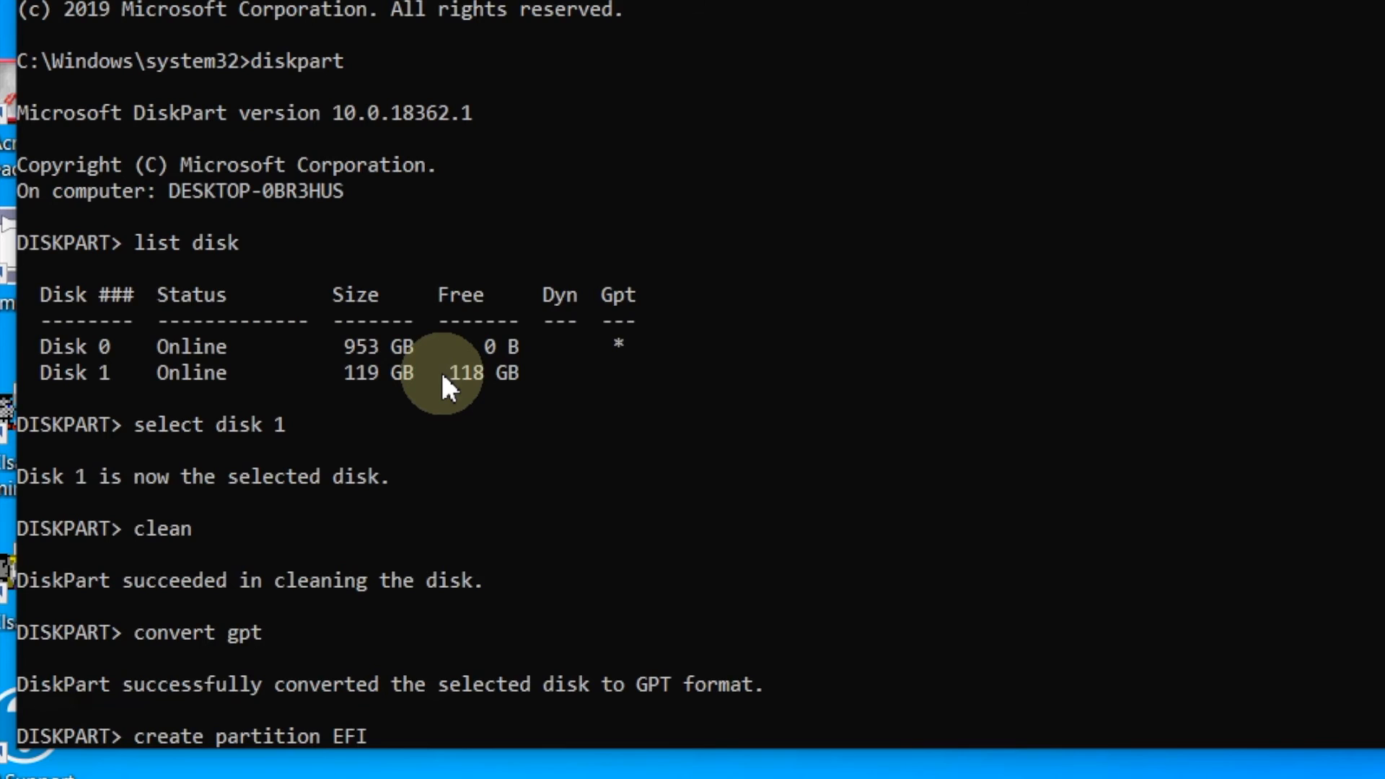
pyautogui.write('size=')
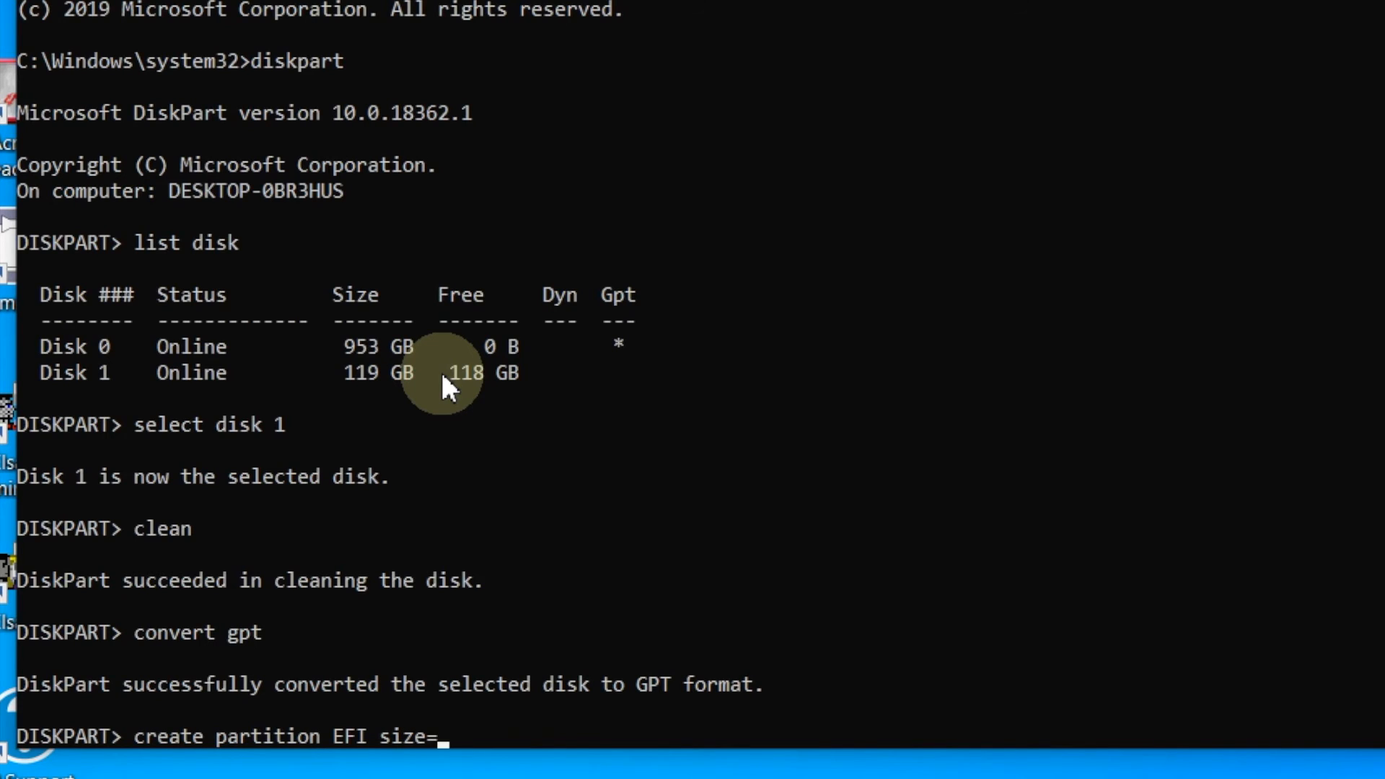
pyautogui.write('5')
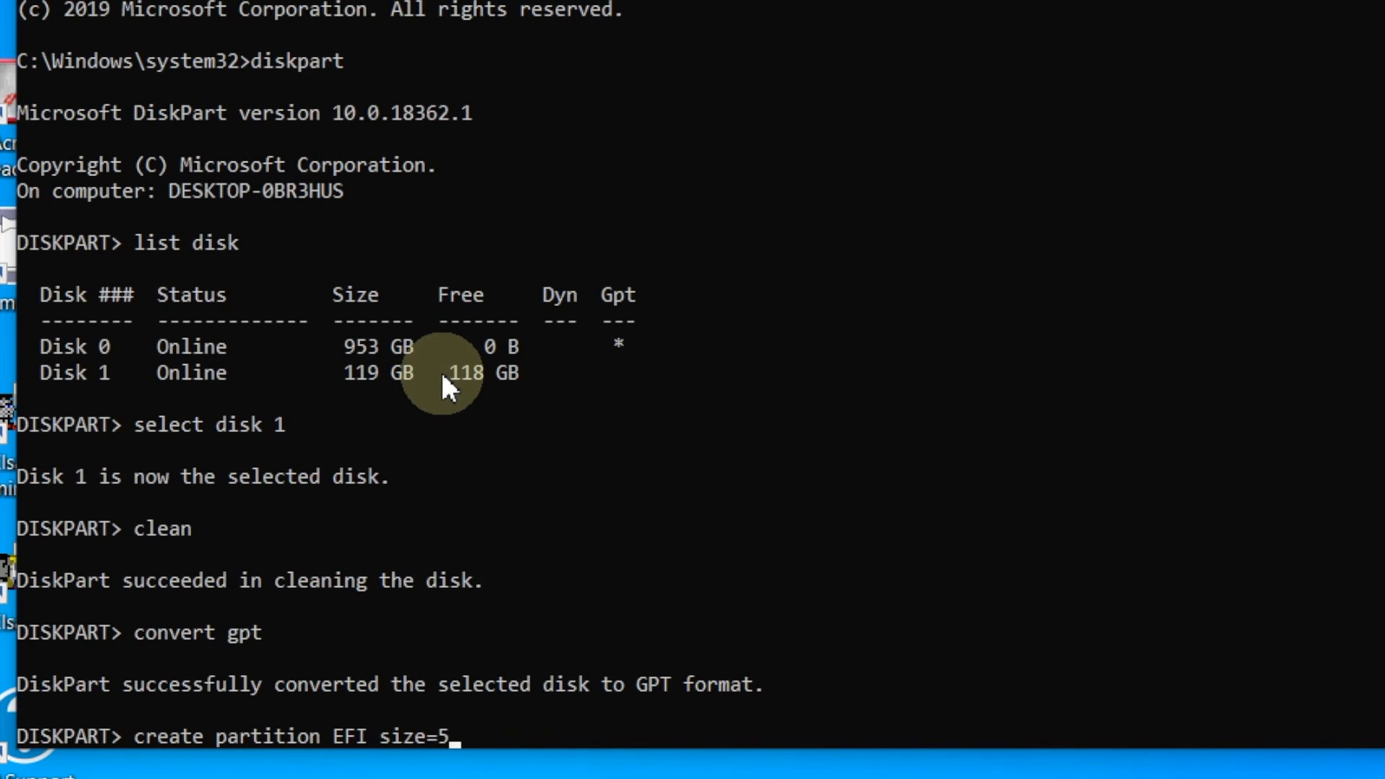
pyautogui.write('00')
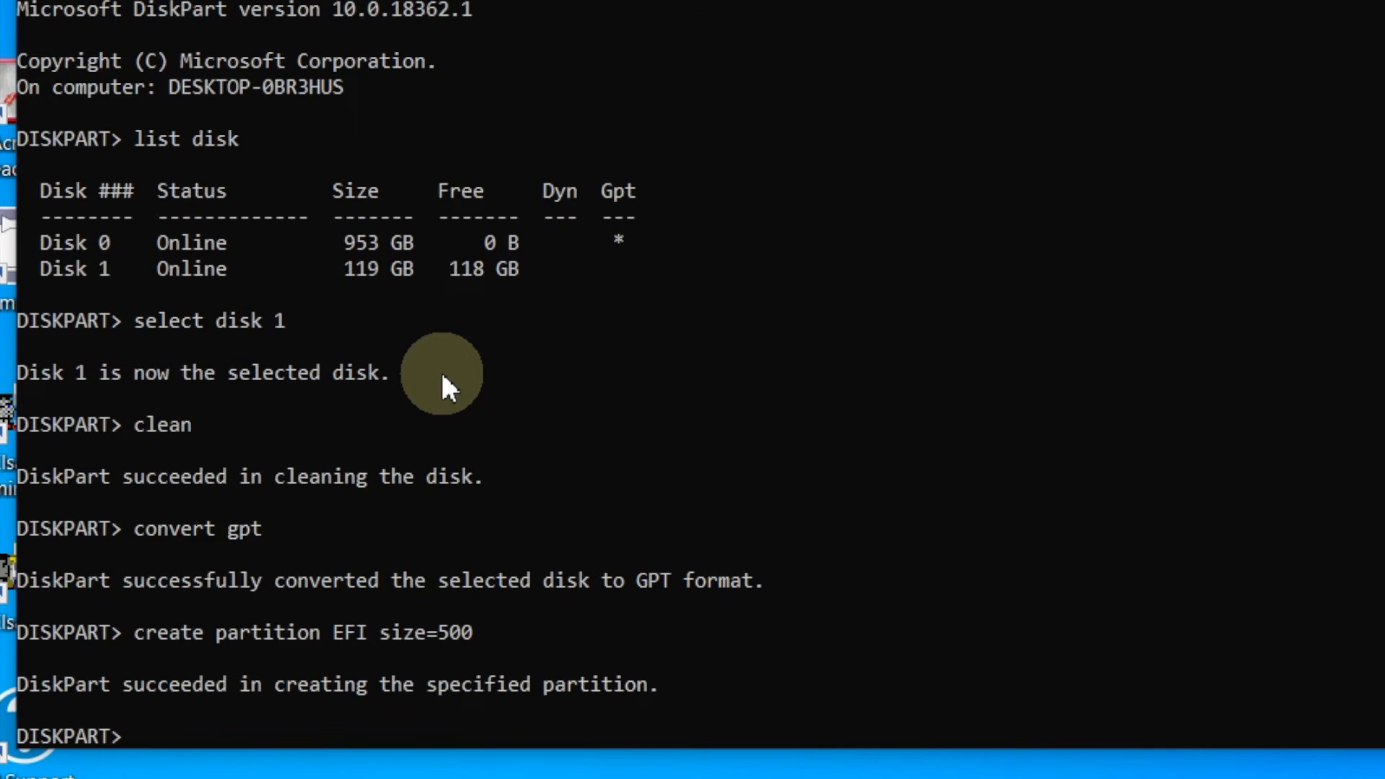
# - Quick-format the EFI partition with fs=fat32 and label="EFI"
pyautogui.write('format quick')
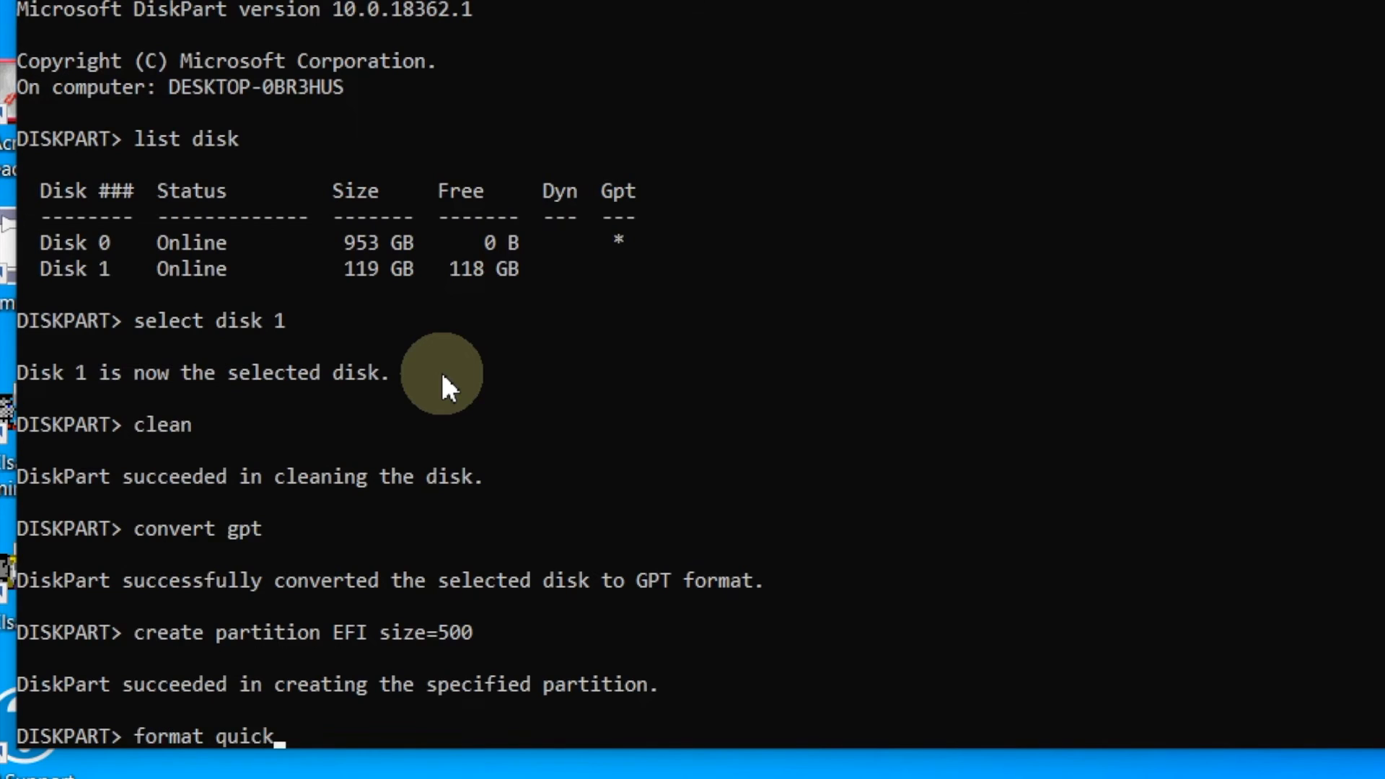
pyautogui.write('fs')
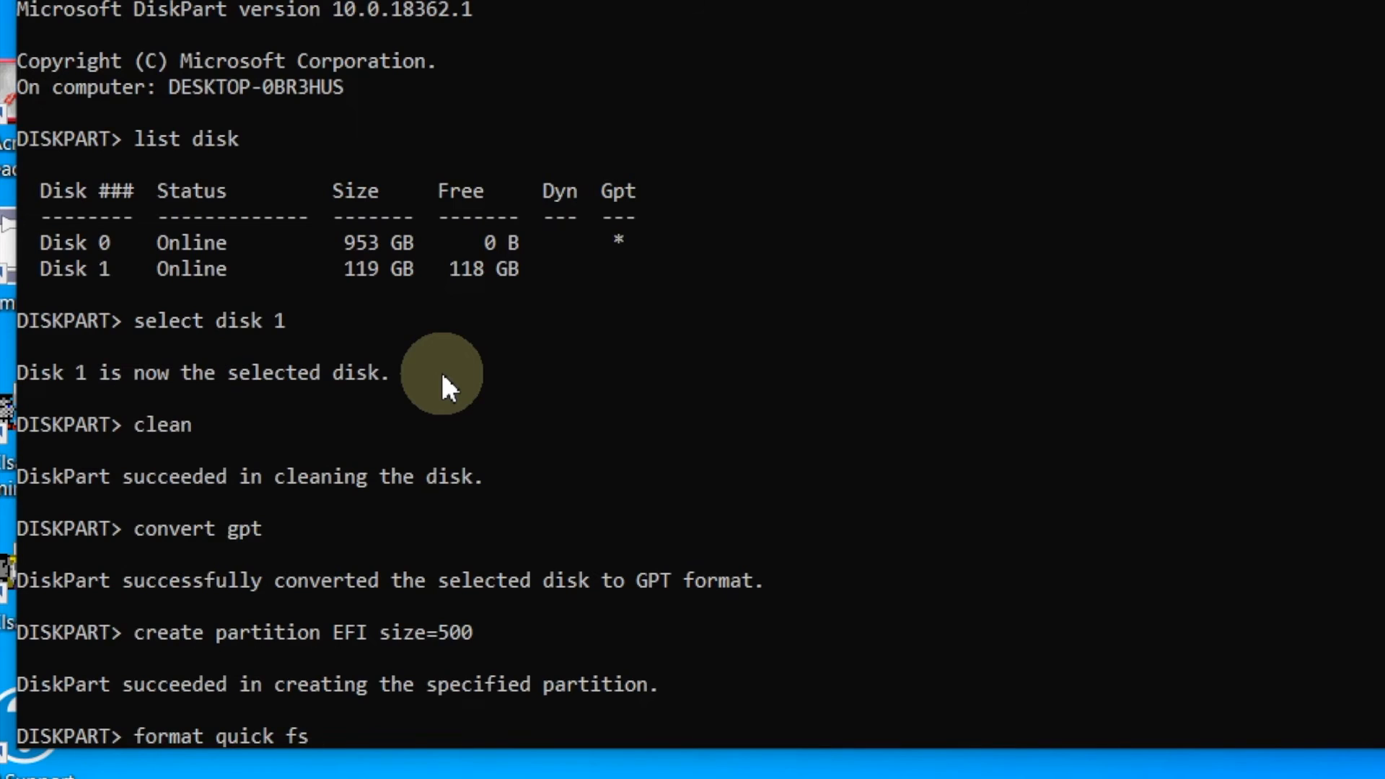
pyautogui.write('=')
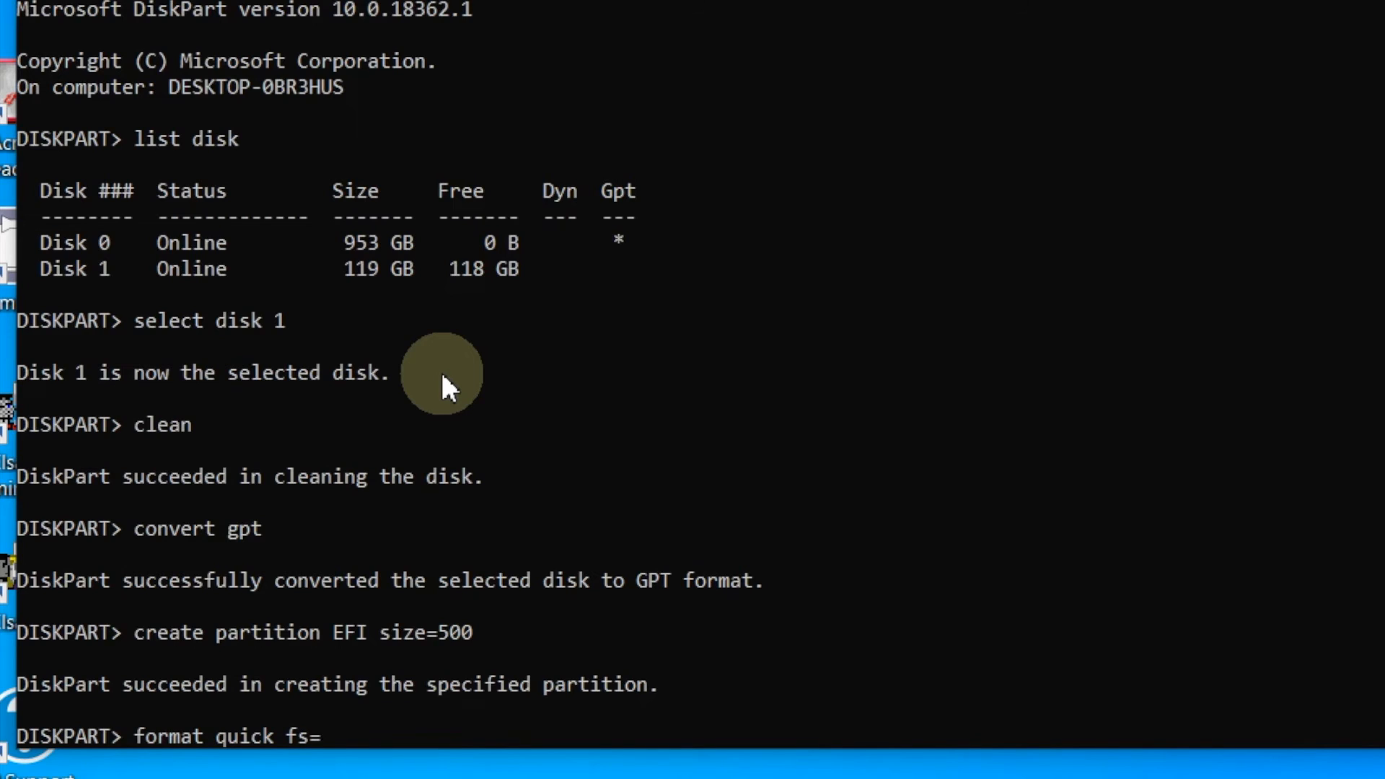
pyautogui.write('fat')
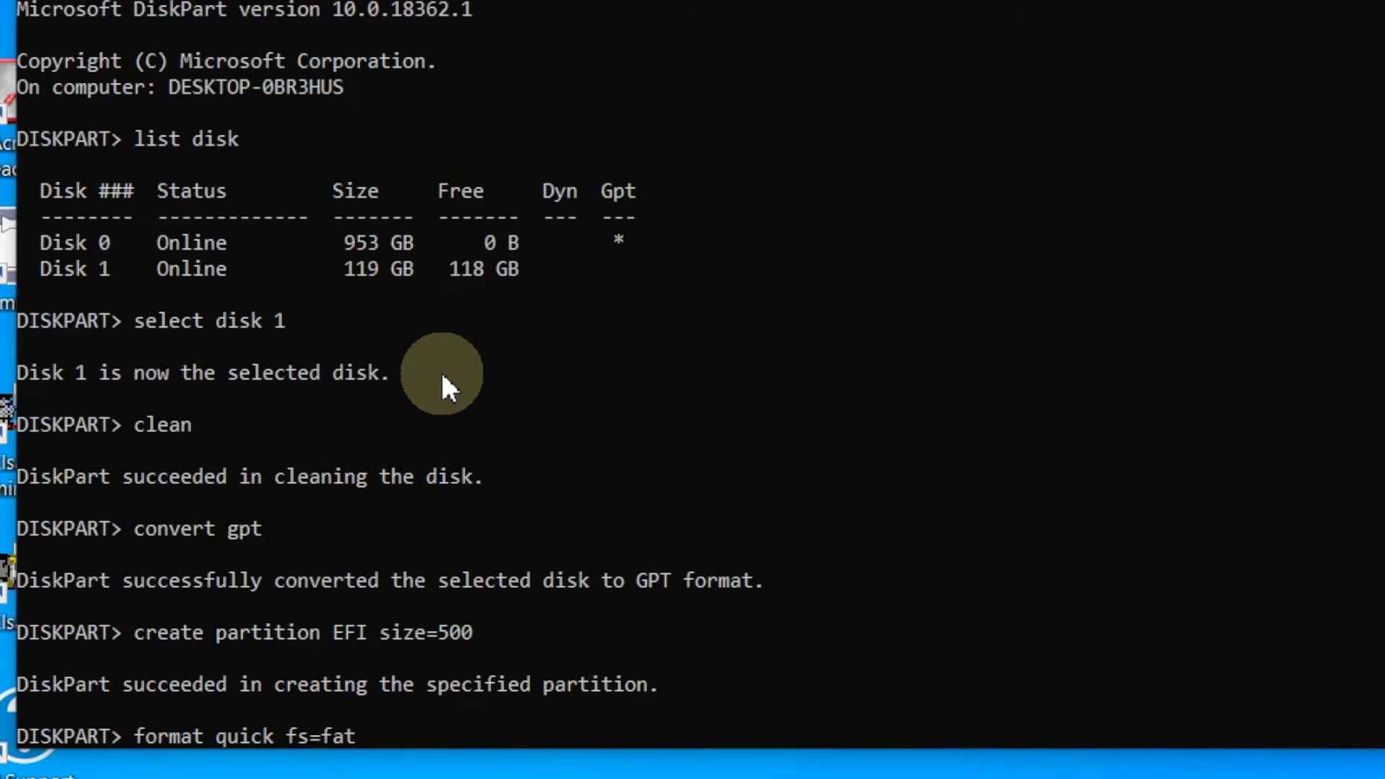
pyautogui.write('32')
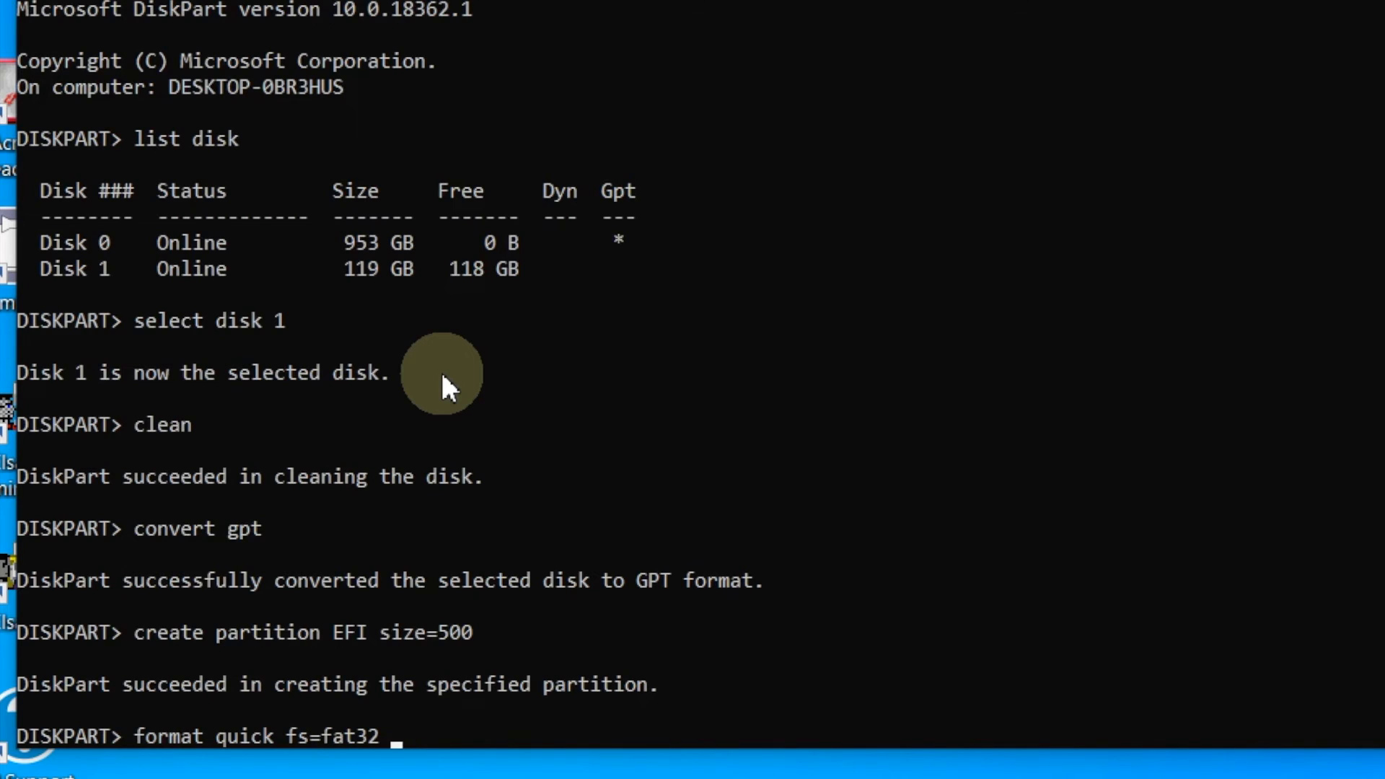
pyautogui.write('label')
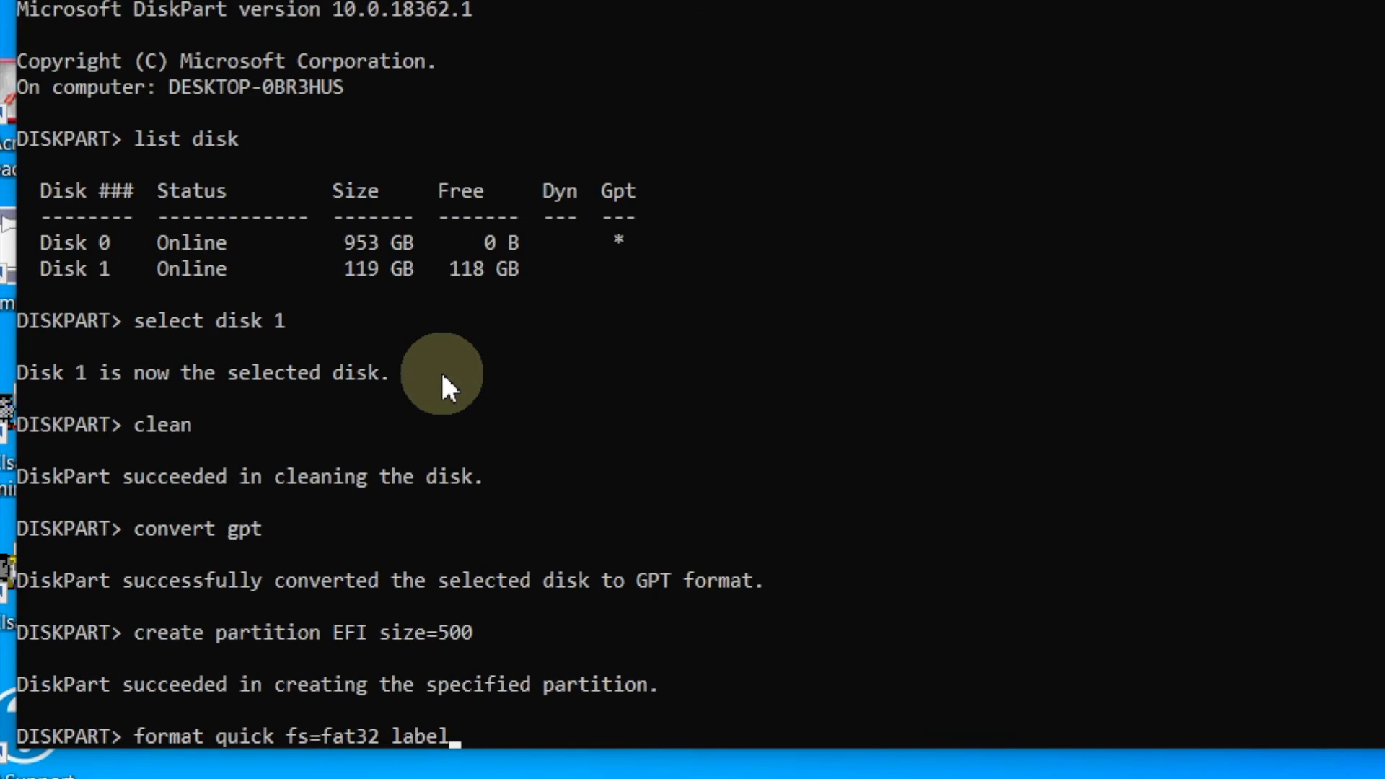
pyautogui.write('=')
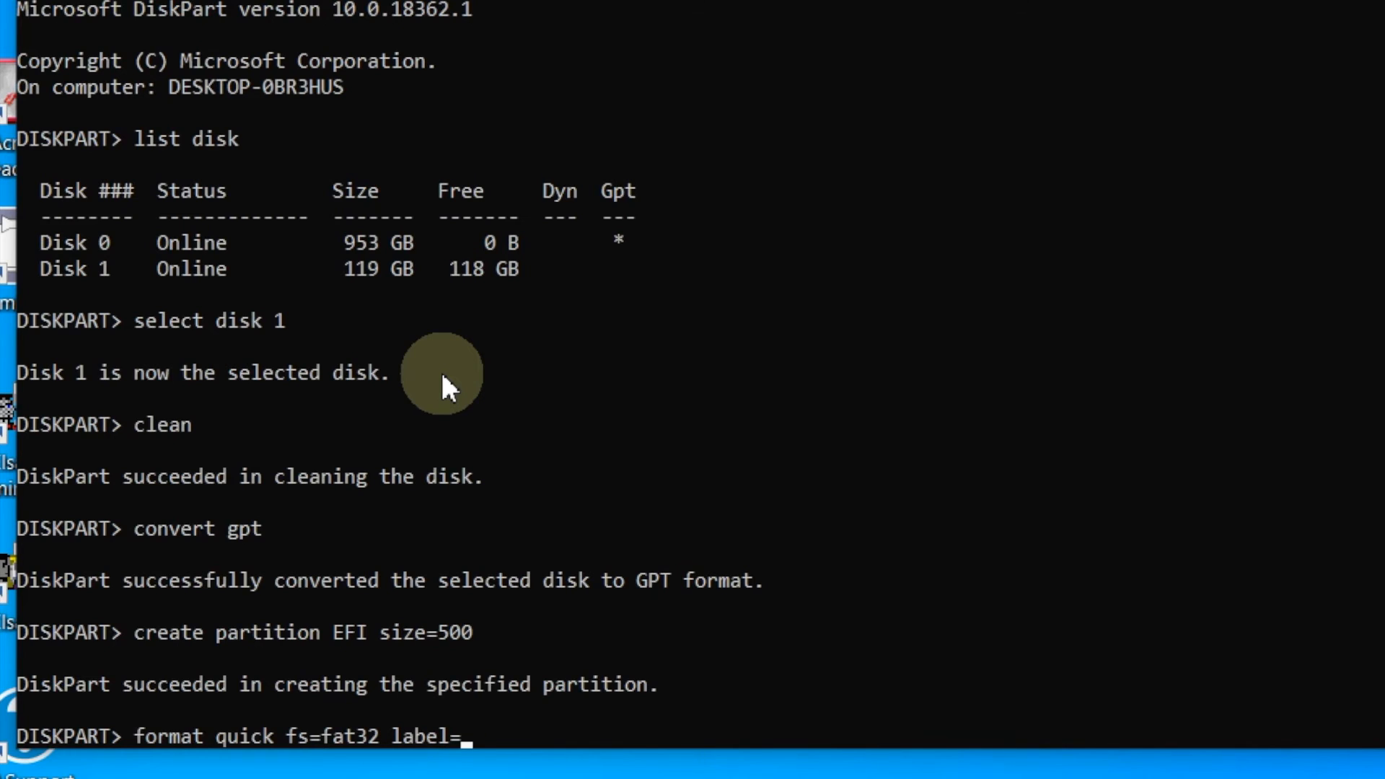
pyautogui.write('"EFI')
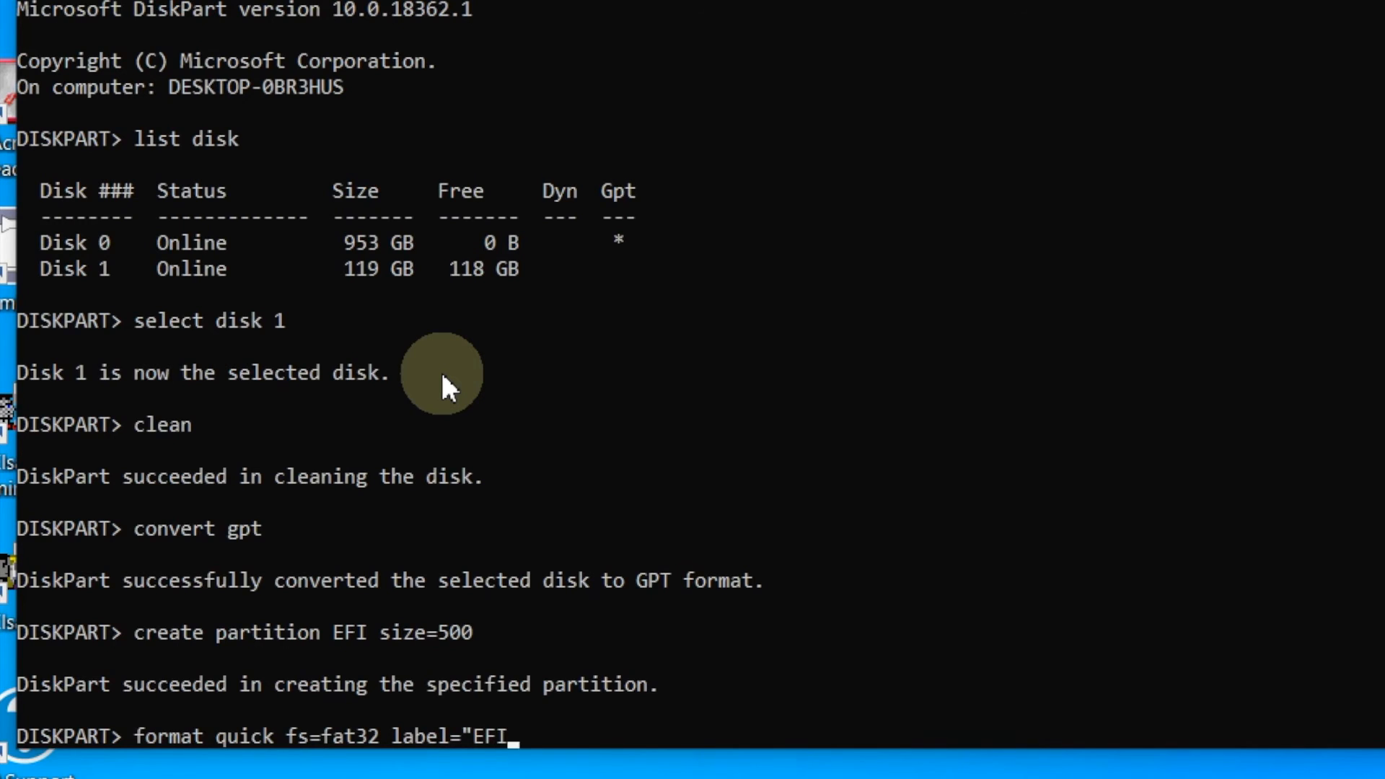
pyautogui.write('"')
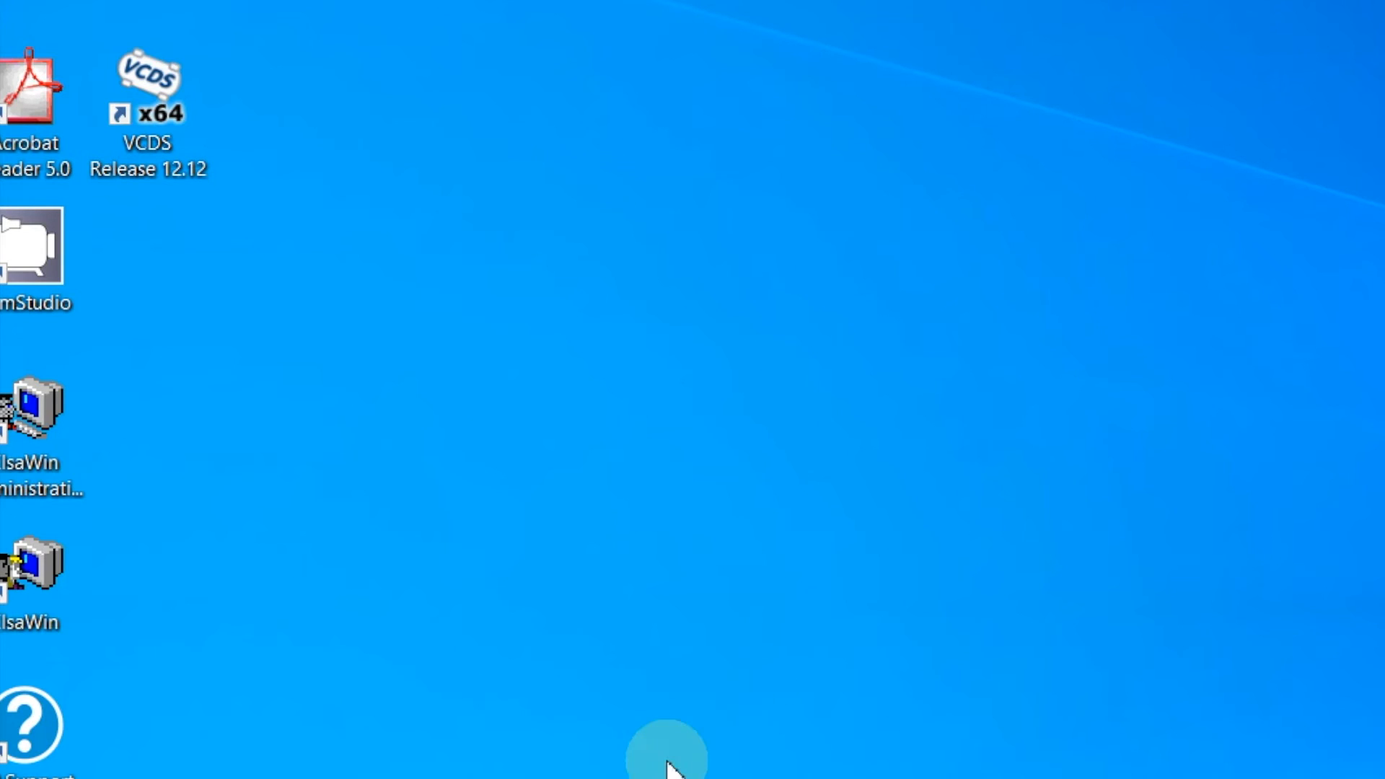
# - Reach Disk Management via Administrative Tools, showing Disk 1's 500 MB EFI partition and 118.74 GB unallocated
pyautogui.click(662, 755)
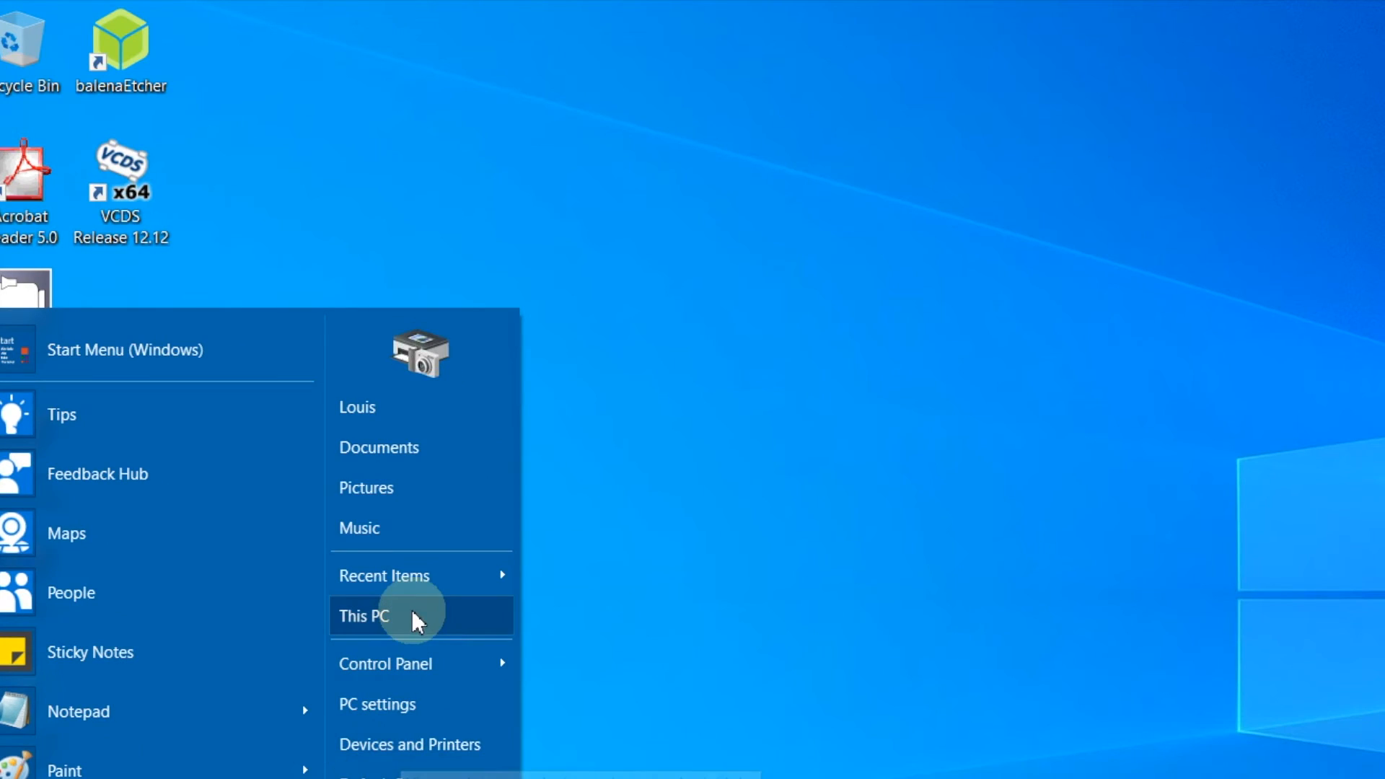
pyautogui.click(385, 663)
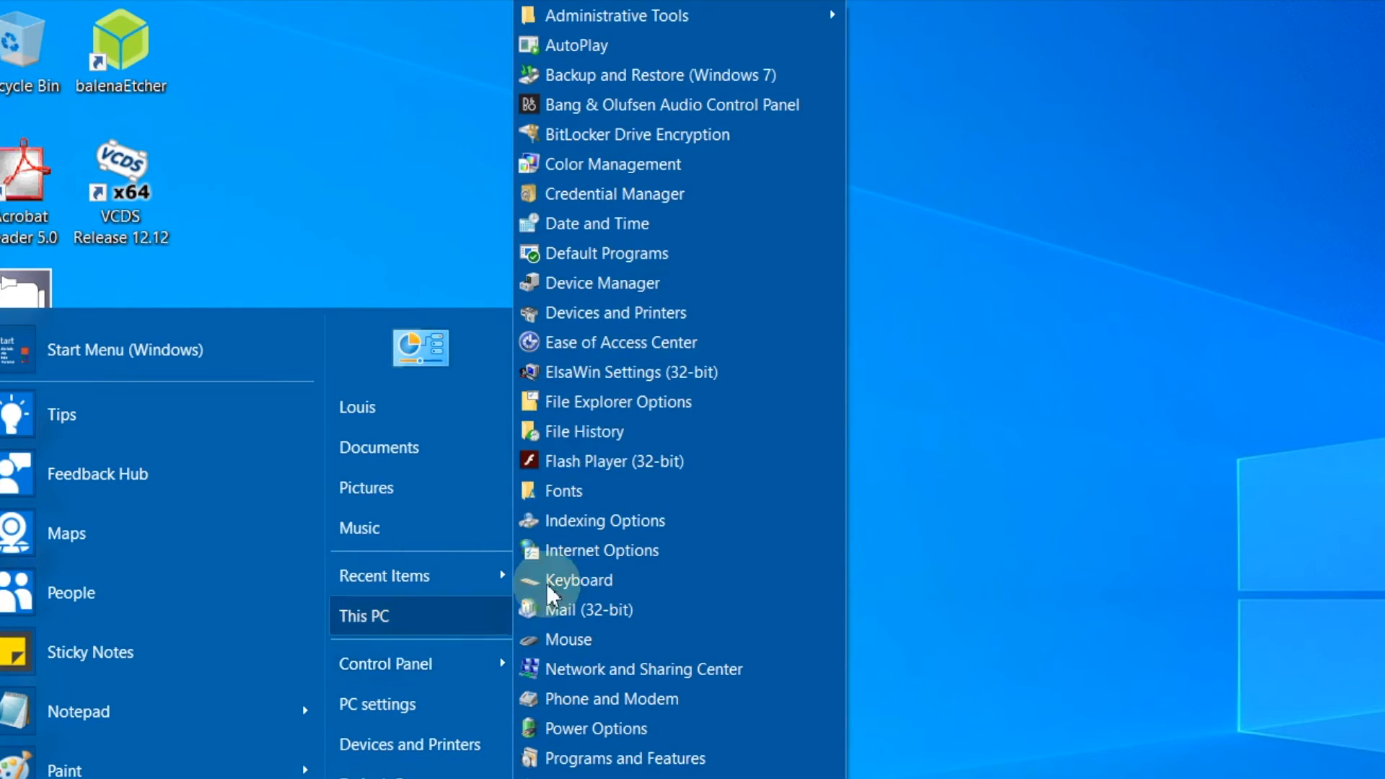
pyautogui.moveTo(616, 15)
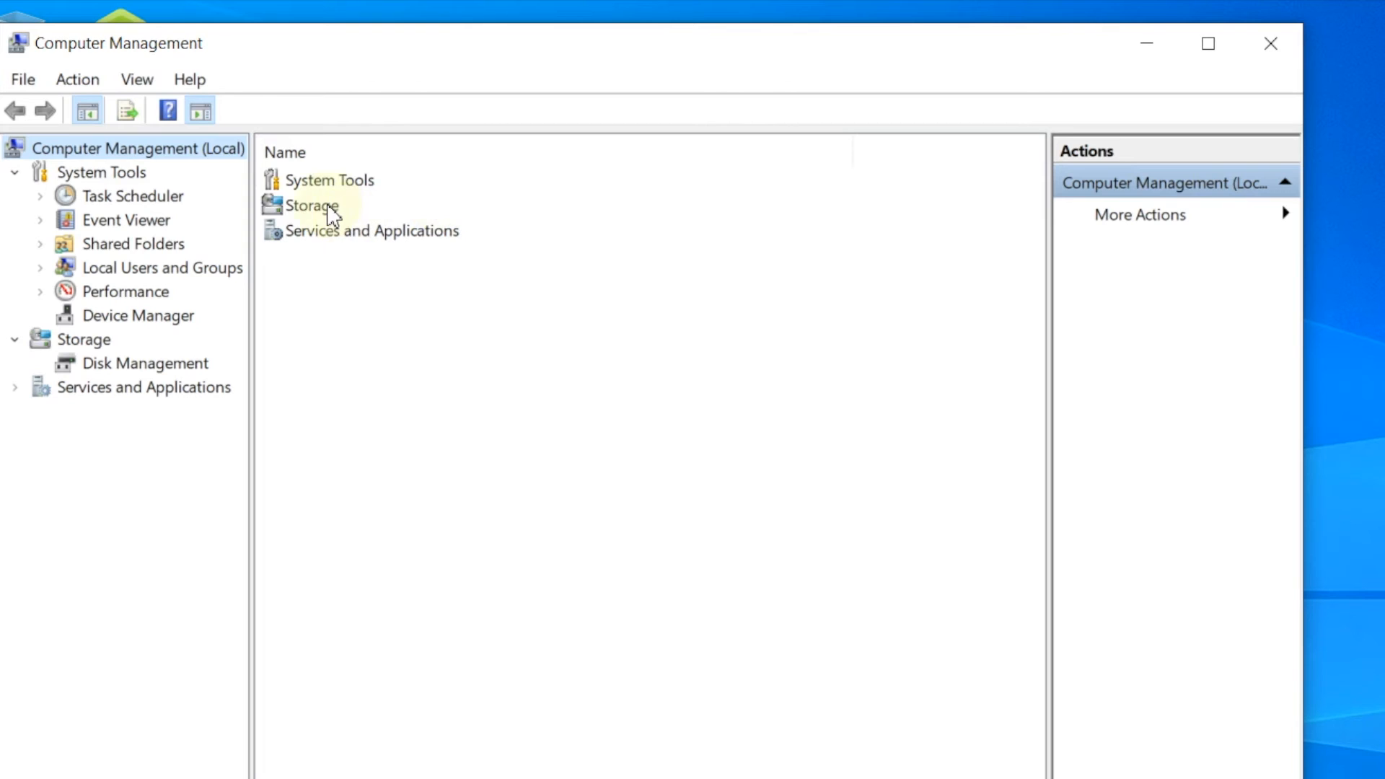
pyautogui.click(146, 362)
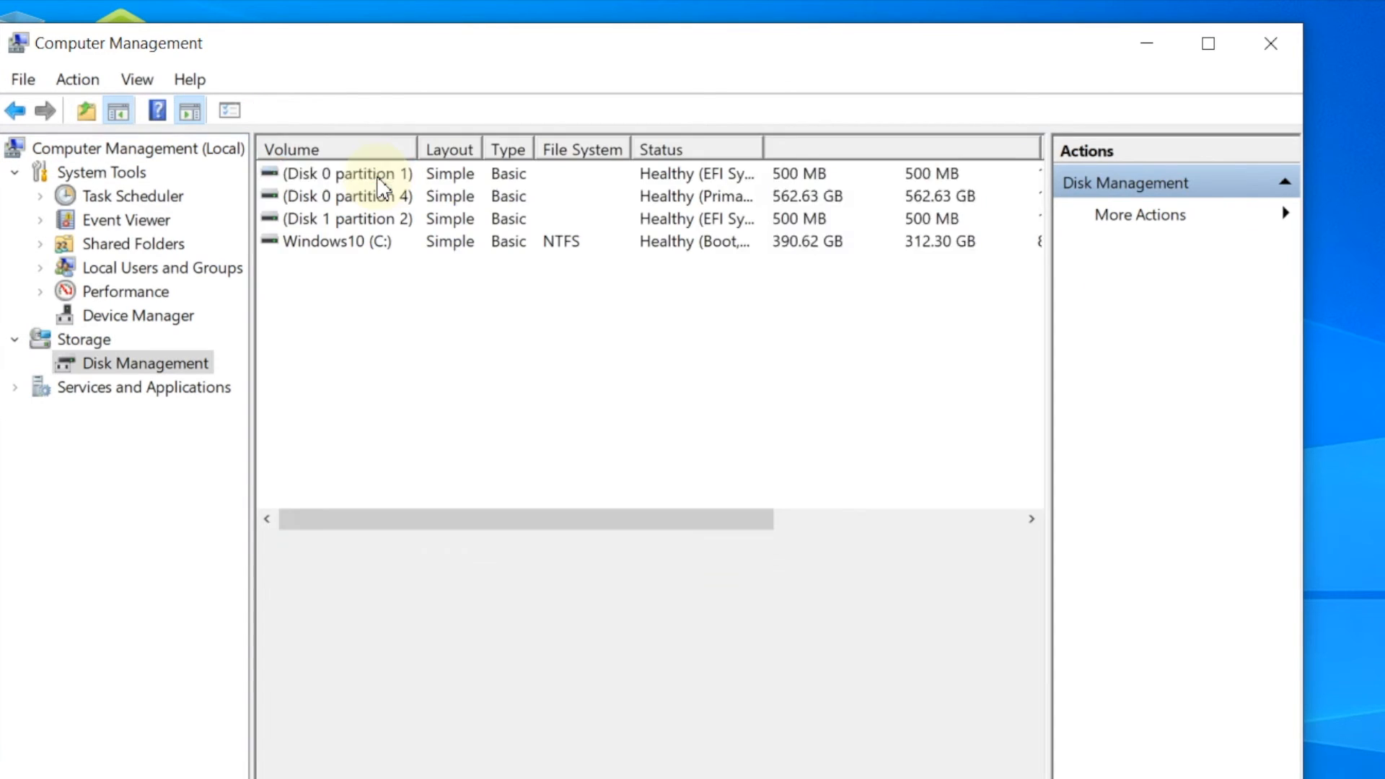
pyautogui.scroll(-3)
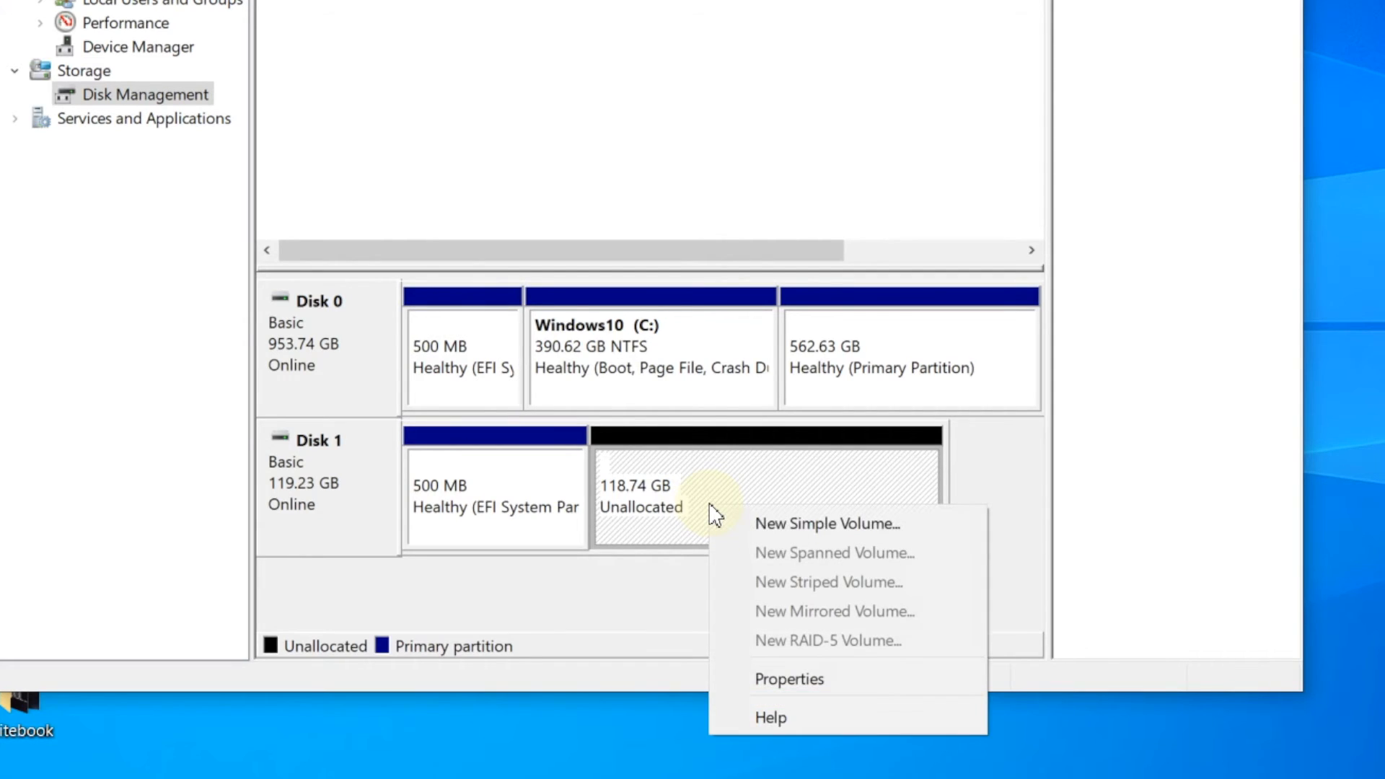
# - Start a new simple volume on Disk 1's unallocated space at full size with no drive letter
pyautogui.click(825, 522)
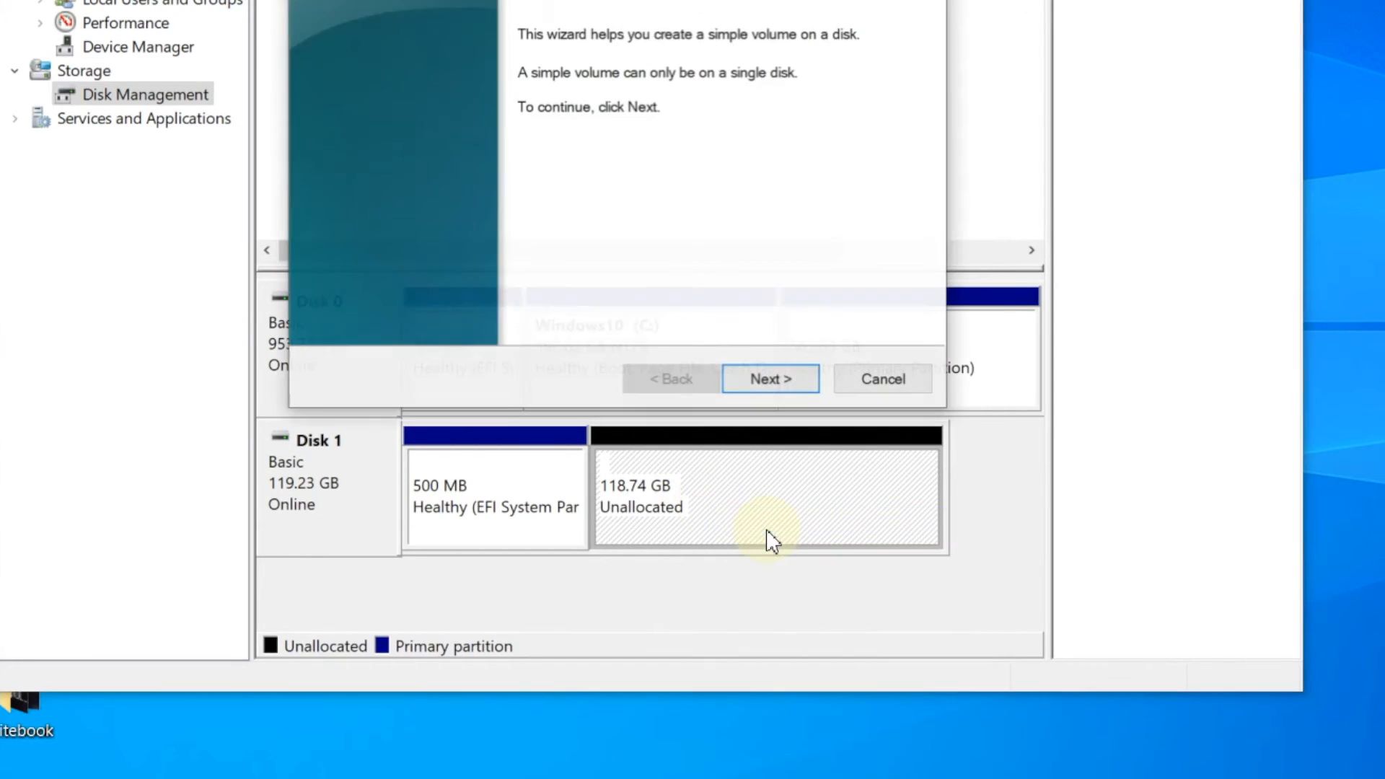
pyautogui.click(768, 378)
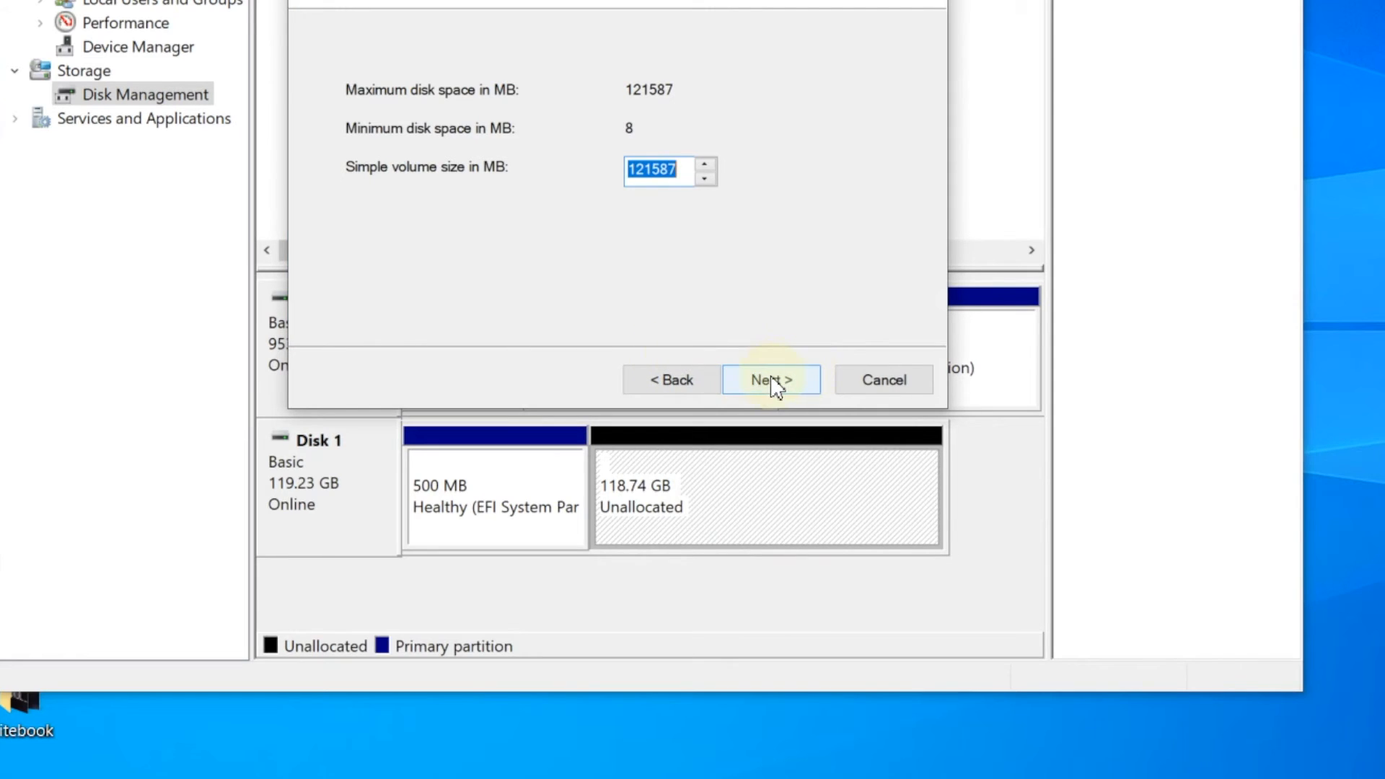
pyautogui.click(771, 380)
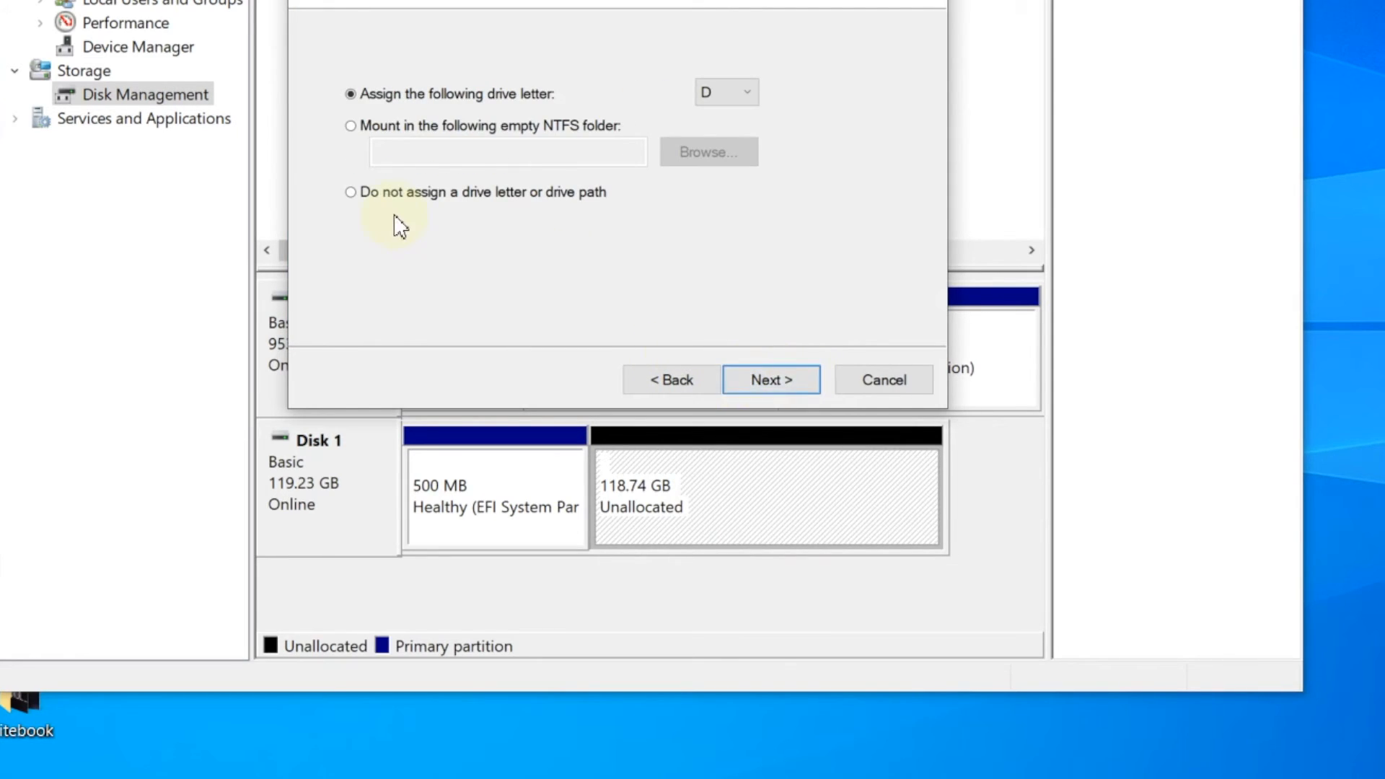
pyautogui.click(350, 191)
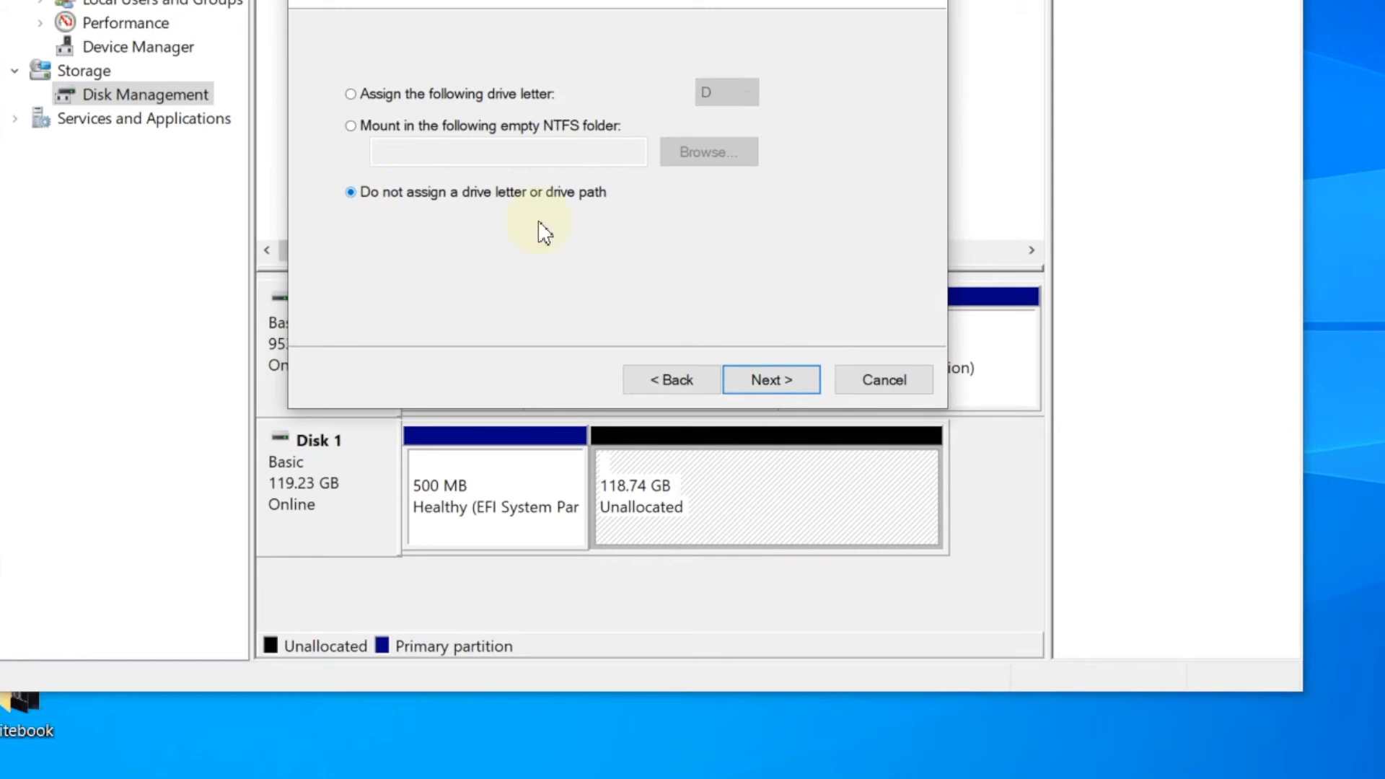
pyautogui.click(769, 380)
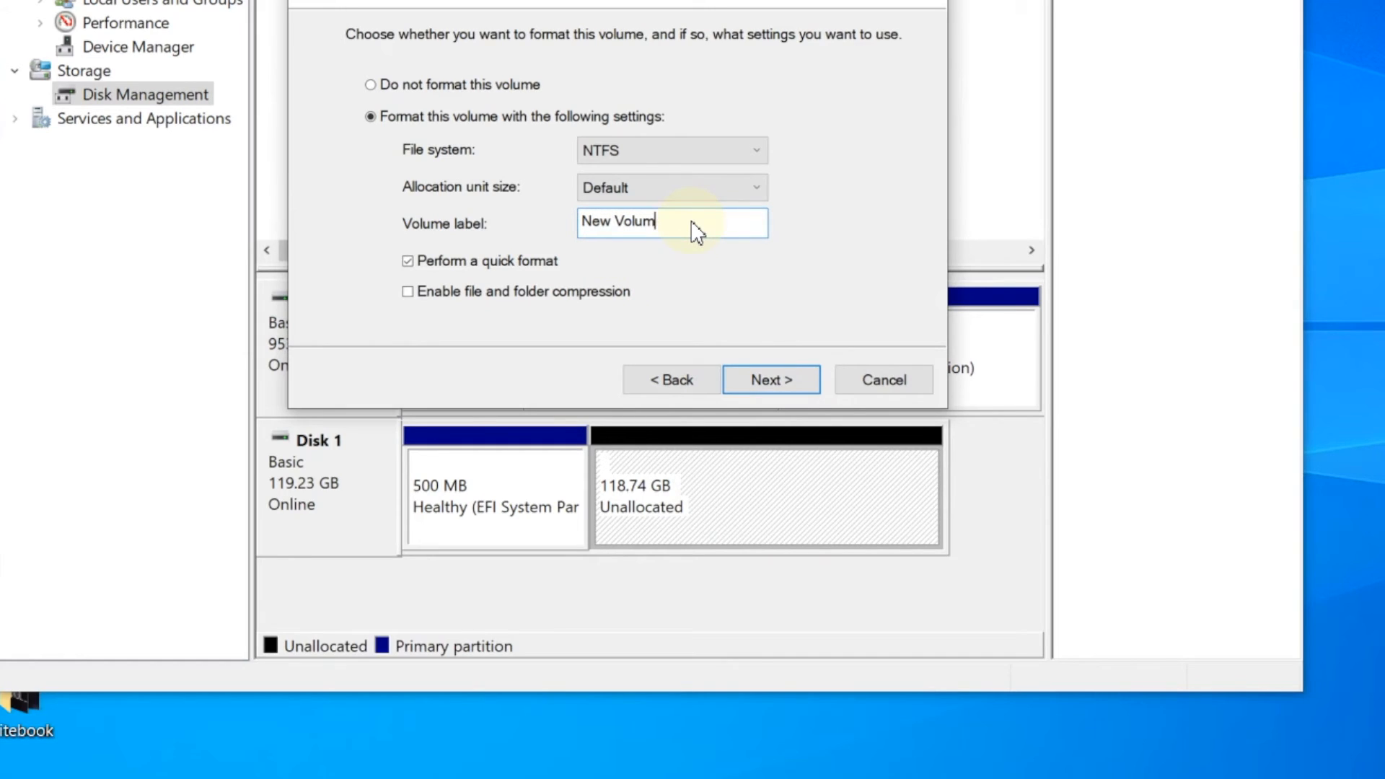
# - Label the volume catalina155, quick-format it as NTFS and finish the wizard
pyautogui.press('ctrl+a')
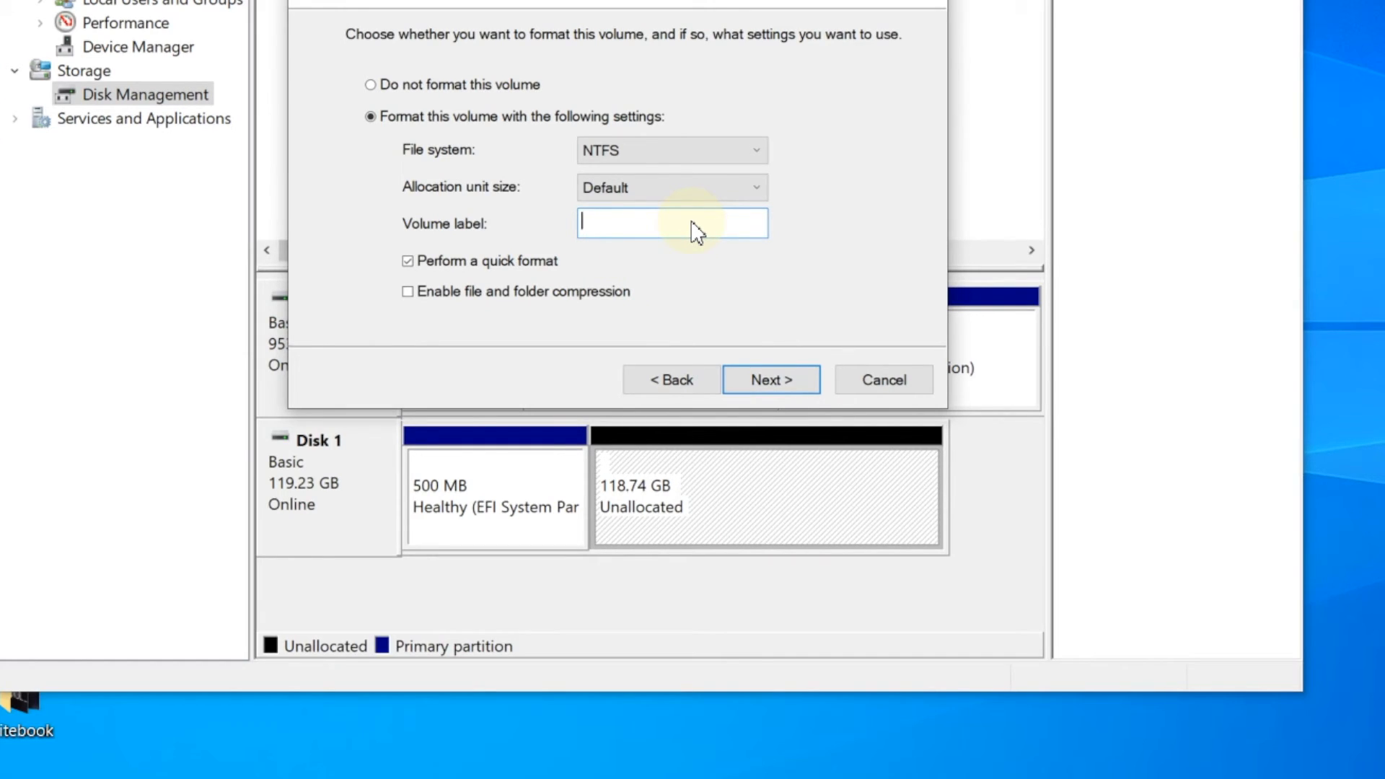
pyautogui.write('catalina')
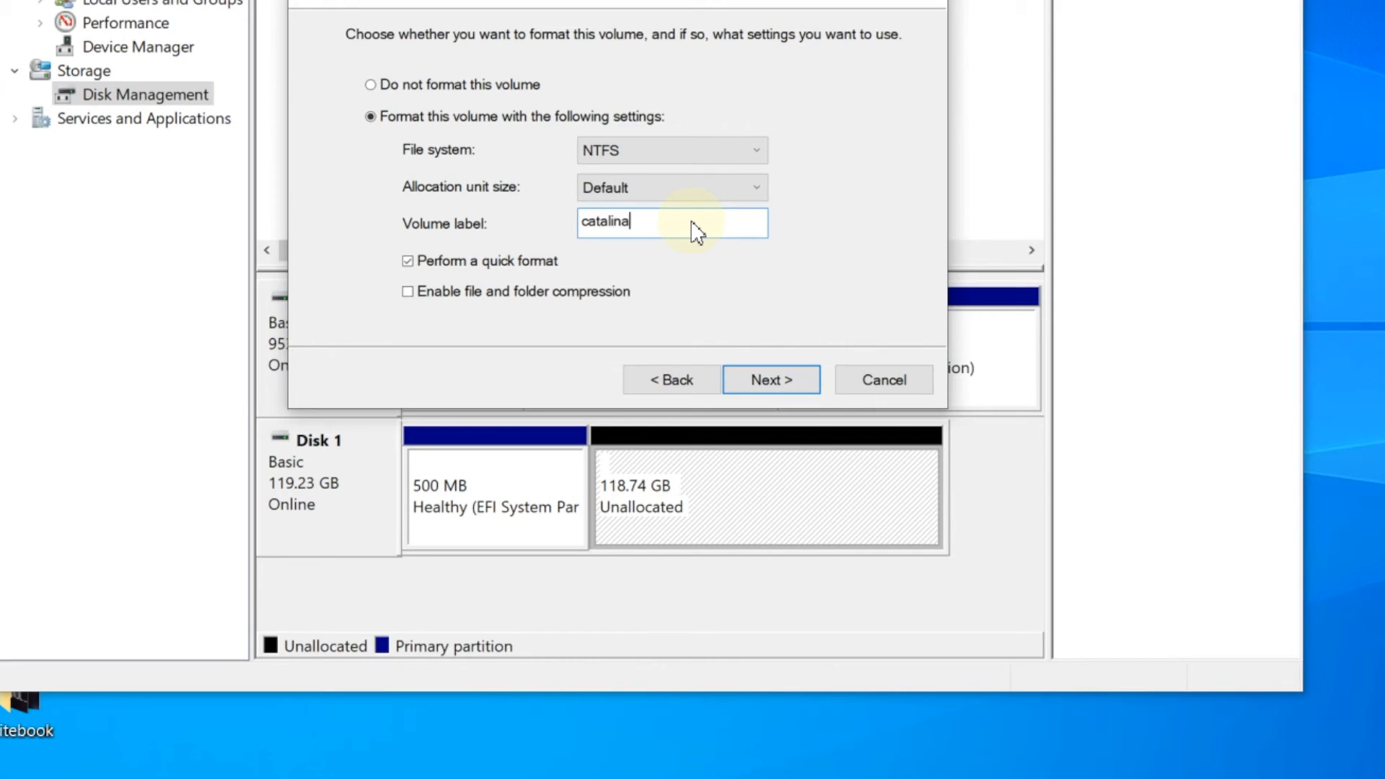
pyautogui.write('155')
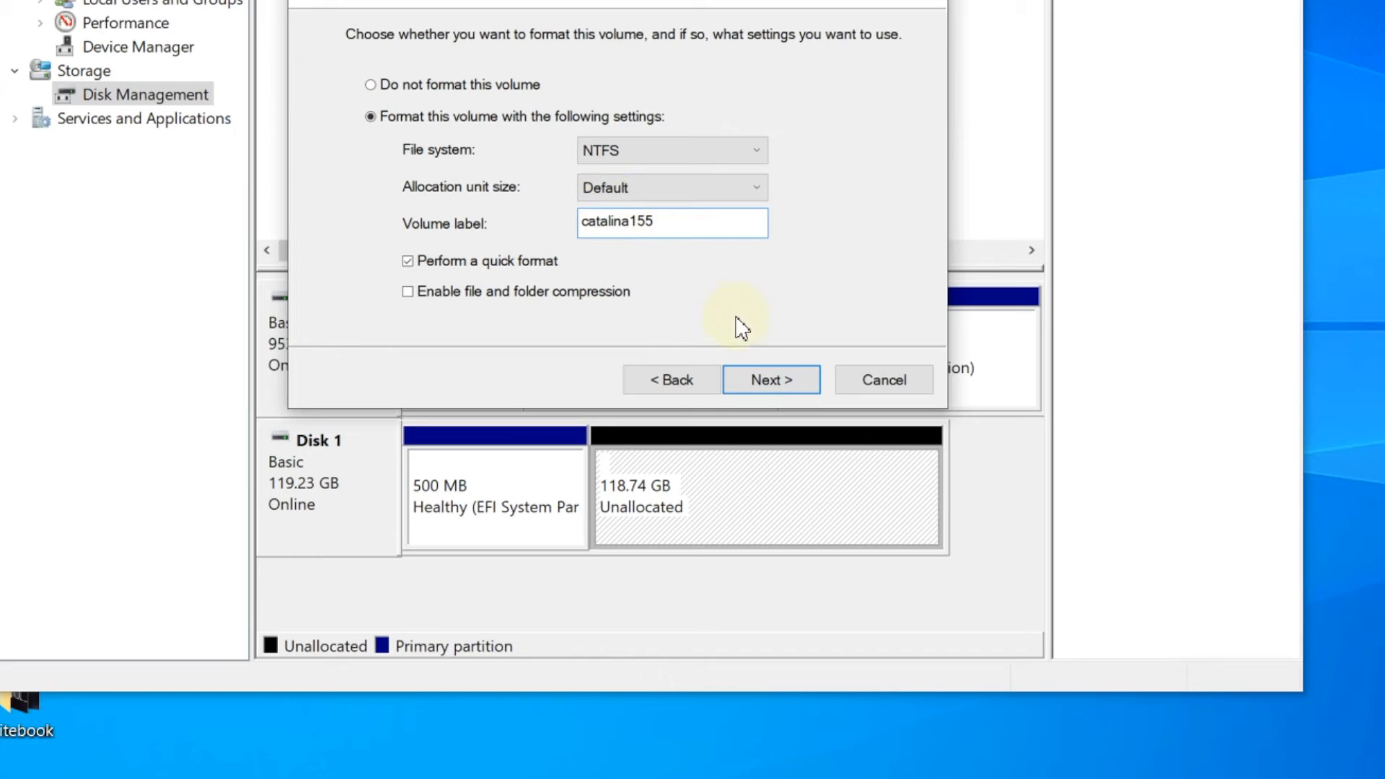
pyautogui.click(769, 379)
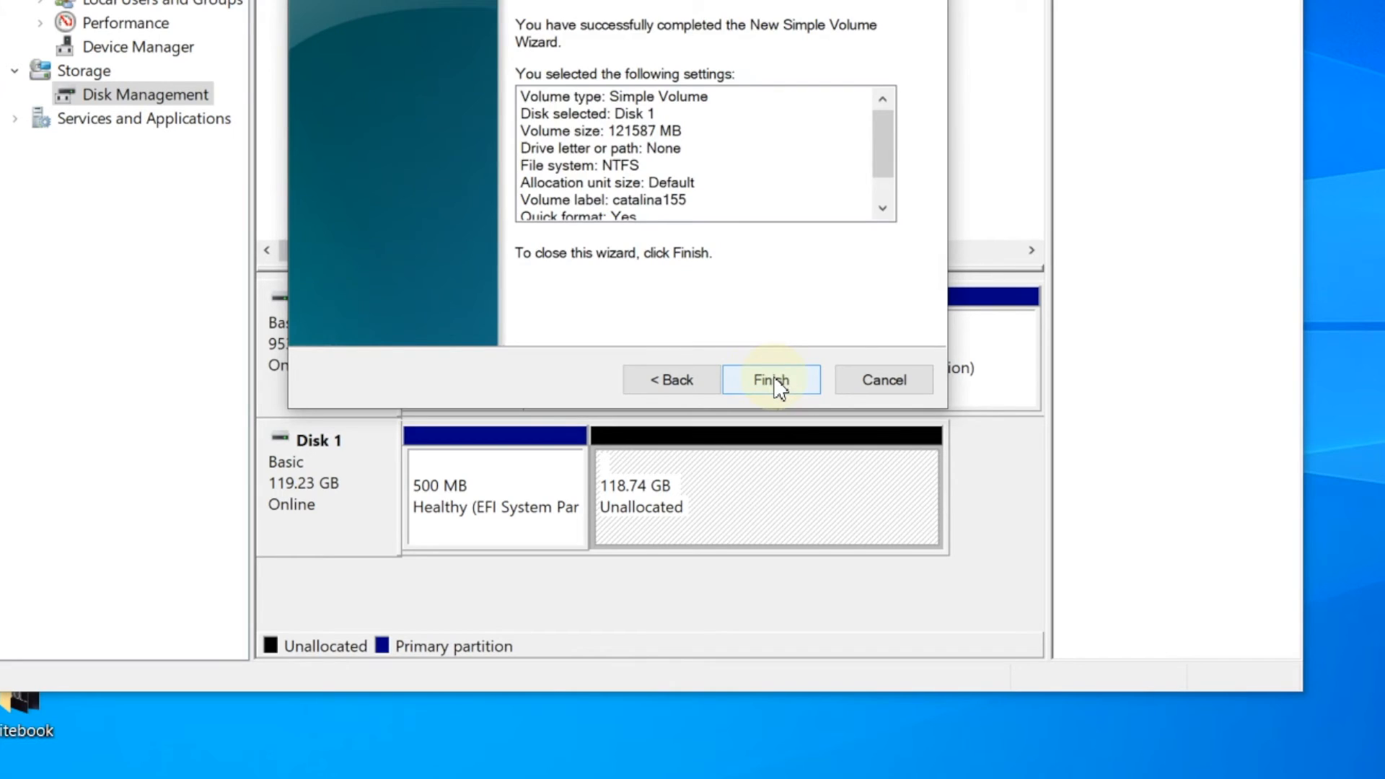
pyautogui.click(771, 380)
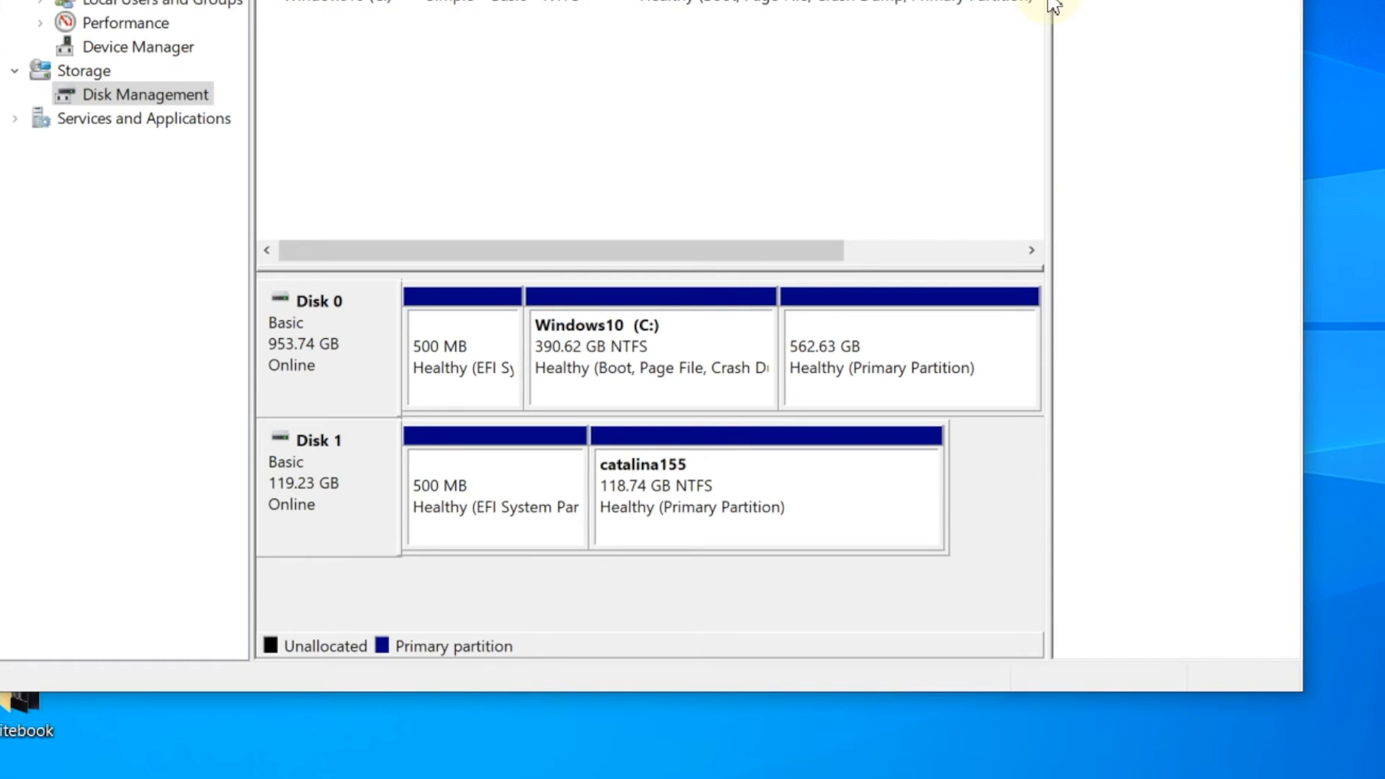
pyautogui.moveTo(1175, 148)
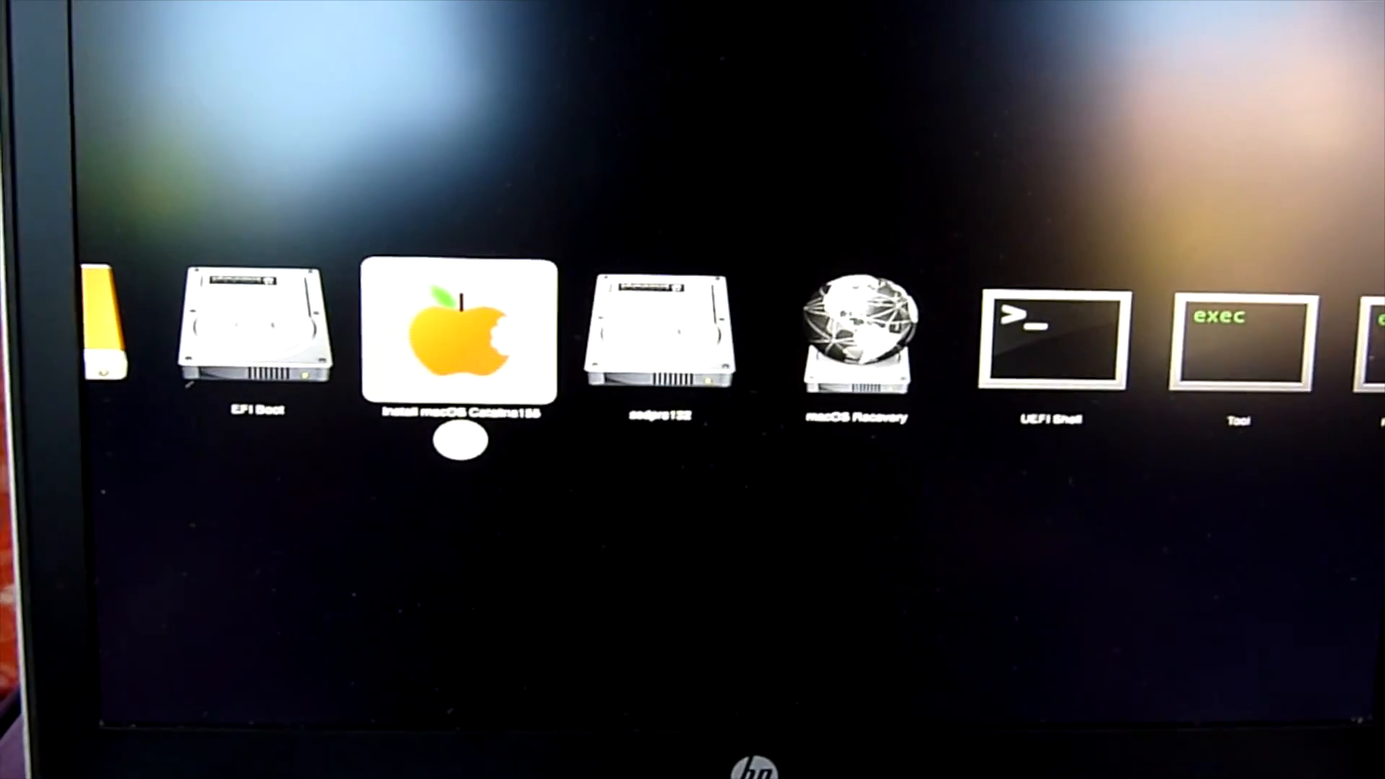
# - Boot the Install macOS Catalina entry from the OpenCore picker
pyautogui.click(458, 332)
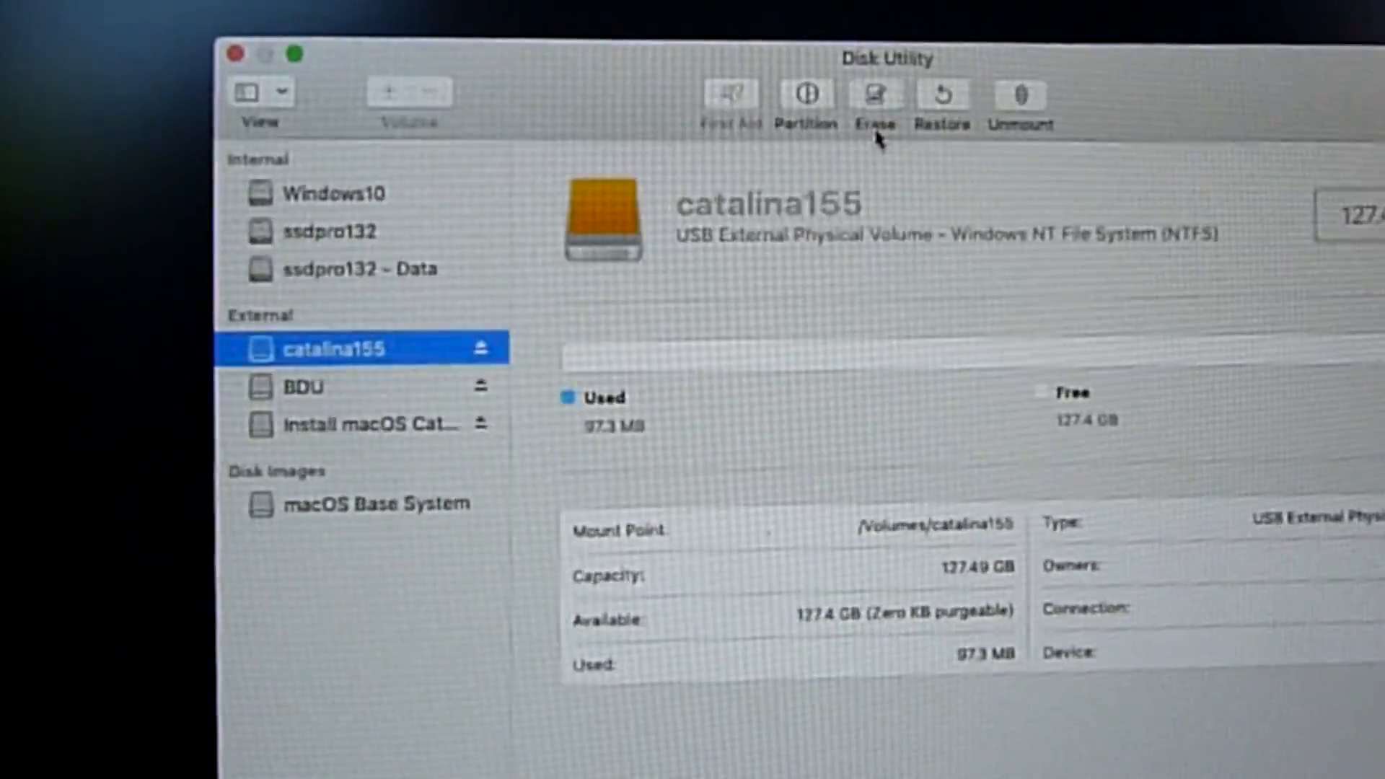
# - Erase catalina155 as an APFS volume keeping its name, then dismiss the erase report
pyautogui.click(873, 96)
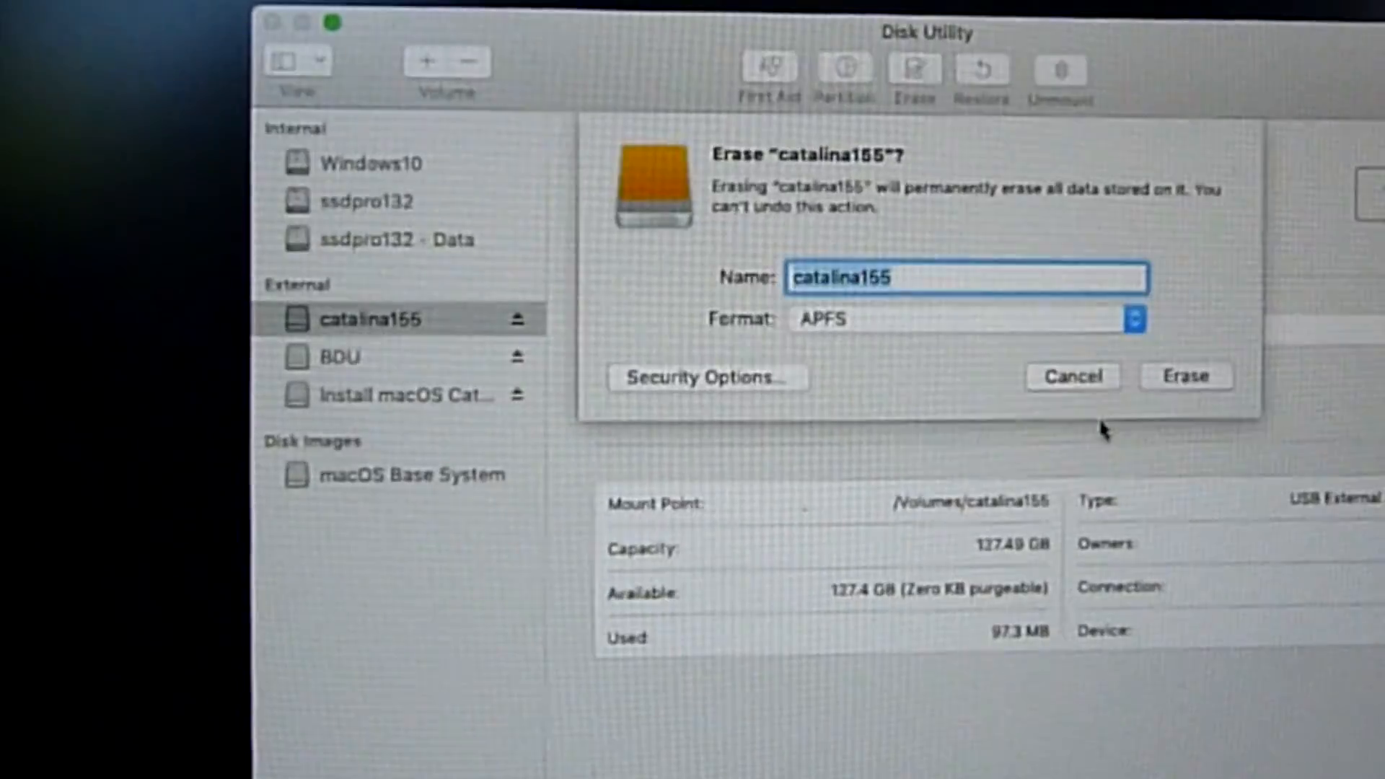
pyautogui.click(1186, 375)
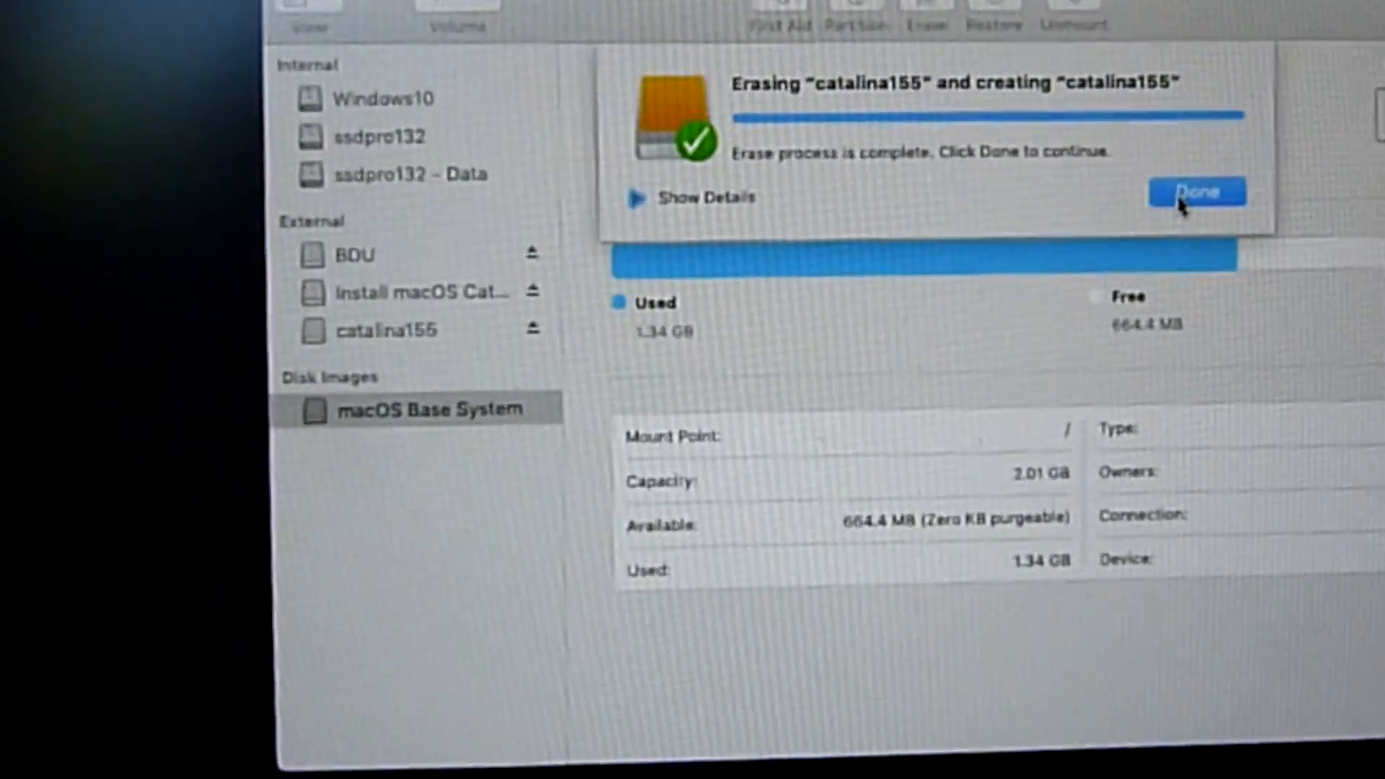
pyautogui.click(1196, 192)
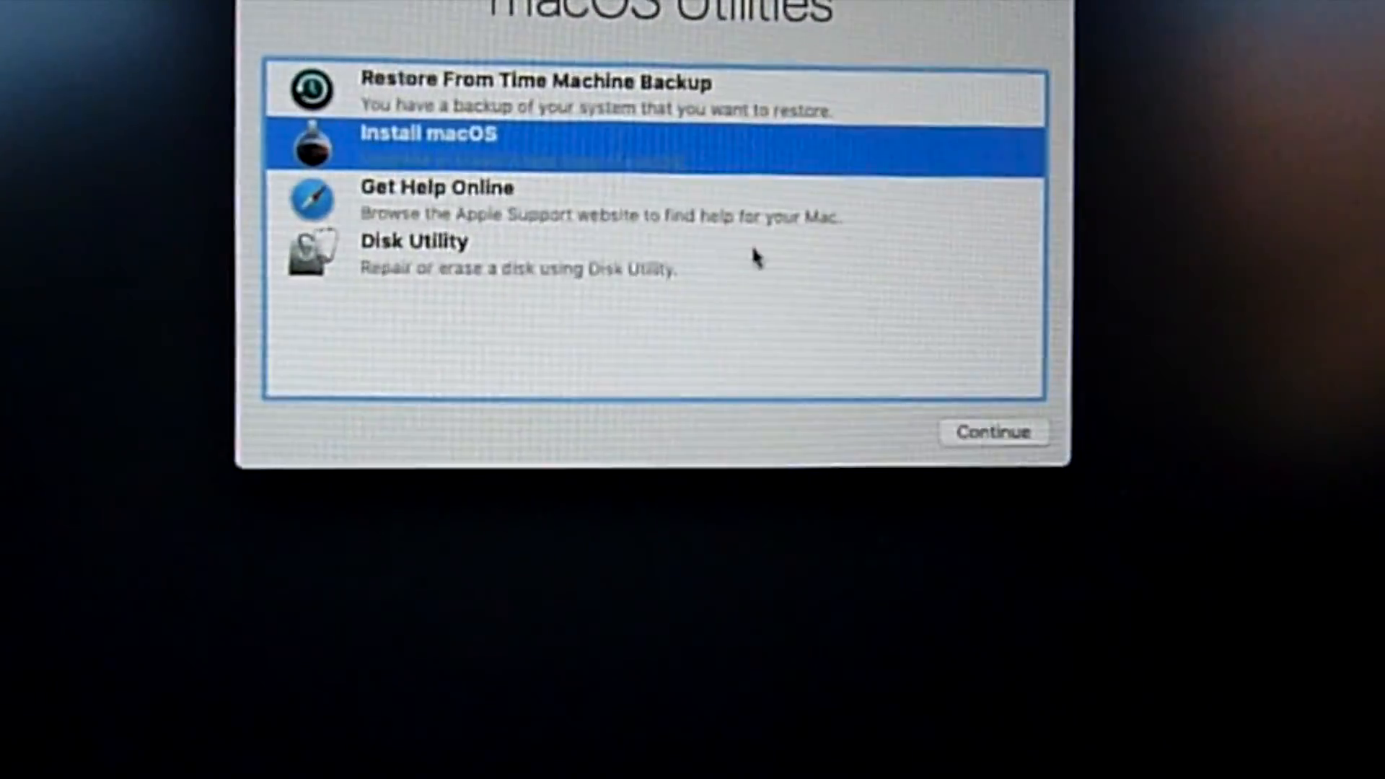
# - Launch Install macOS, agree to the license and choose catalina155 as the destination disk
pyautogui.click(992, 431)
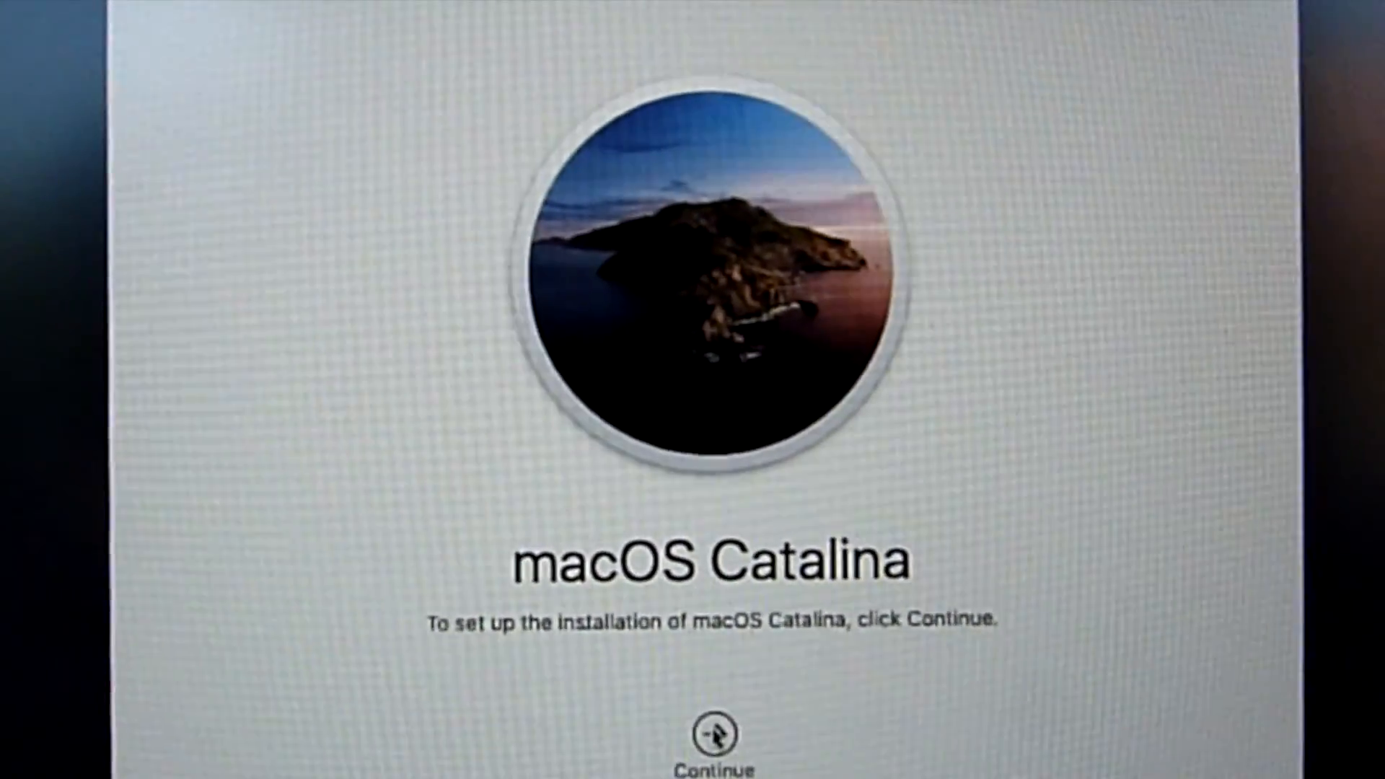
pyautogui.click(711, 740)
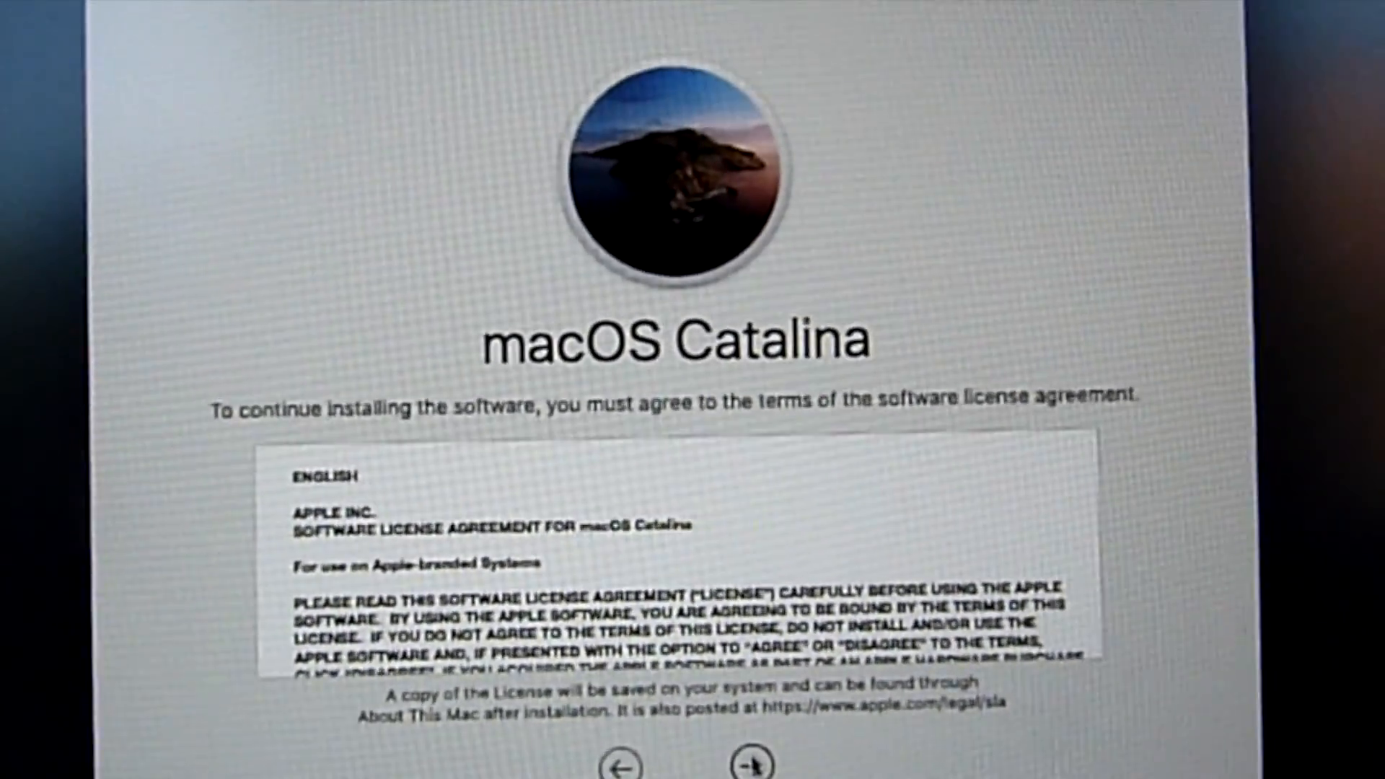
pyautogui.click(746, 762)
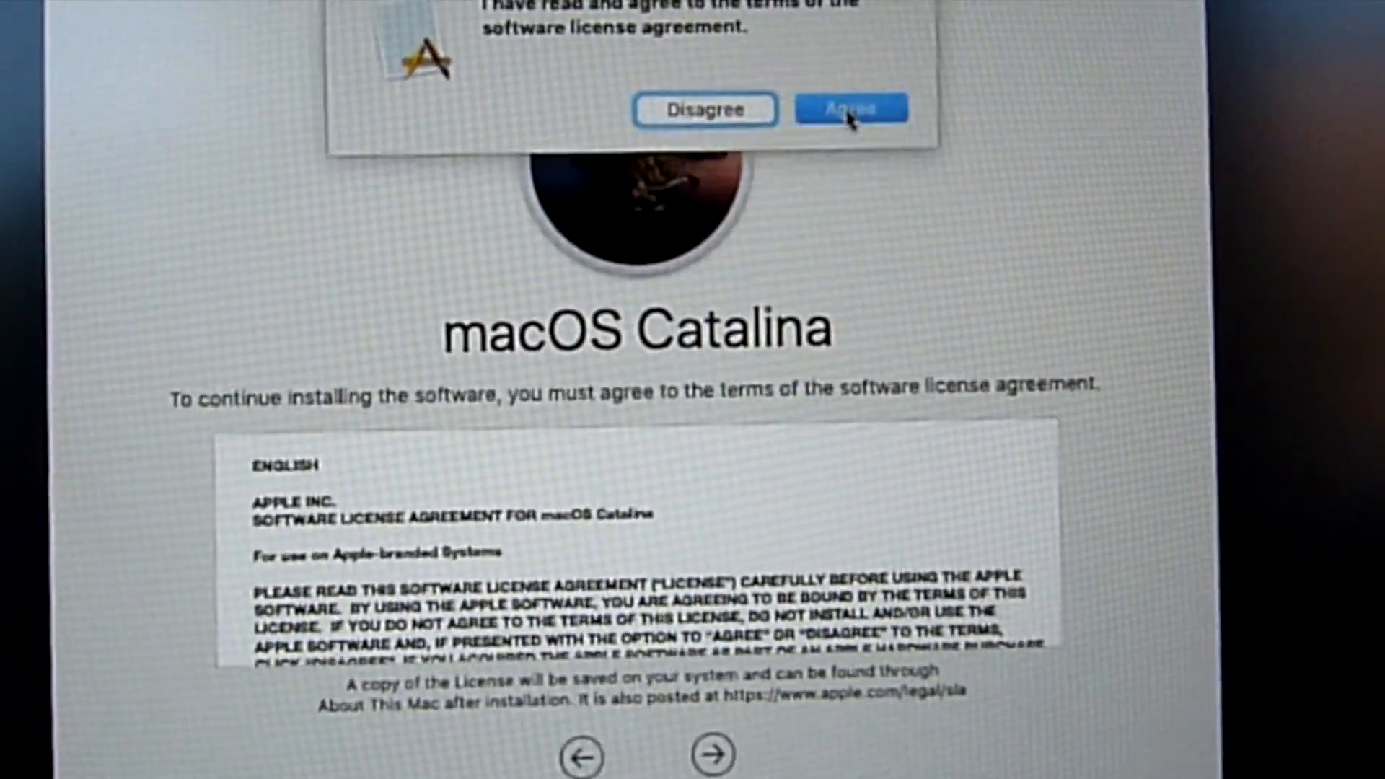
pyautogui.click(849, 109)
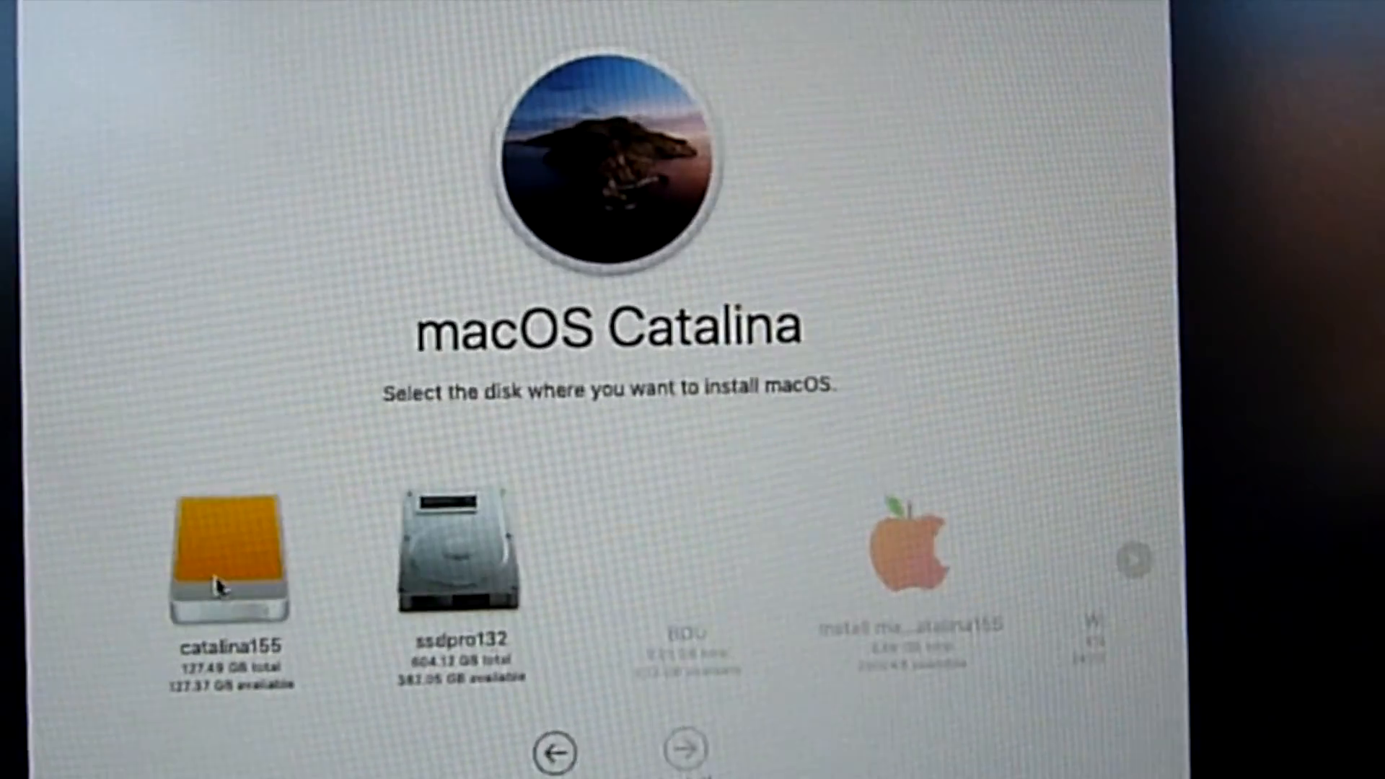
pyautogui.click(225, 557)
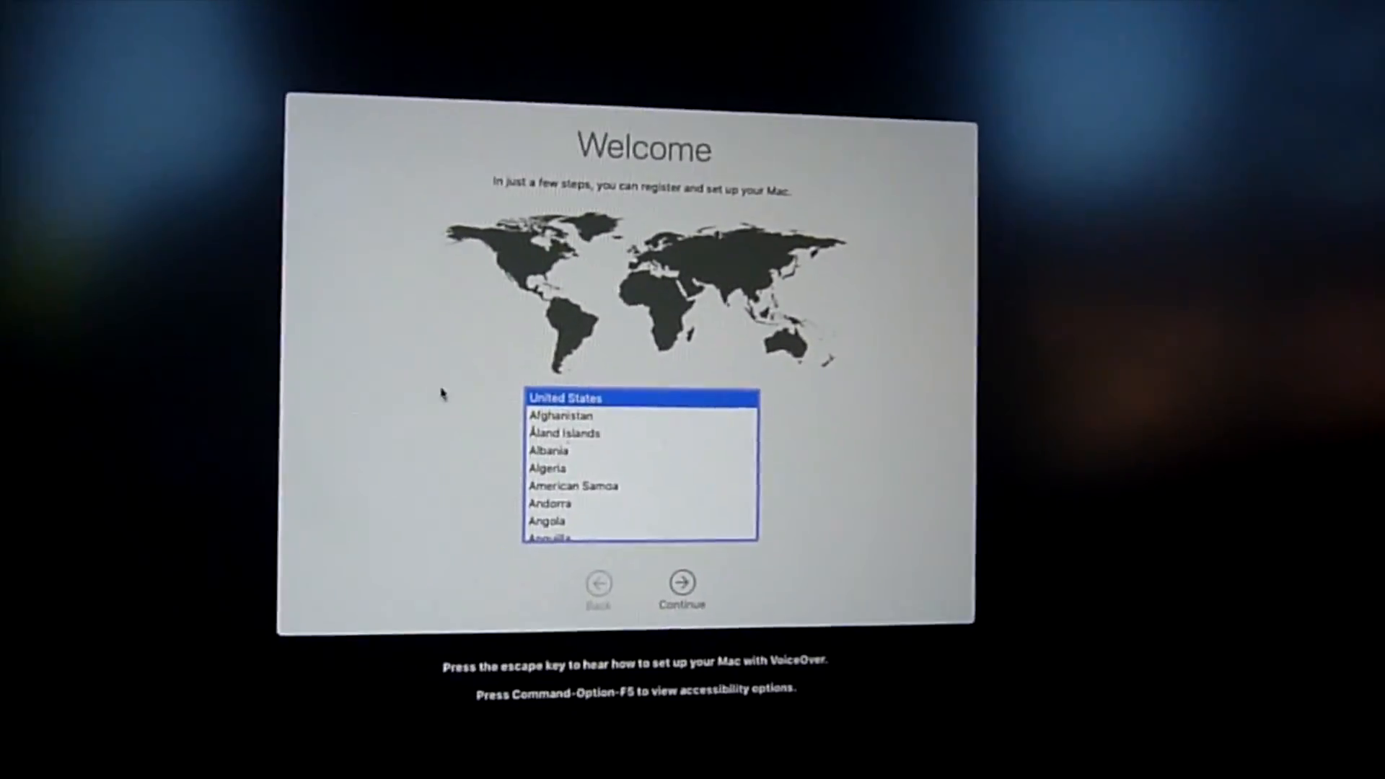
# - Keep United States and default languages, skip Wi-Fi, and acknowledge Data & Privacy toward Apple ID sign-in
pyautogui.click(680, 585)
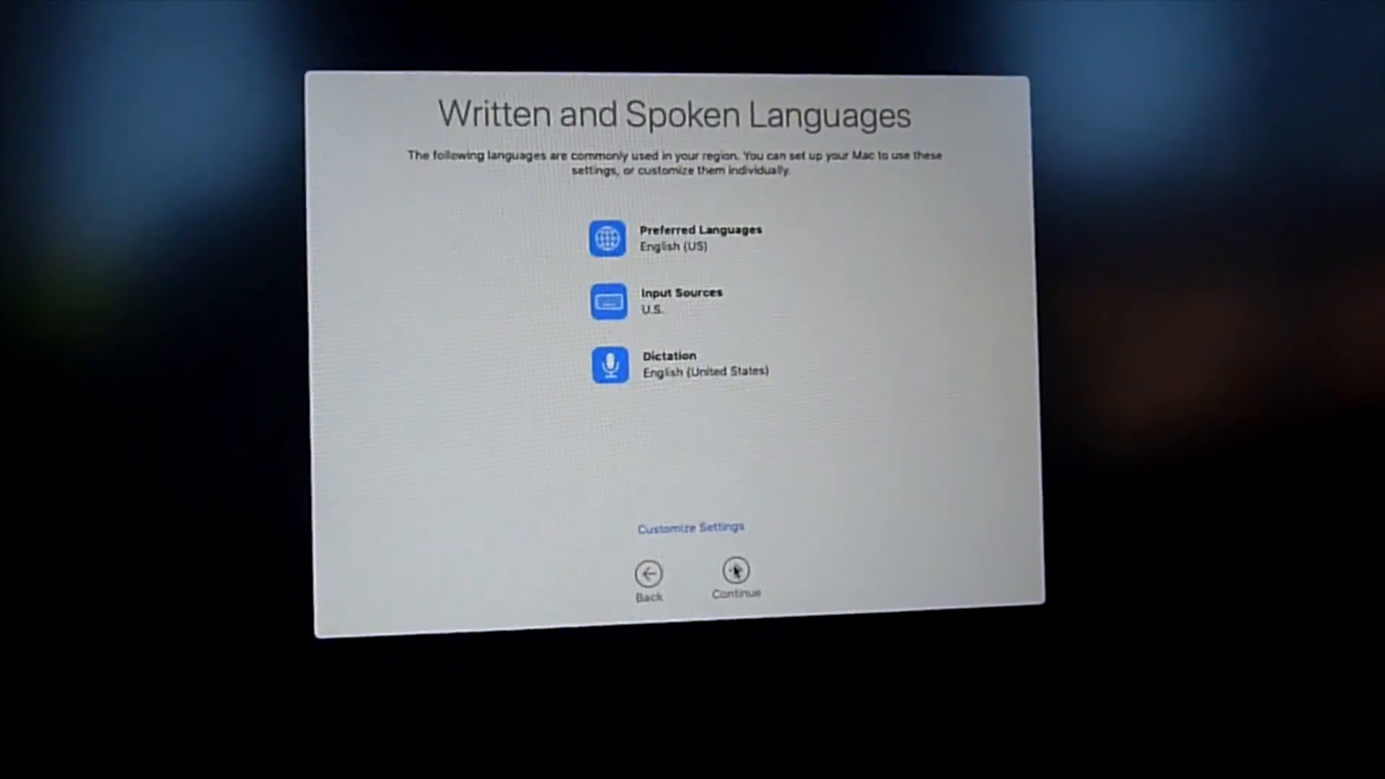
pyautogui.click(734, 570)
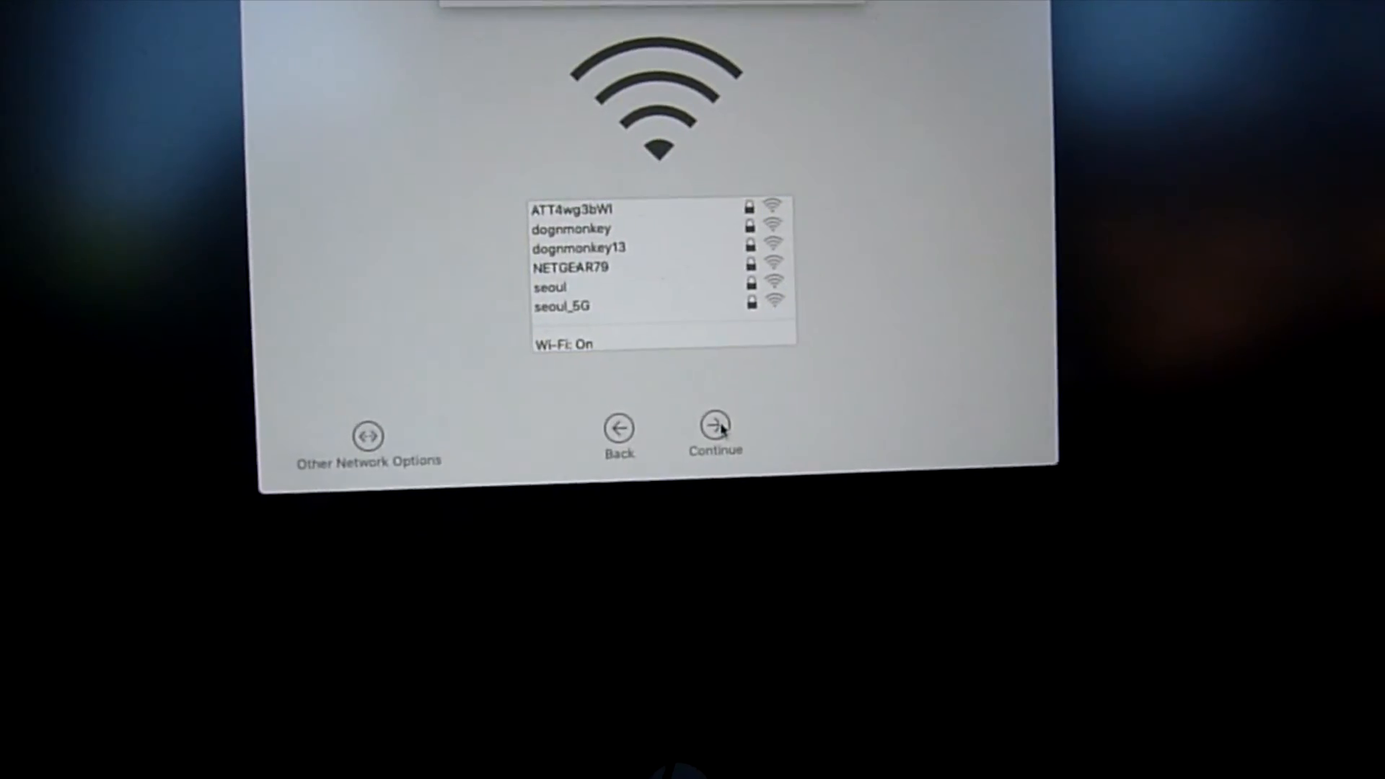
pyautogui.click(715, 430)
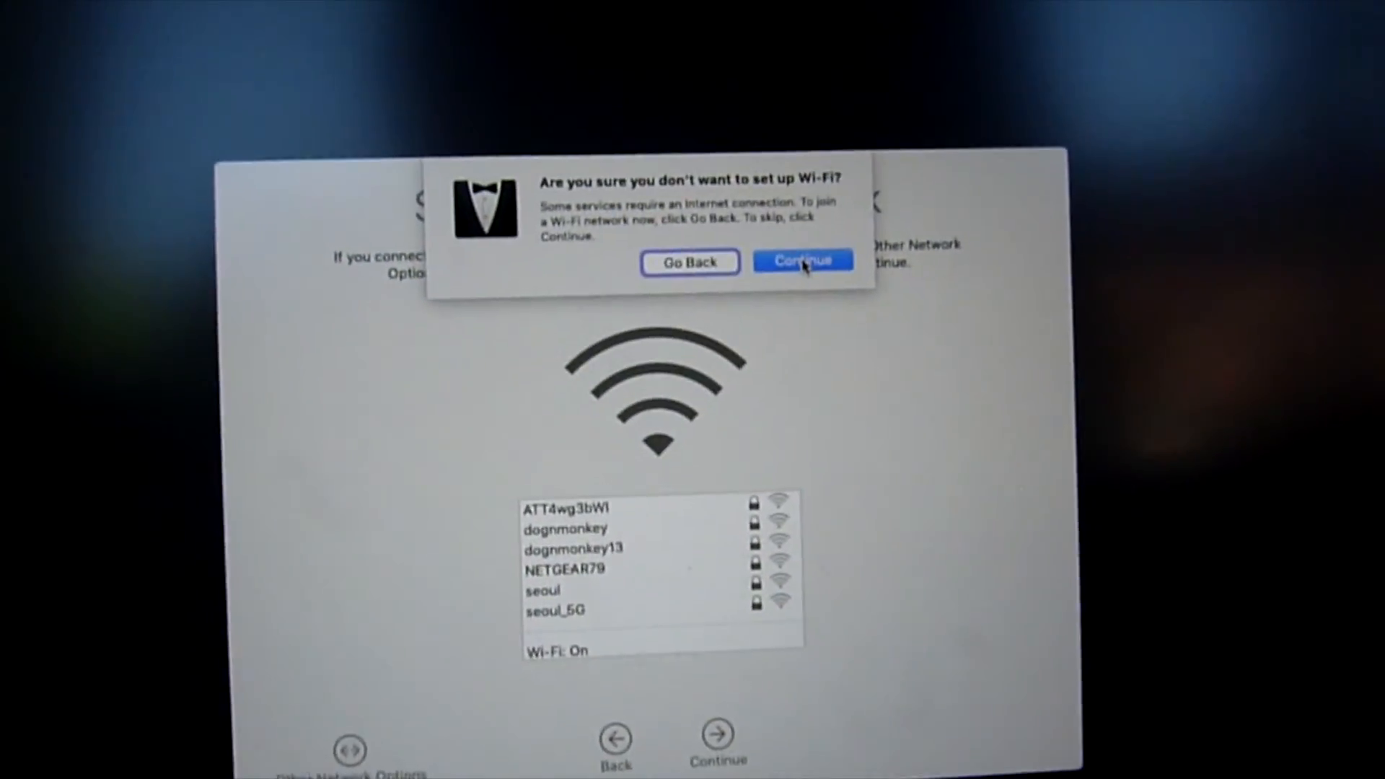
pyautogui.click(802, 261)
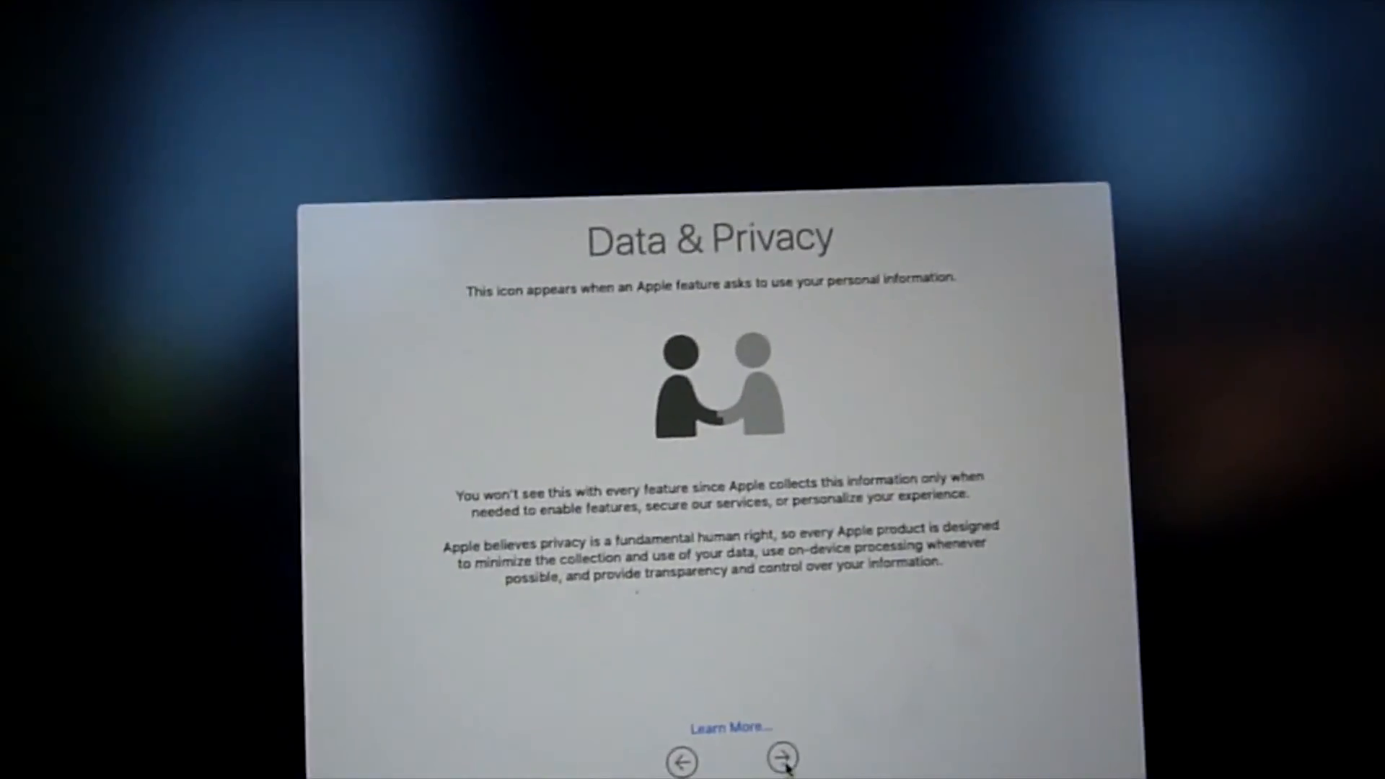
pyautogui.click(778, 760)
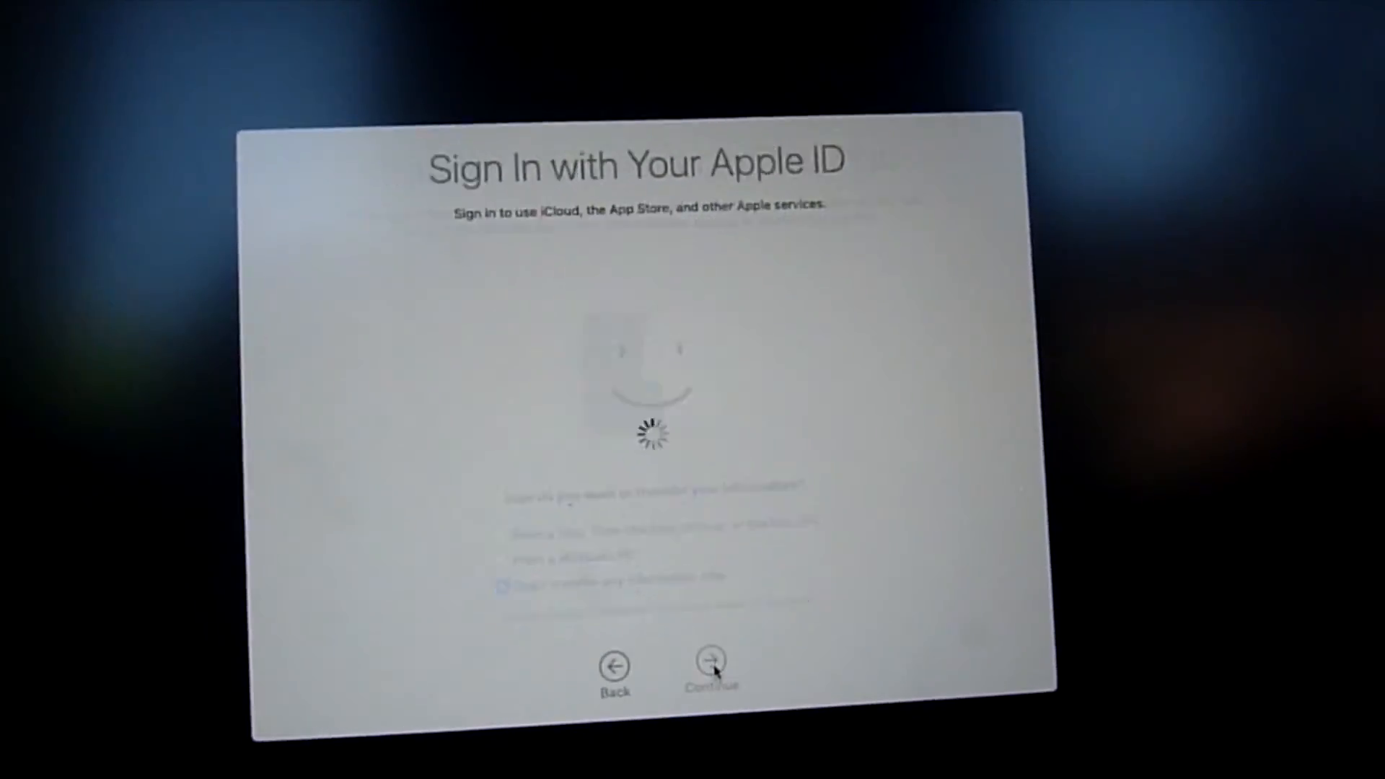